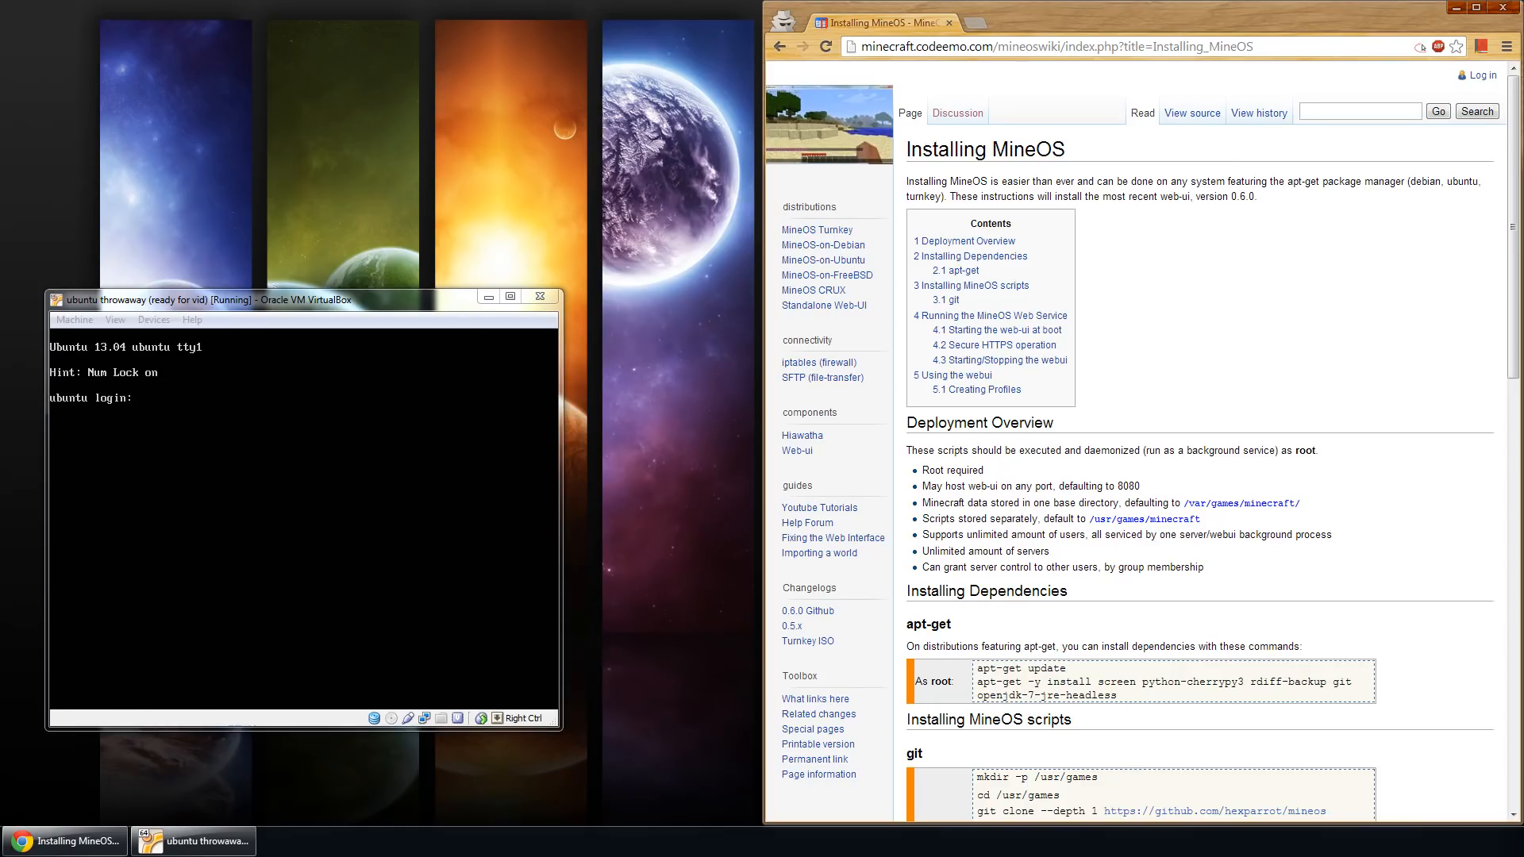
pyautogui.moveTo(1347, 258)
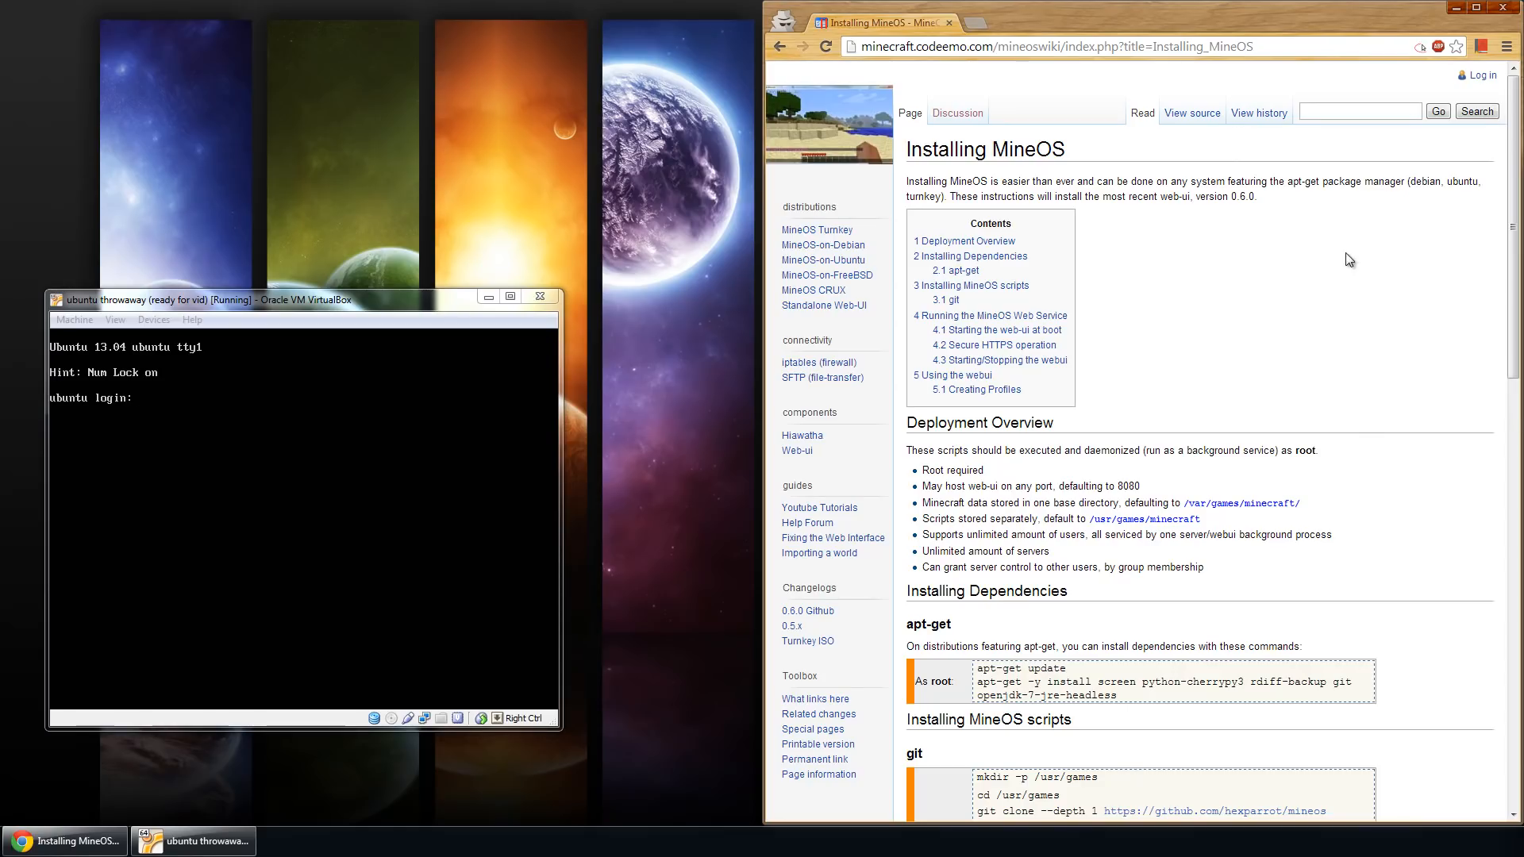
pyautogui.moveTo(1342, 205)
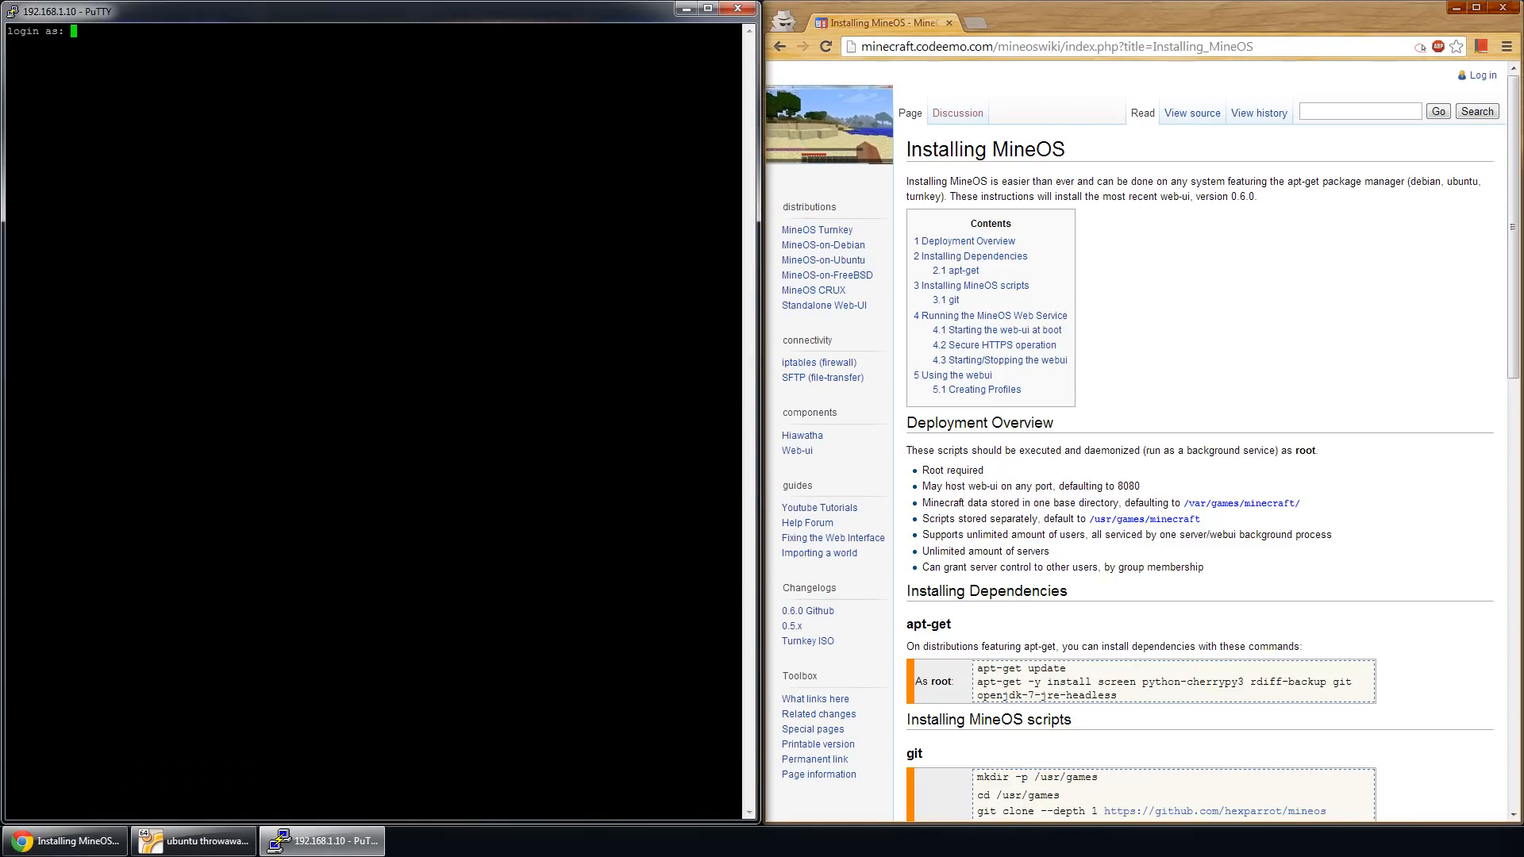
# Log in as root and install screen, python-cherrypy3, rdiff-backup, git and openjdk-7-jre-headless.
pyautogui.write('root')
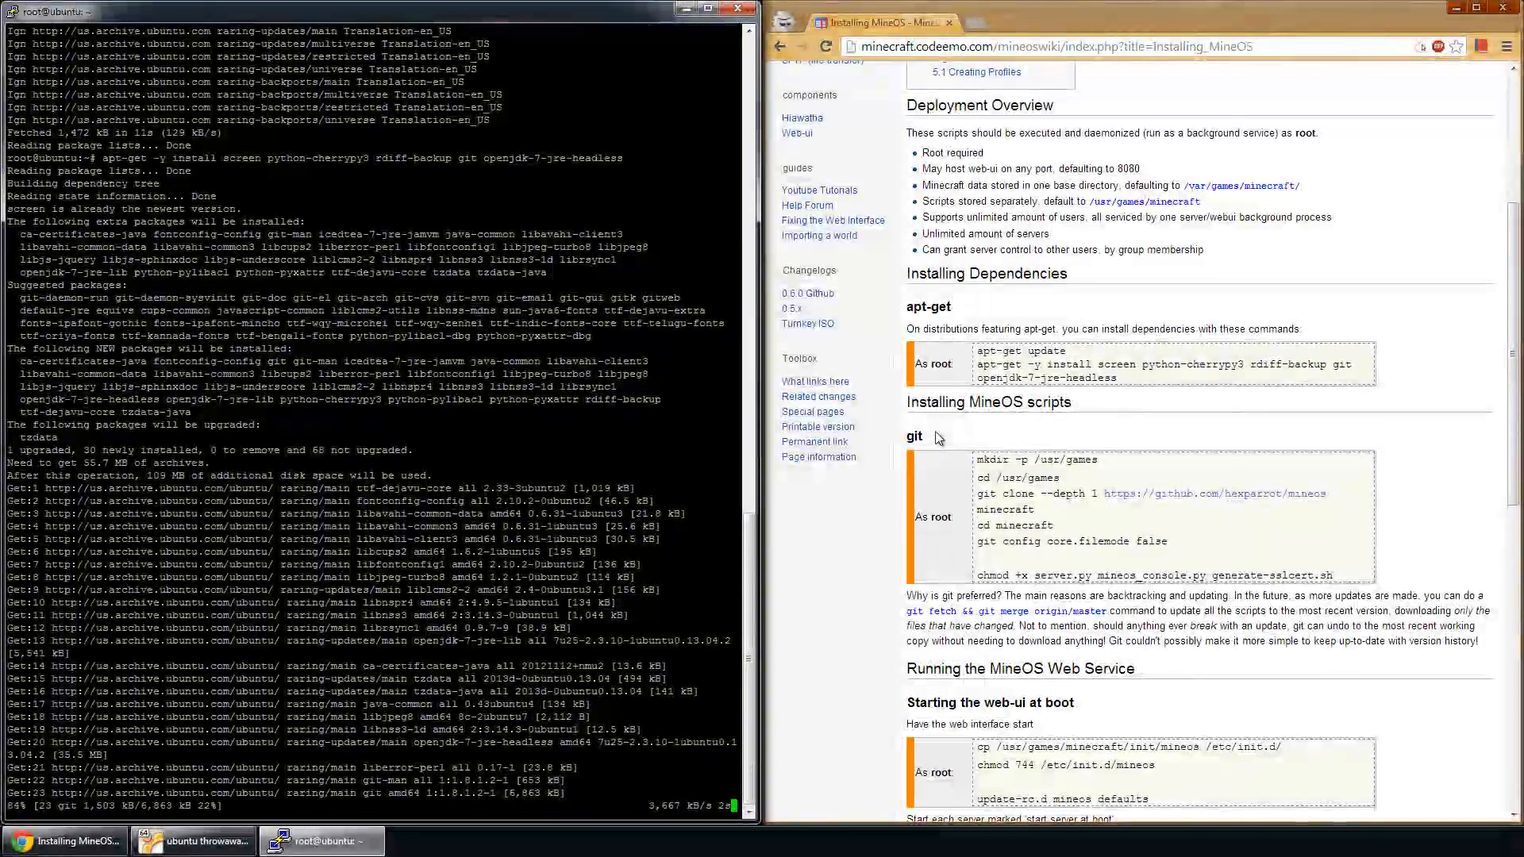
pyautogui.scroll(-3)
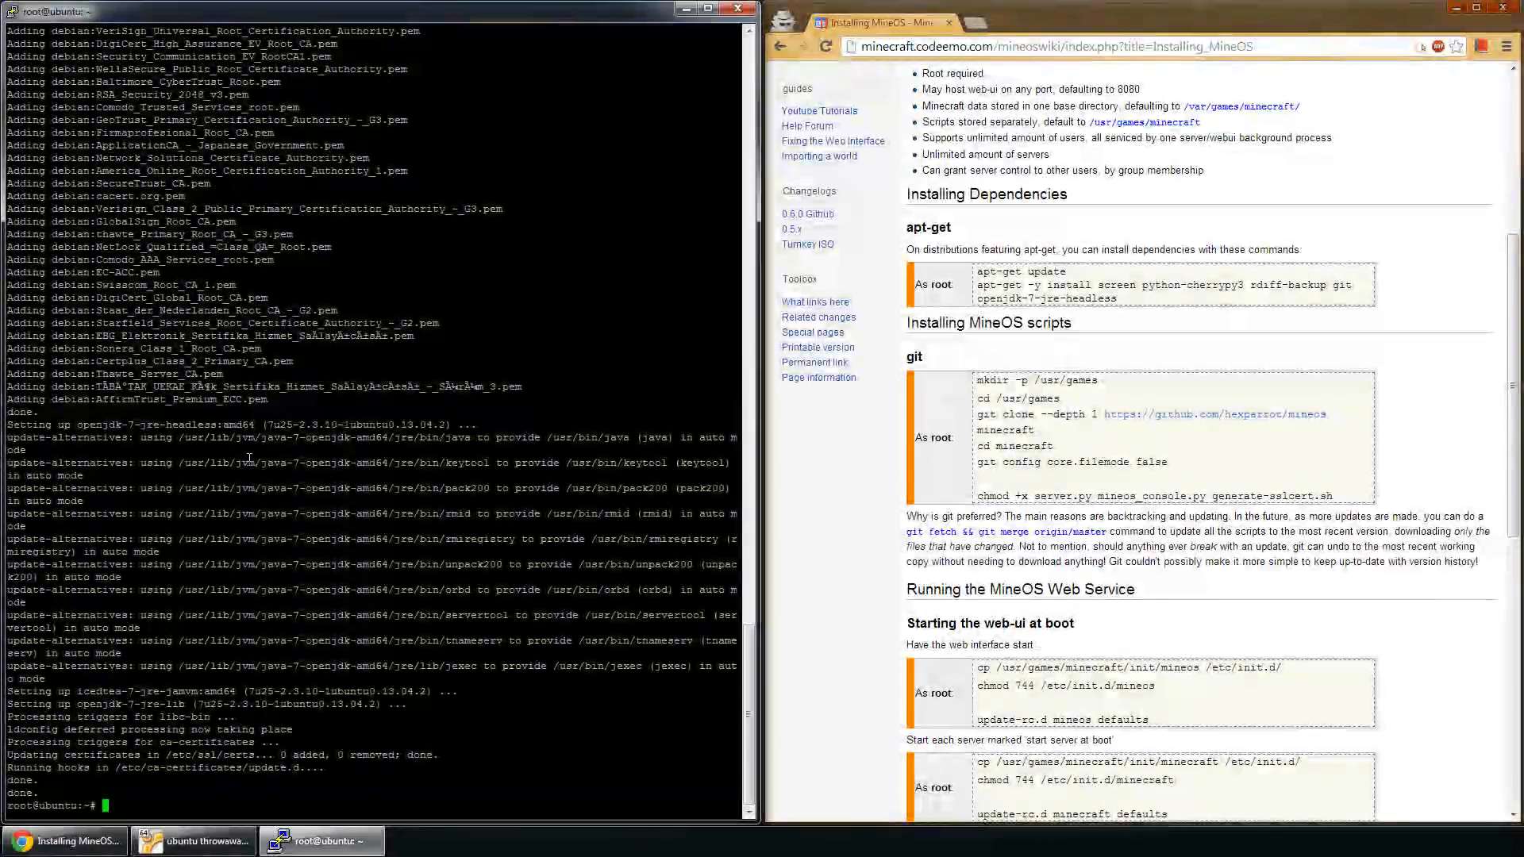
# Clone the mineos repo into /usr/games/minecraft, disable git filemode, and make scripts executable.
pyautogui.write('cd /usr/games/')
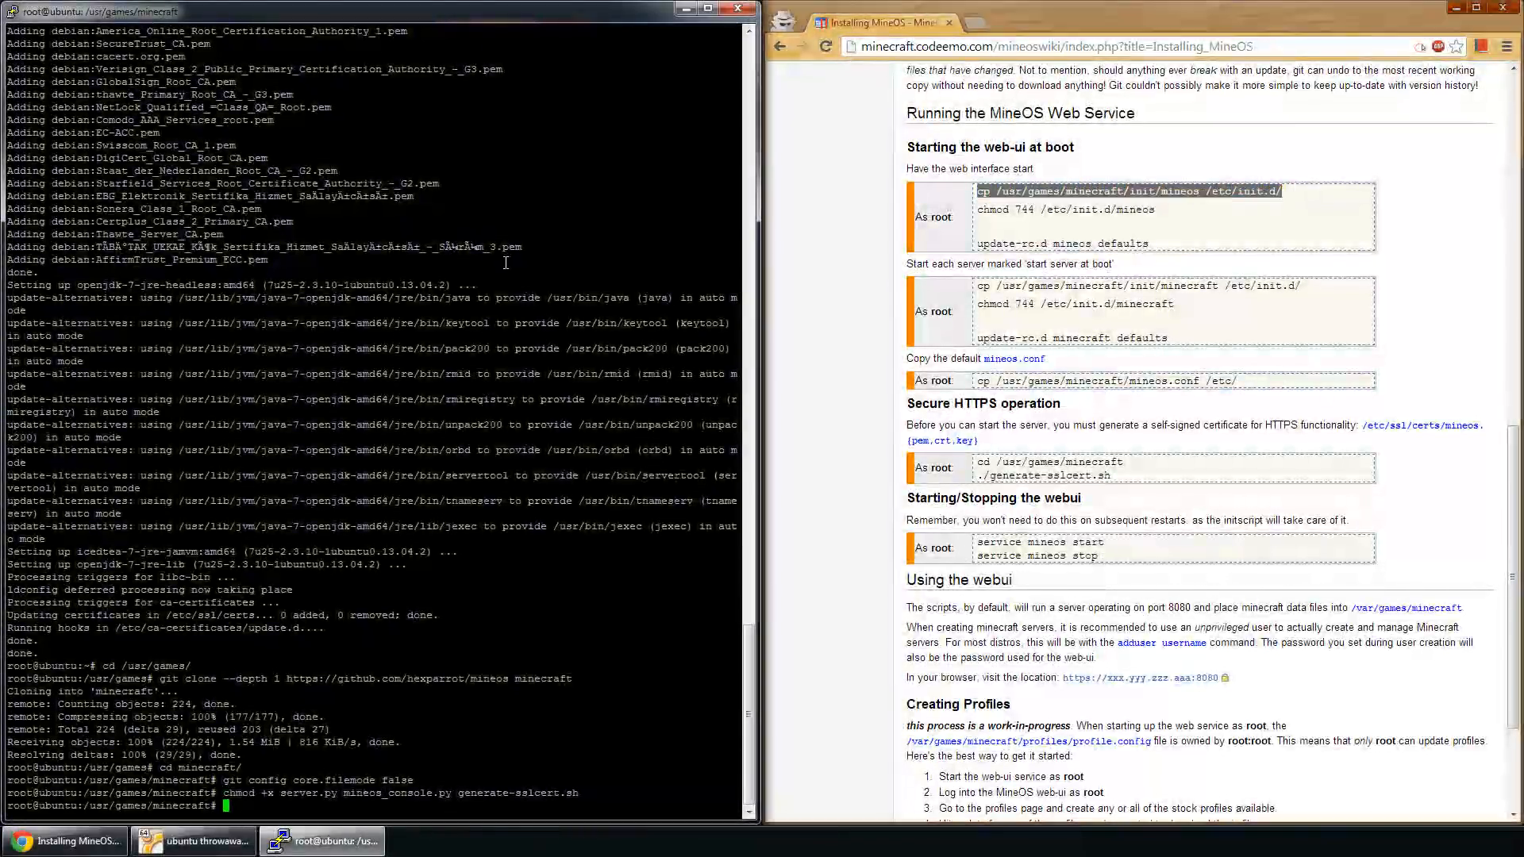
# Install the mineos and minecraft init scripts with update-rc.d defaults and copy mineos.conf to /etc.
pyautogui.write('cp /usr/games/minecraft/init/mineos /etc/init.d/')
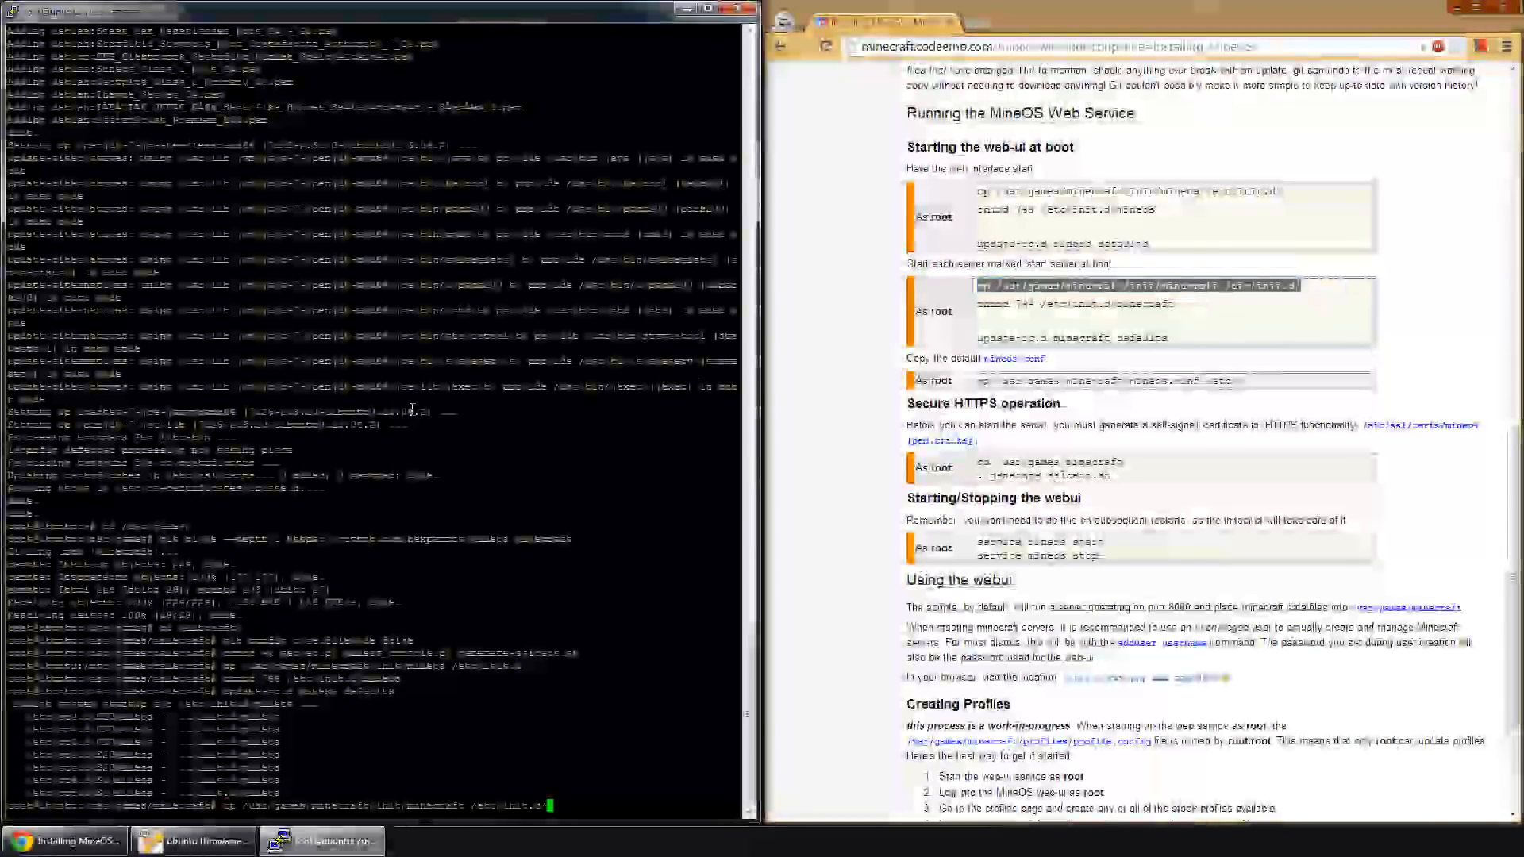
pyautogui.moveTo(542, 637)
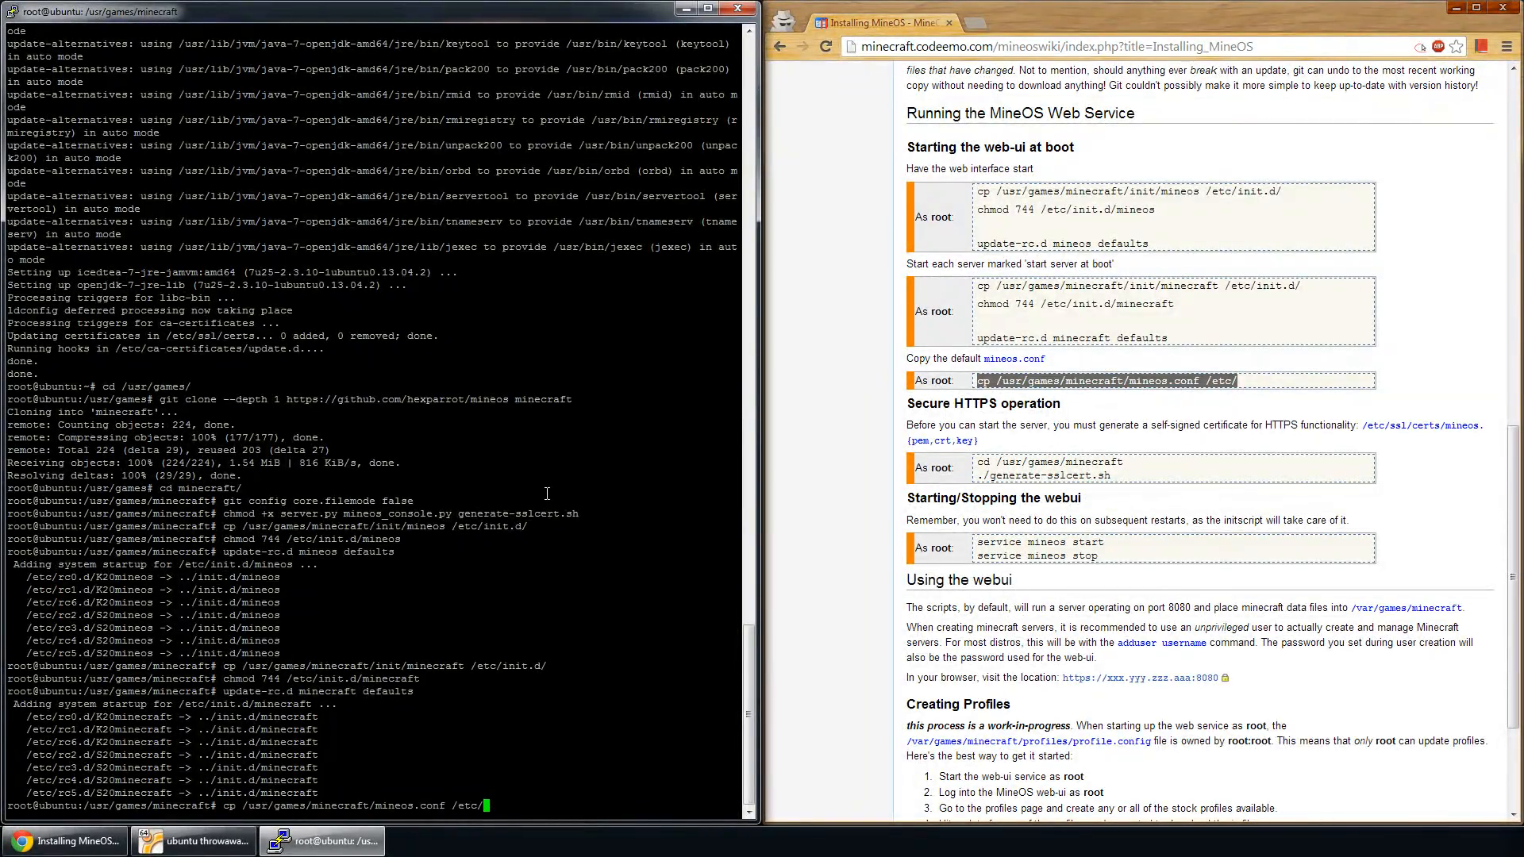
pyautogui.press('Return')
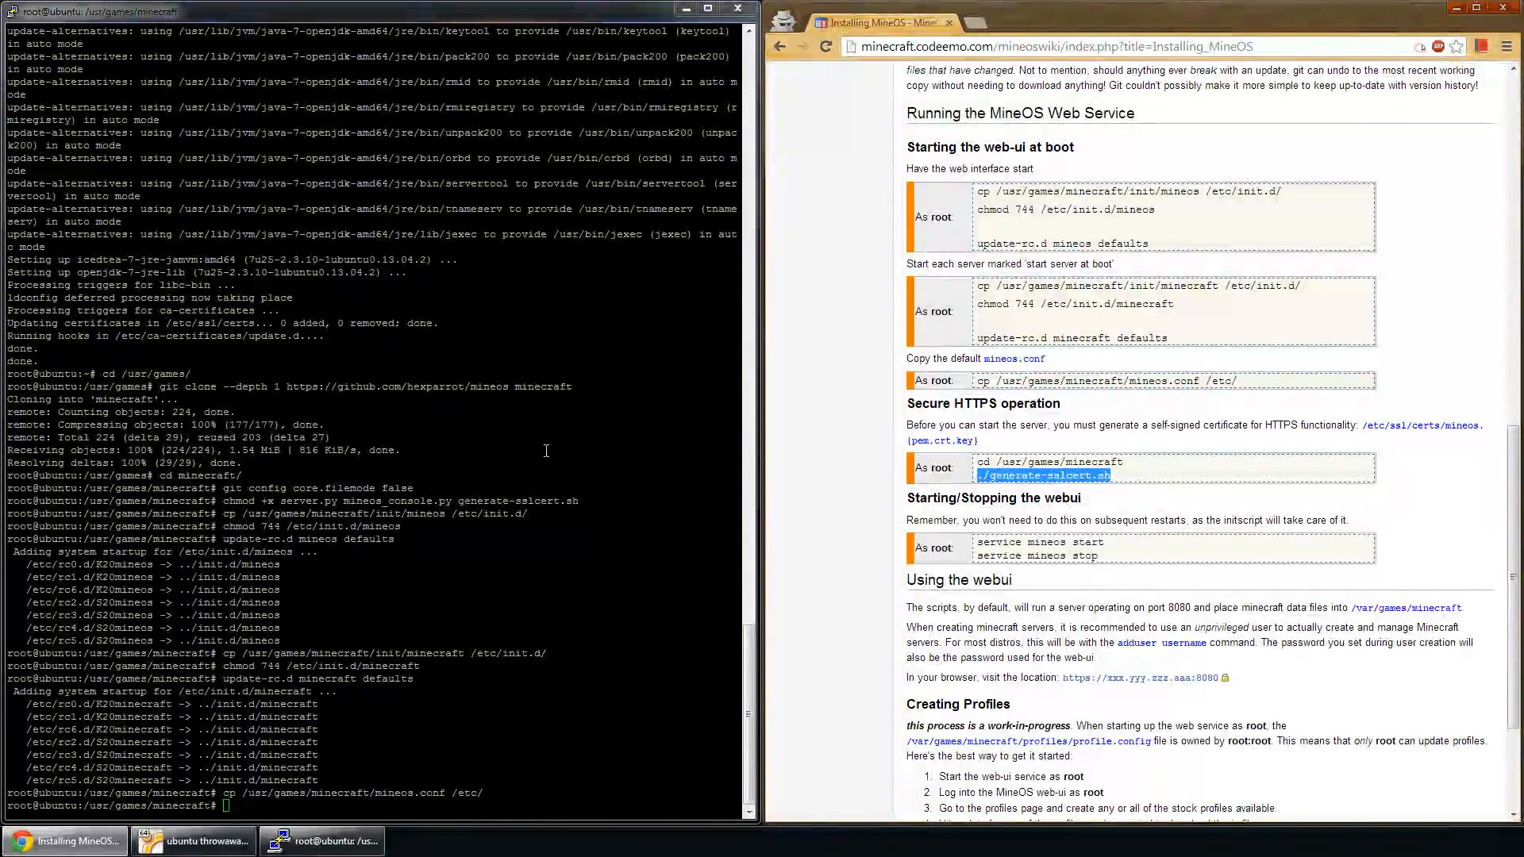
# Run generate-sslcert.sh to create the SSL certificate, then start the mineos service.
pyautogui.write('./generate-sslcert.sh')
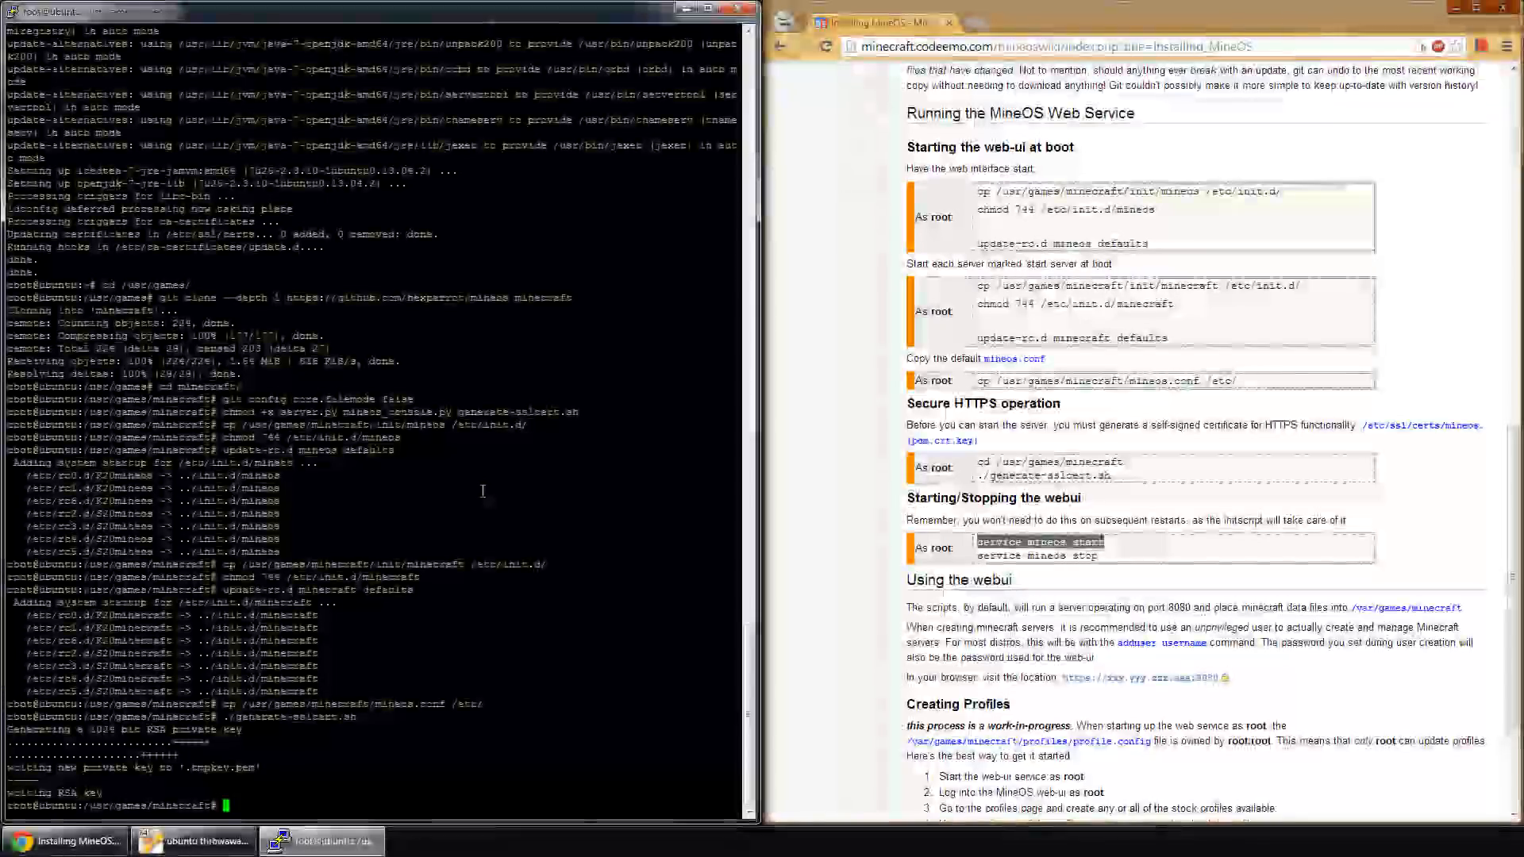
pyautogui.write('service mineos start')
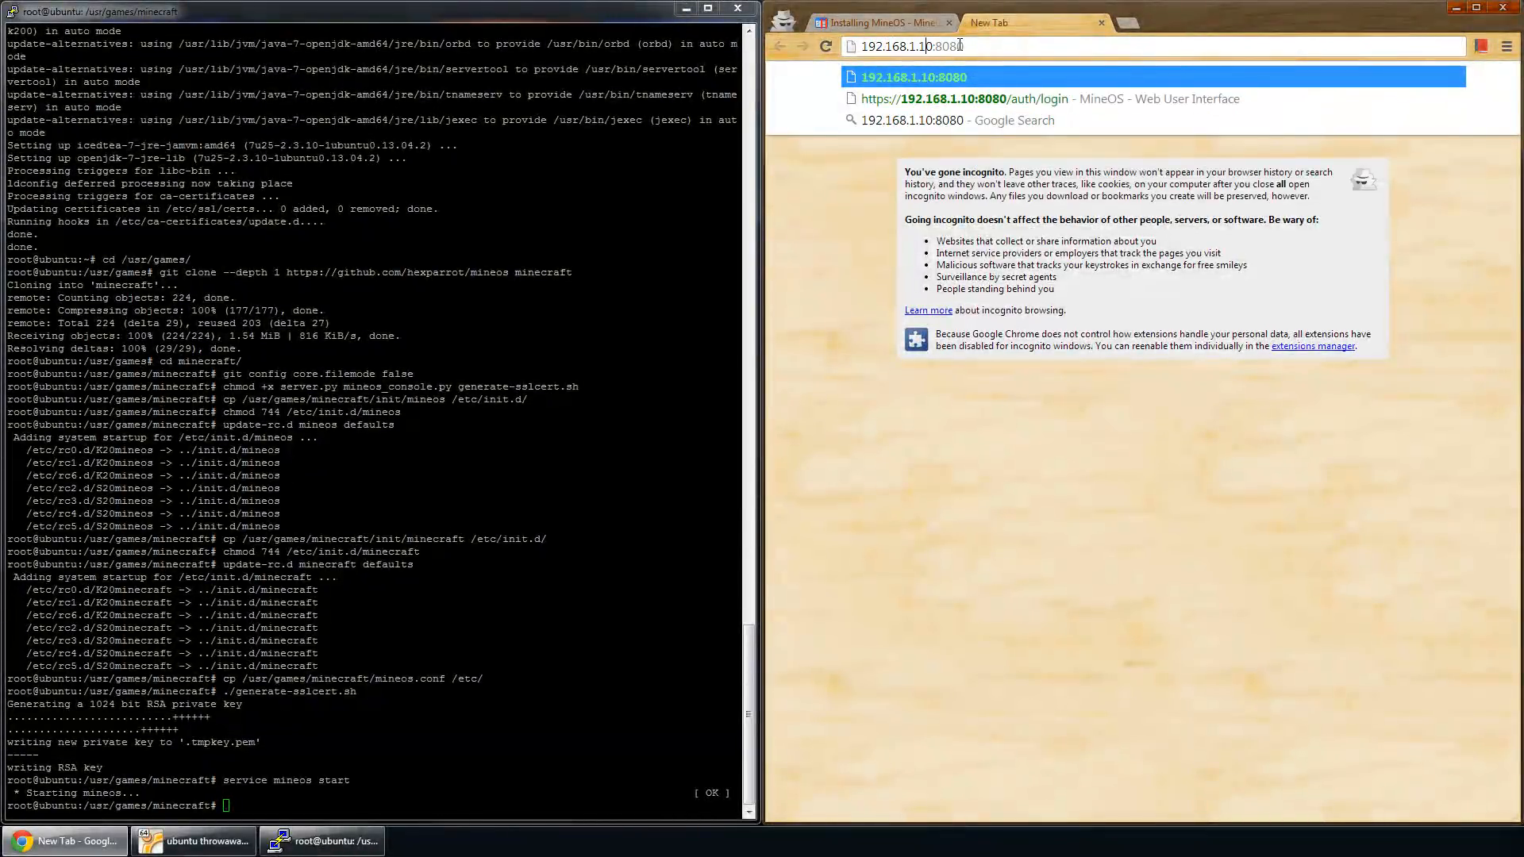
pyautogui.click(912, 76)
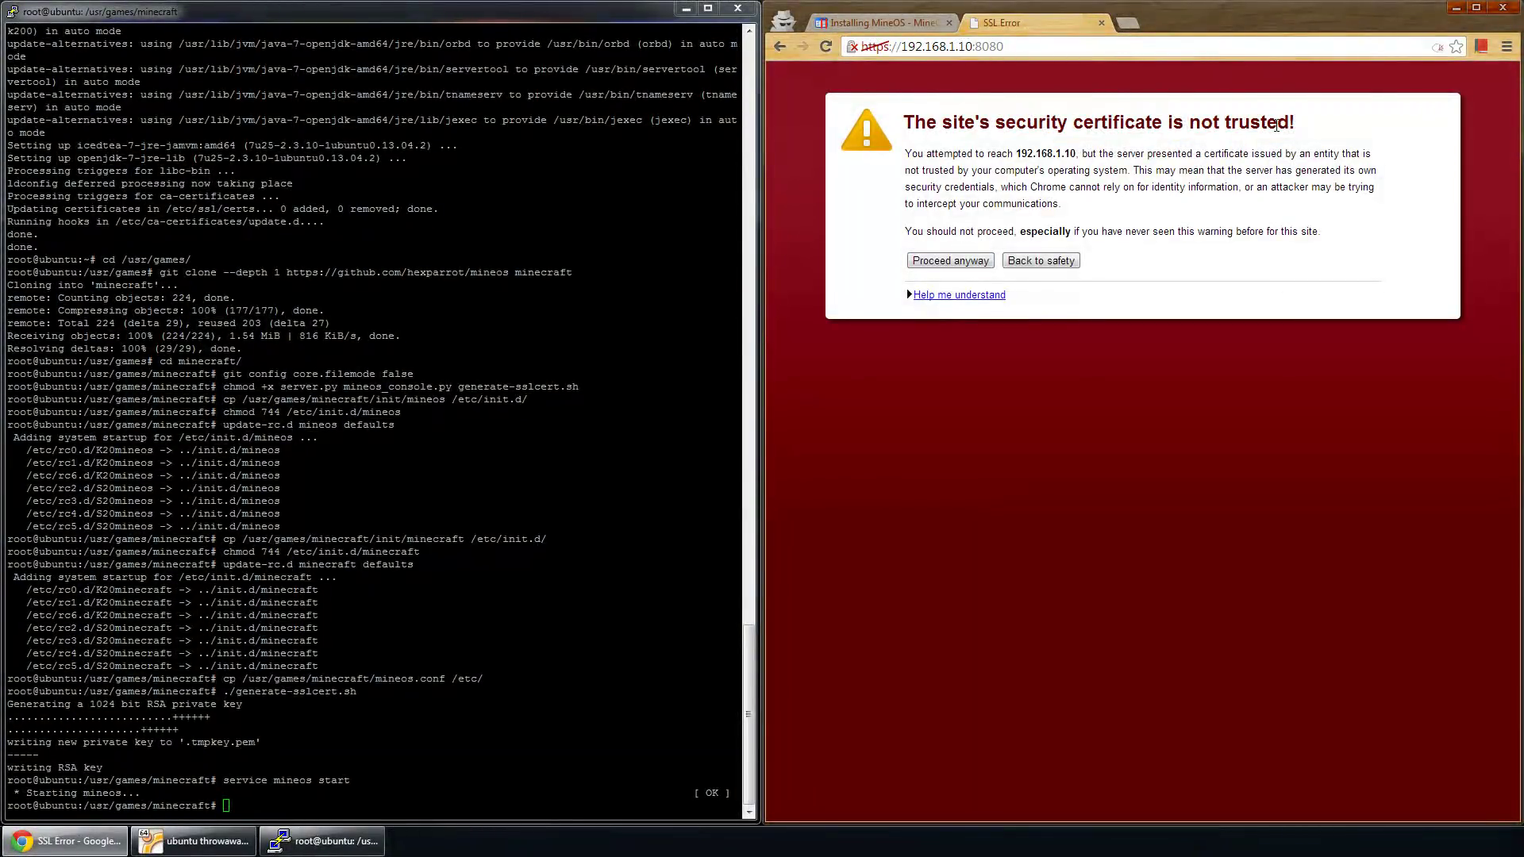
pyautogui.click(950, 260)
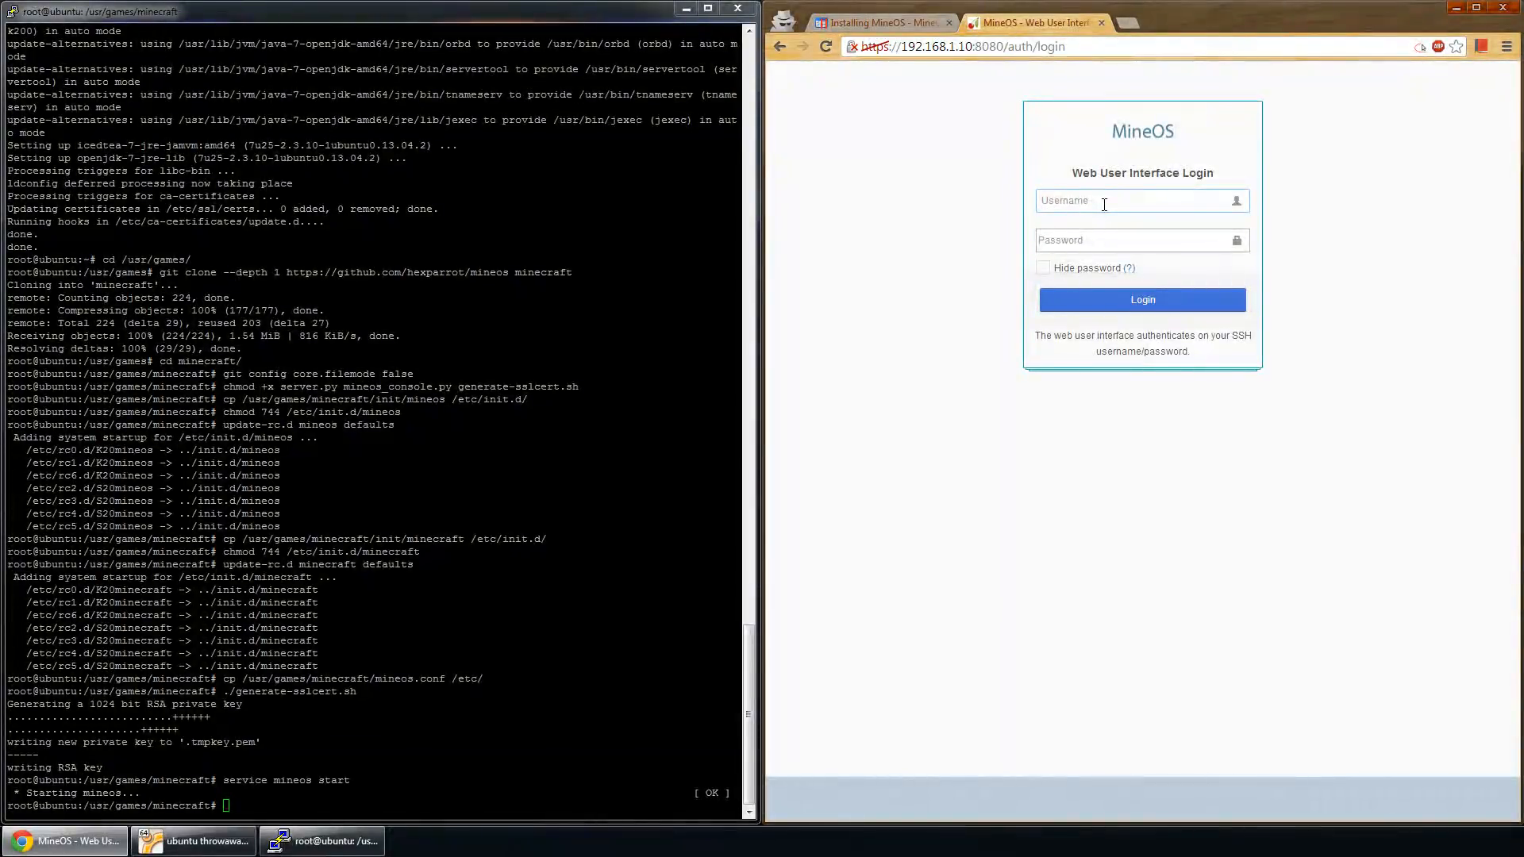
pyautogui.write('root')
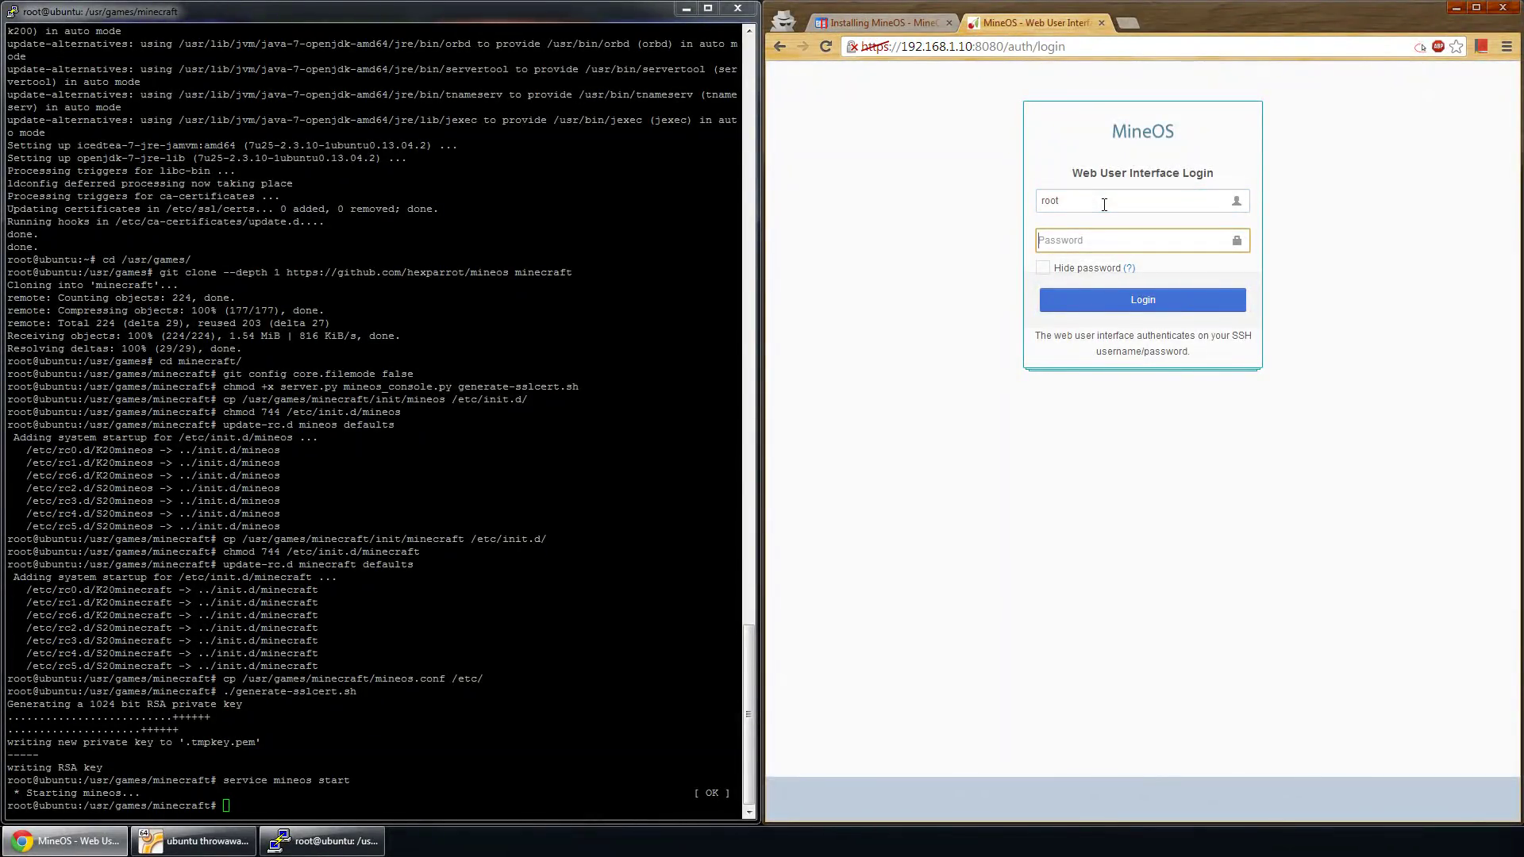
pyautogui.write('password')
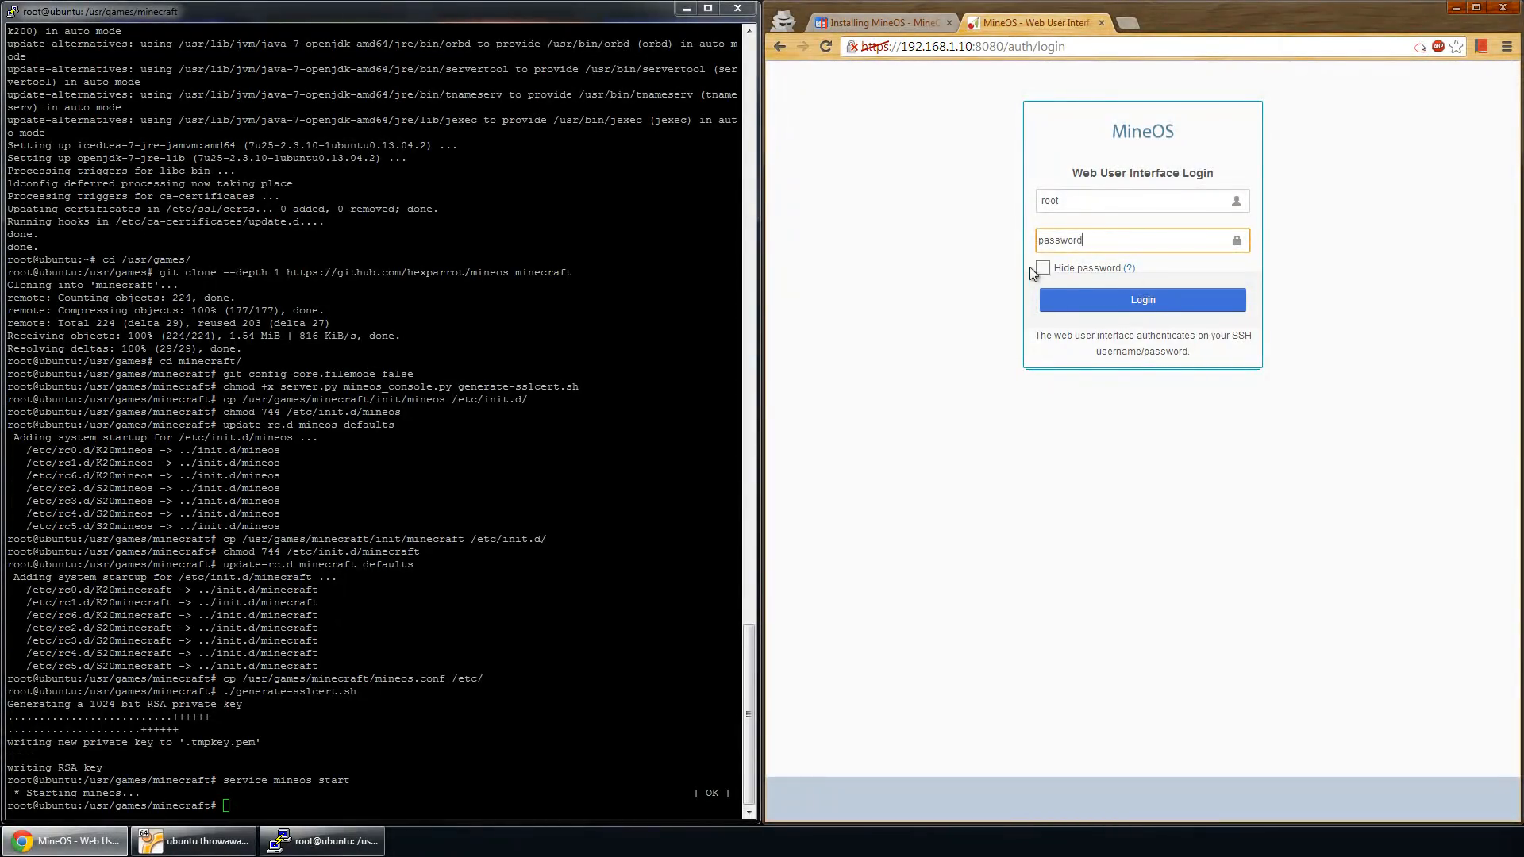
pyautogui.click(1141, 307)
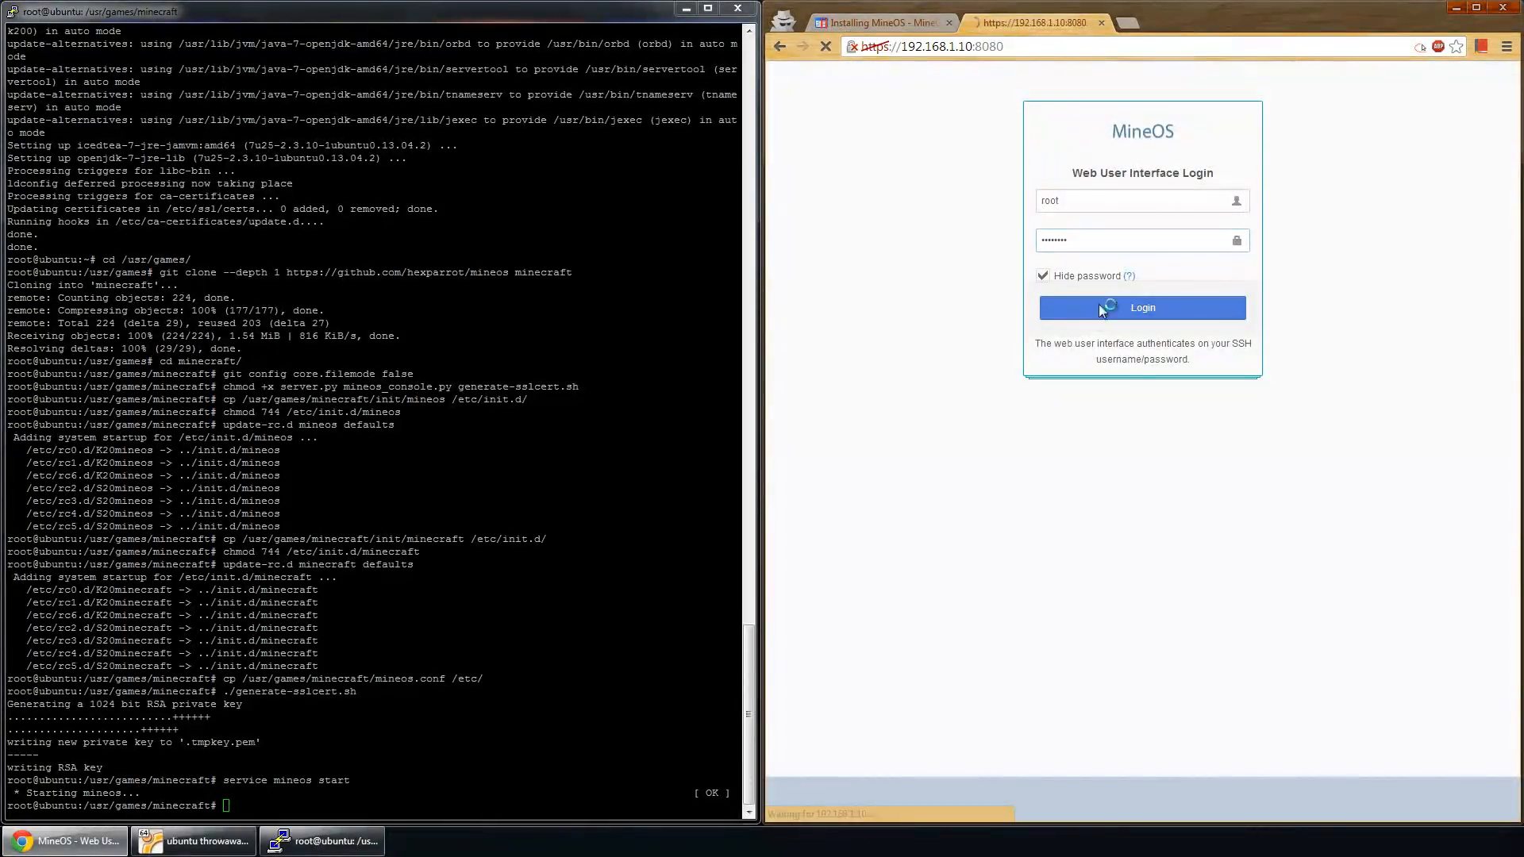
pyautogui.click(1142, 307)
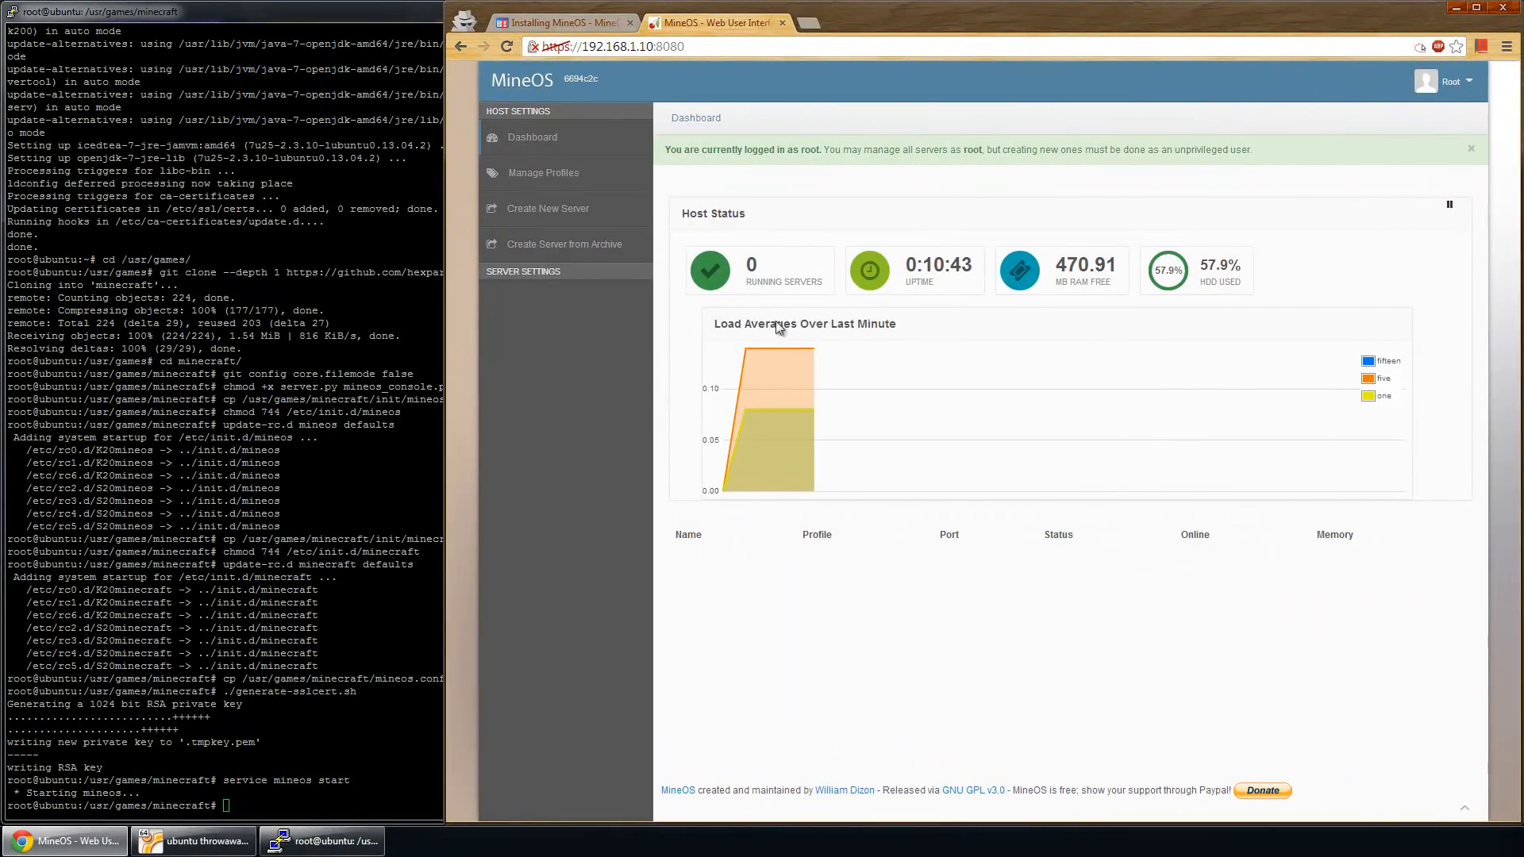
pyautogui.moveTo(624, 181)
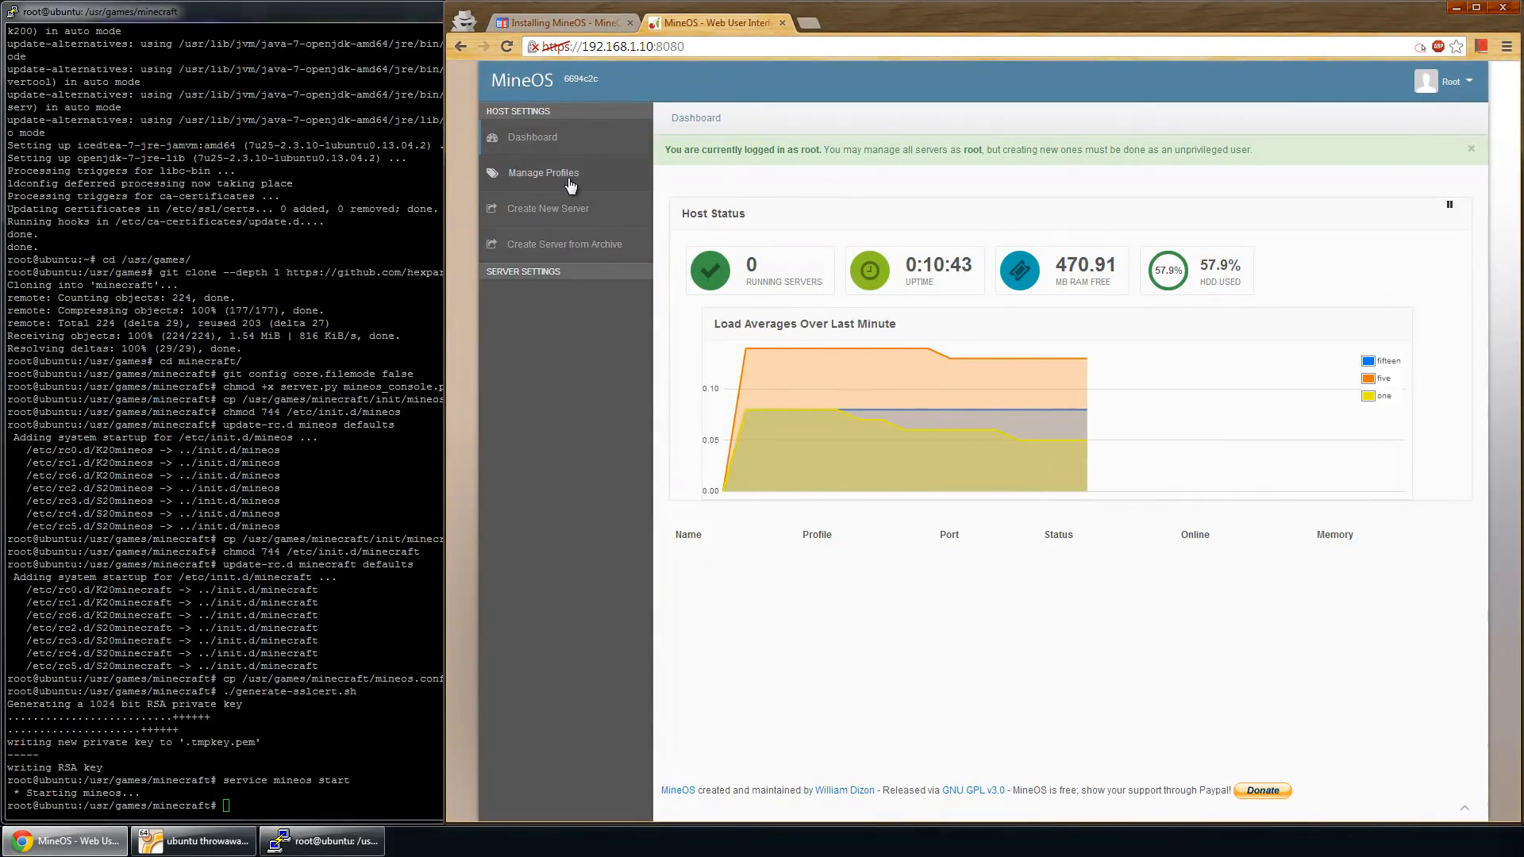
# Add the vanilla162 stock profile, glance at the custom profile form, and return to Manage Profiles.
pyautogui.click(543, 172)
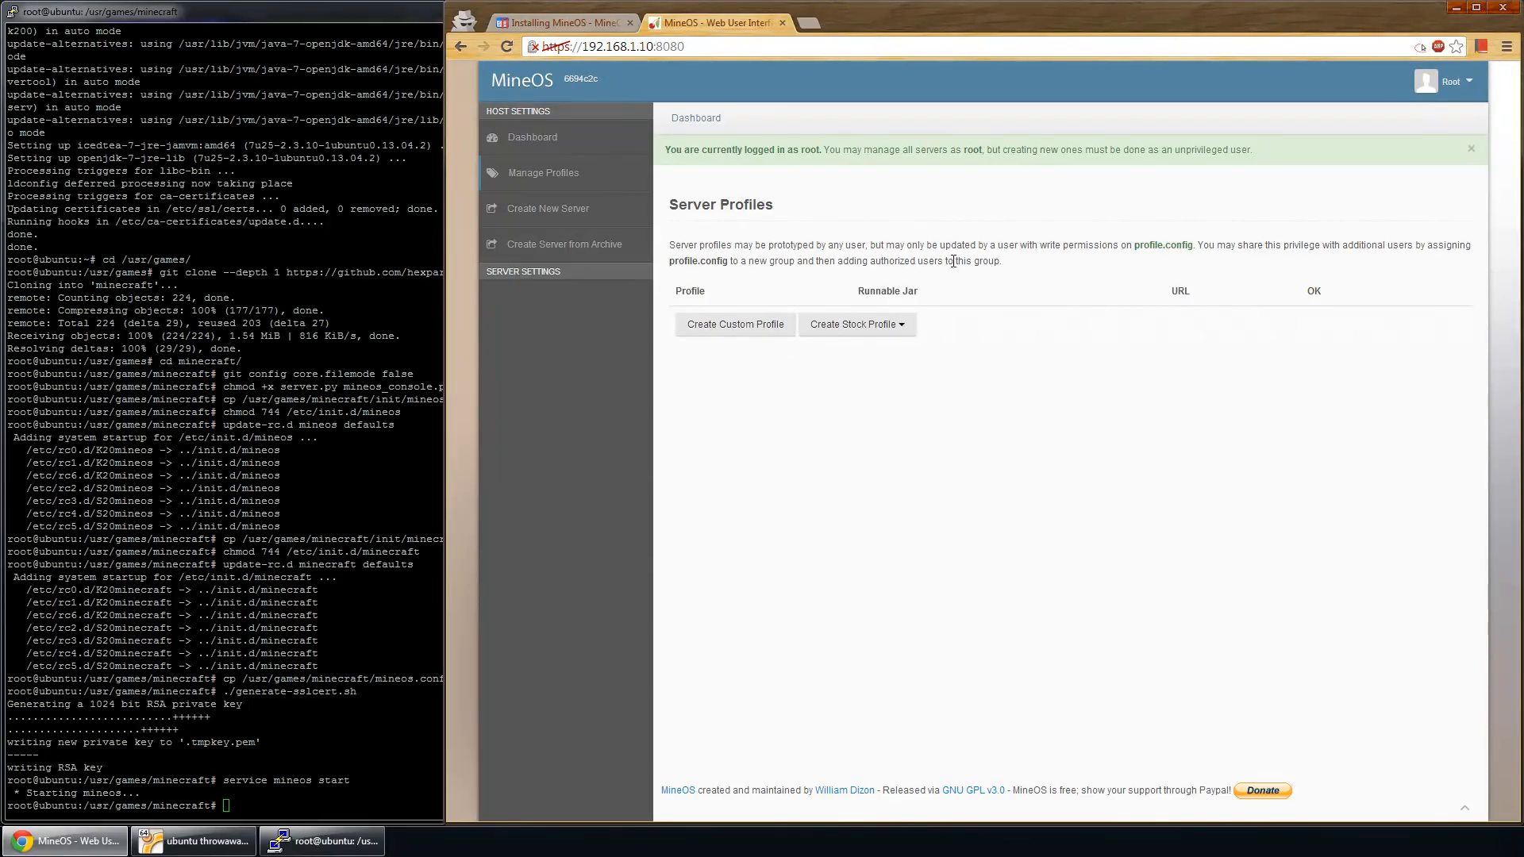
pyautogui.click(857, 324)
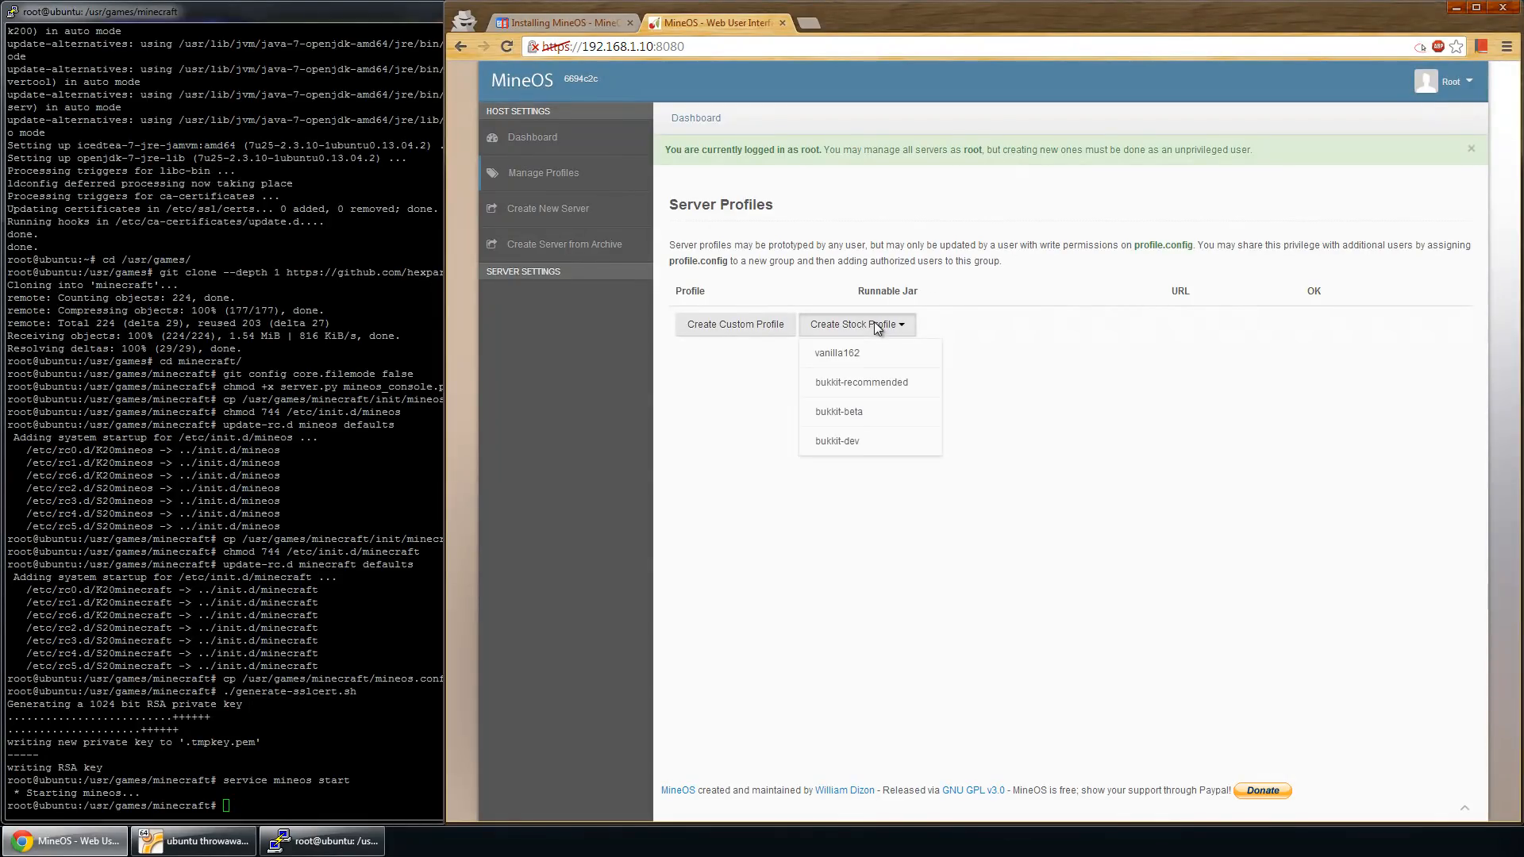
pyautogui.click(837, 353)
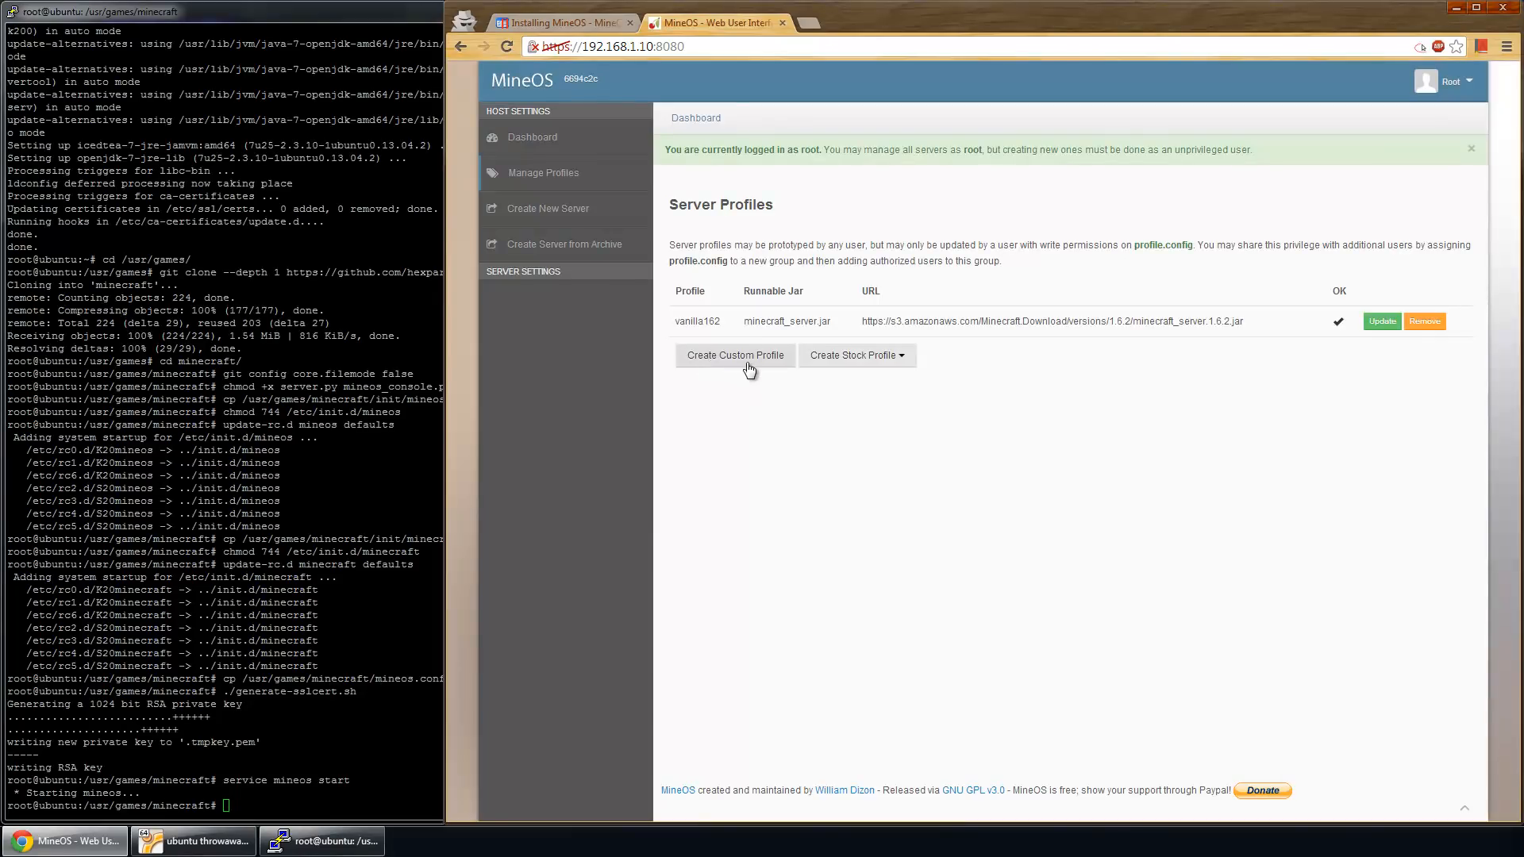
pyautogui.click(735, 355)
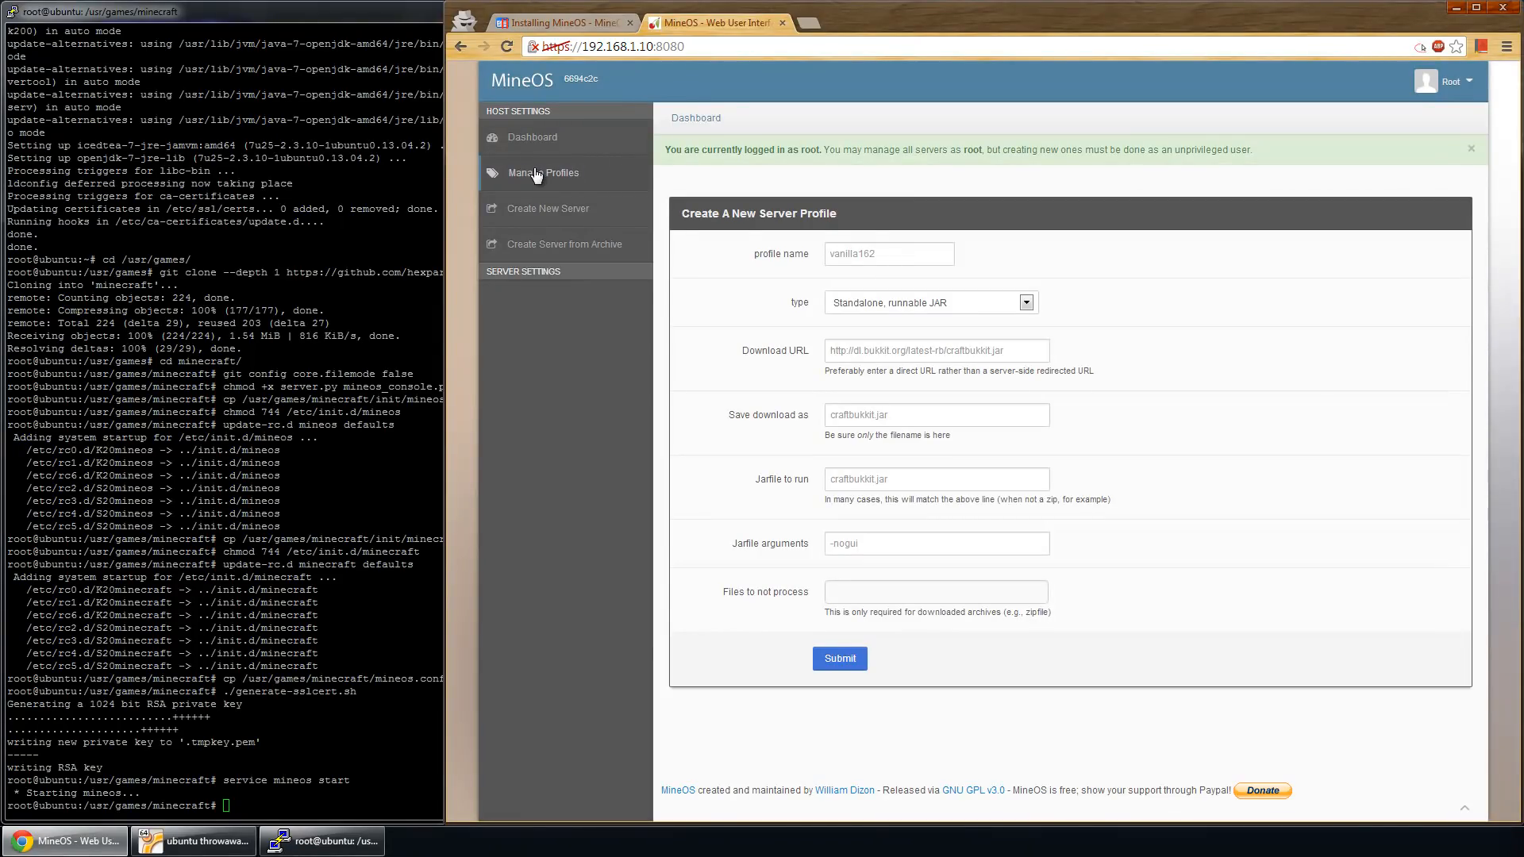
pyautogui.click(543, 173)
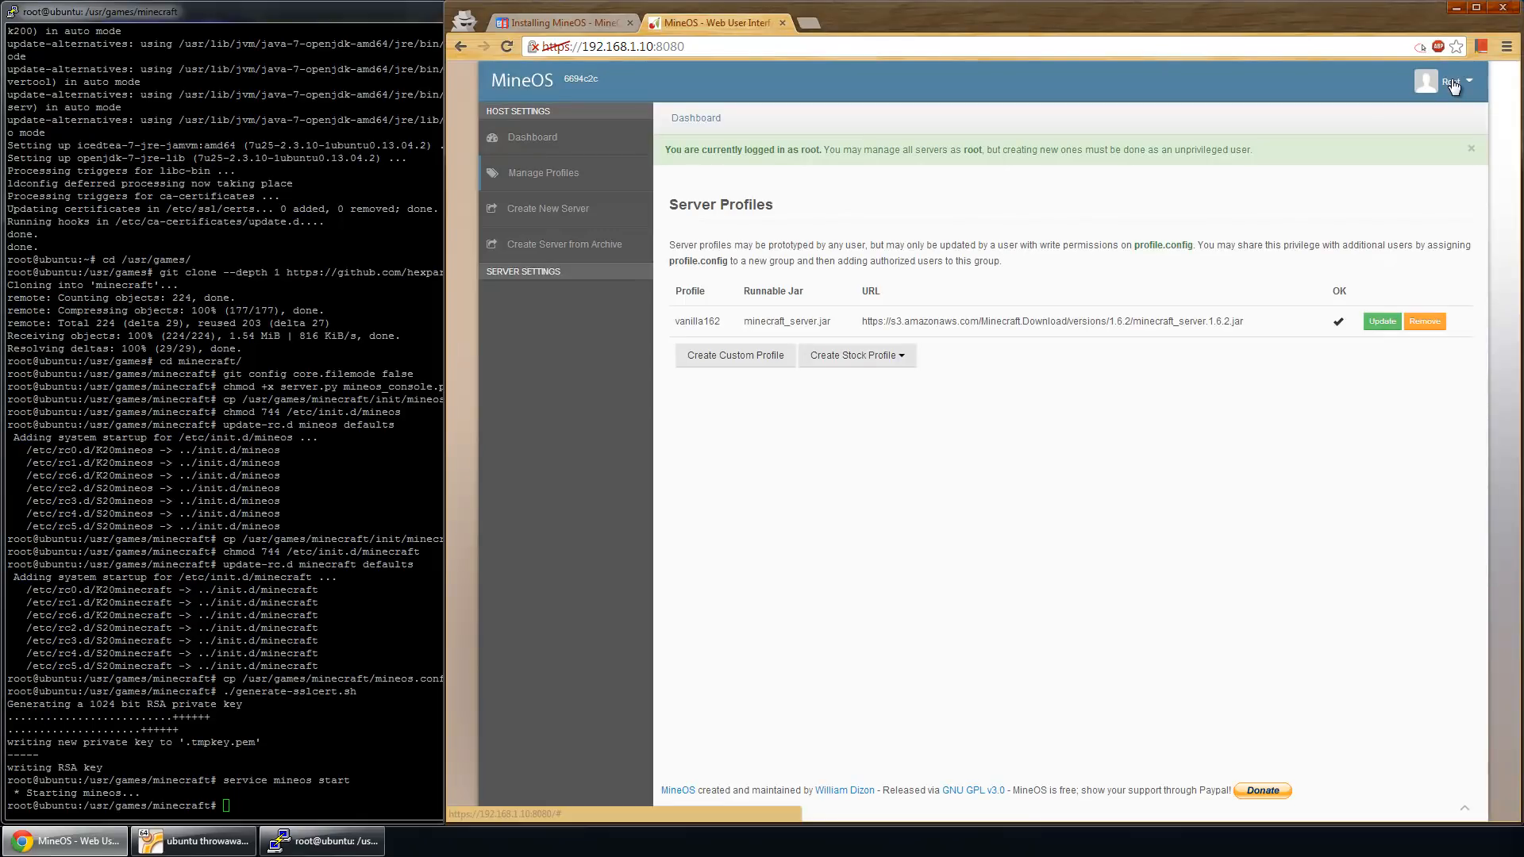
# Log out of the root account and log back in as the non-root user.
pyautogui.click(1452, 81)
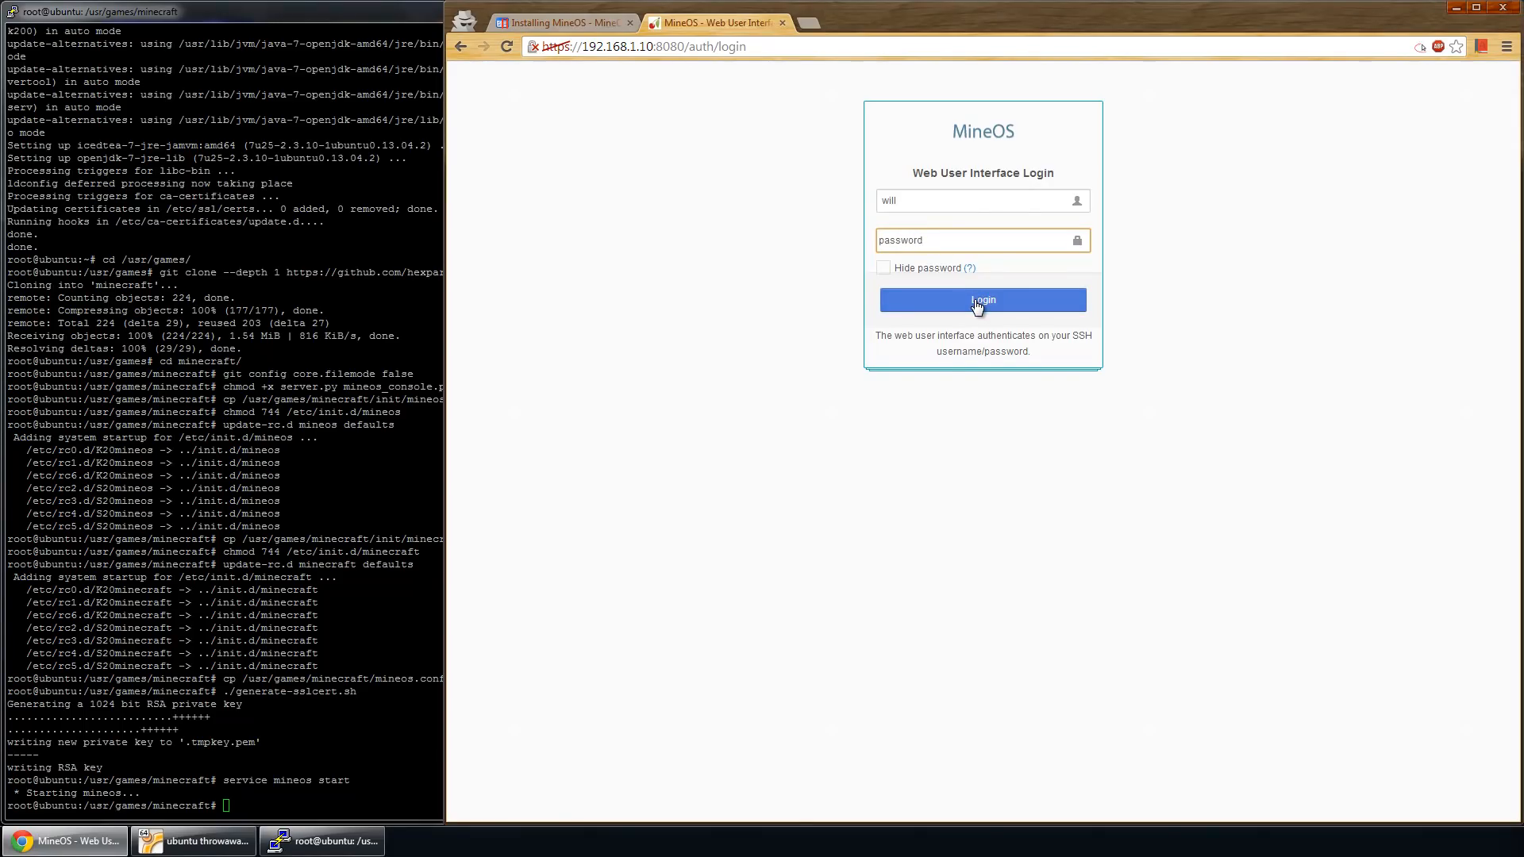
pyautogui.click(982, 299)
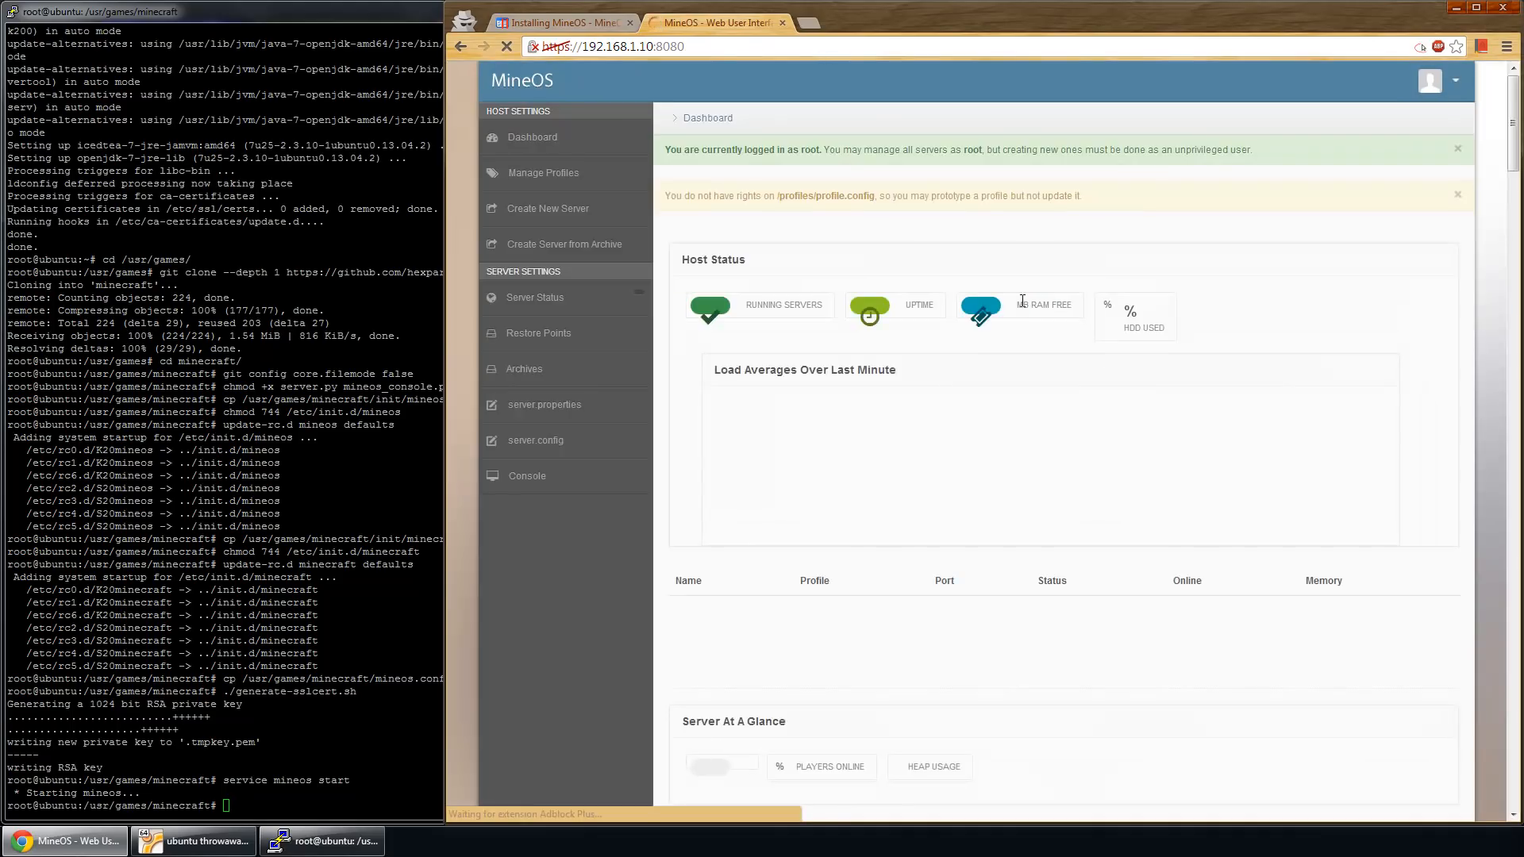
pyautogui.click(507, 45)
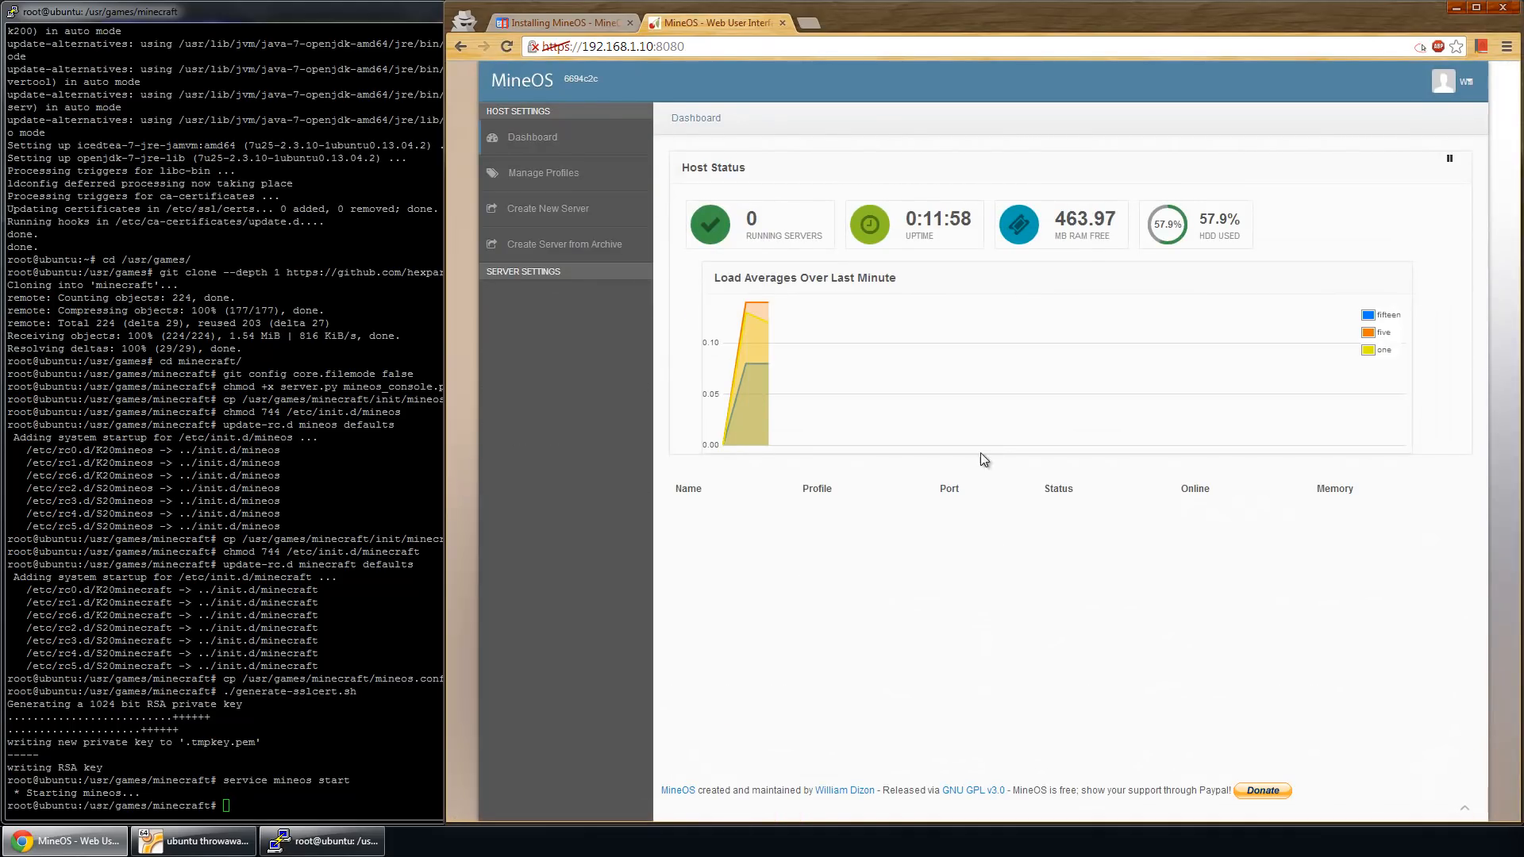
pyautogui.moveTo(1204, 712)
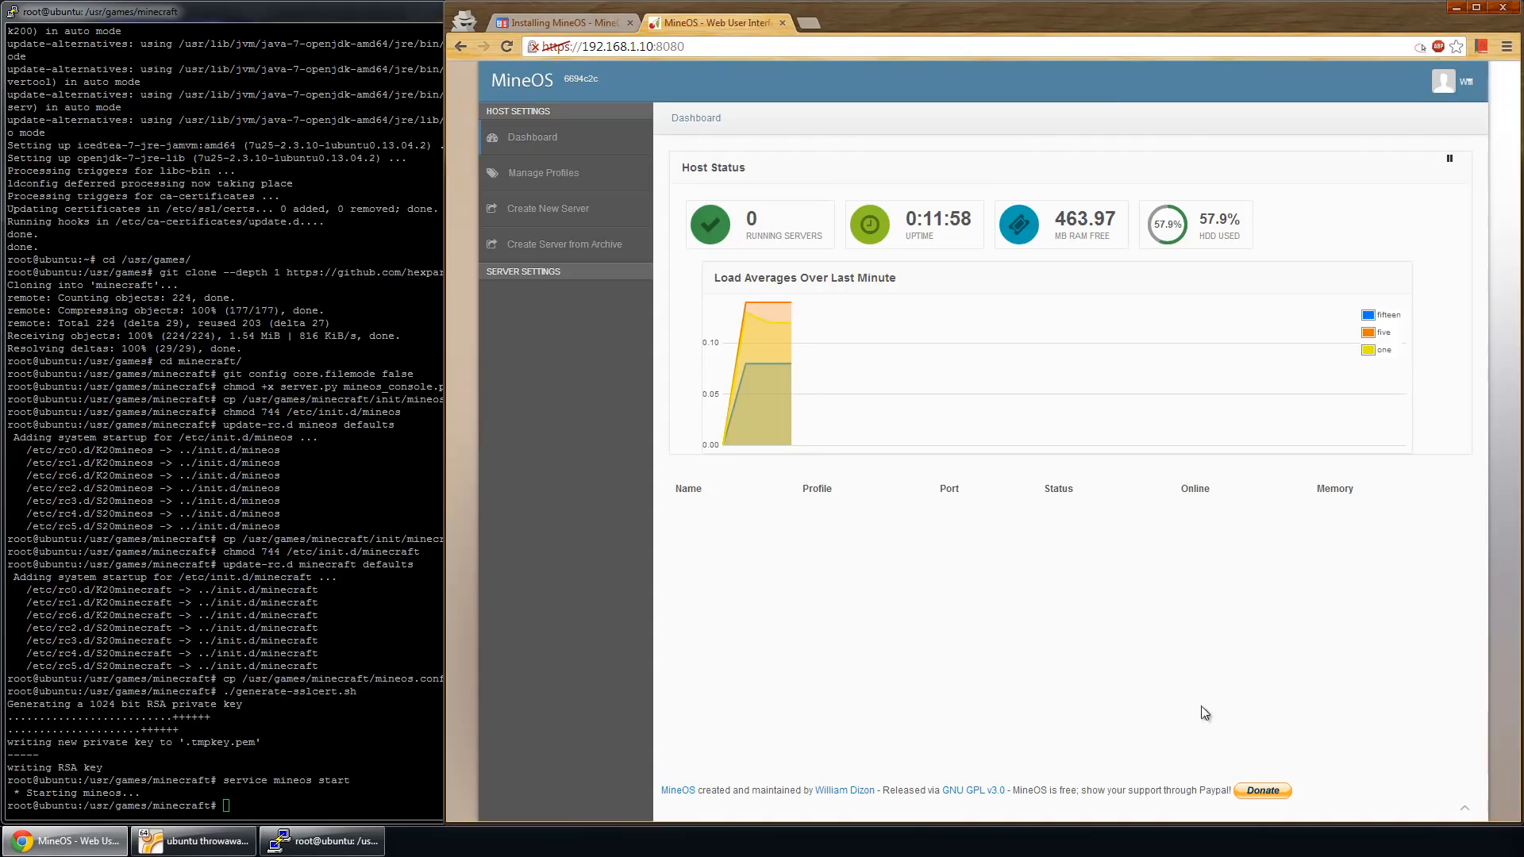
pyautogui.moveTo(601, 201)
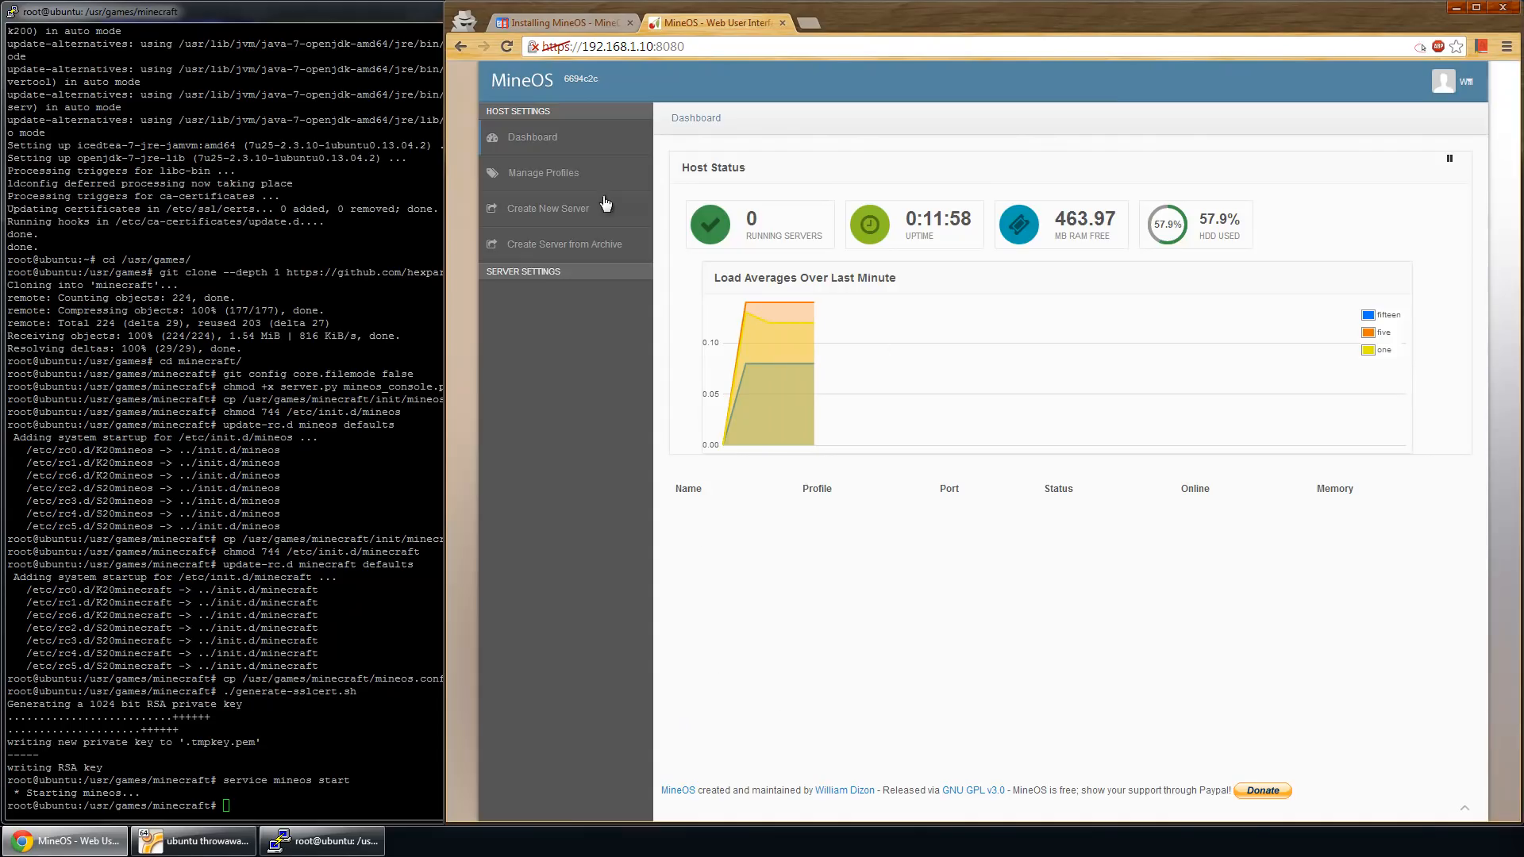
# Create server 'blamo' with Start Server on Boot enabled and a 6-hour backup interval.
pyautogui.click(546, 208)
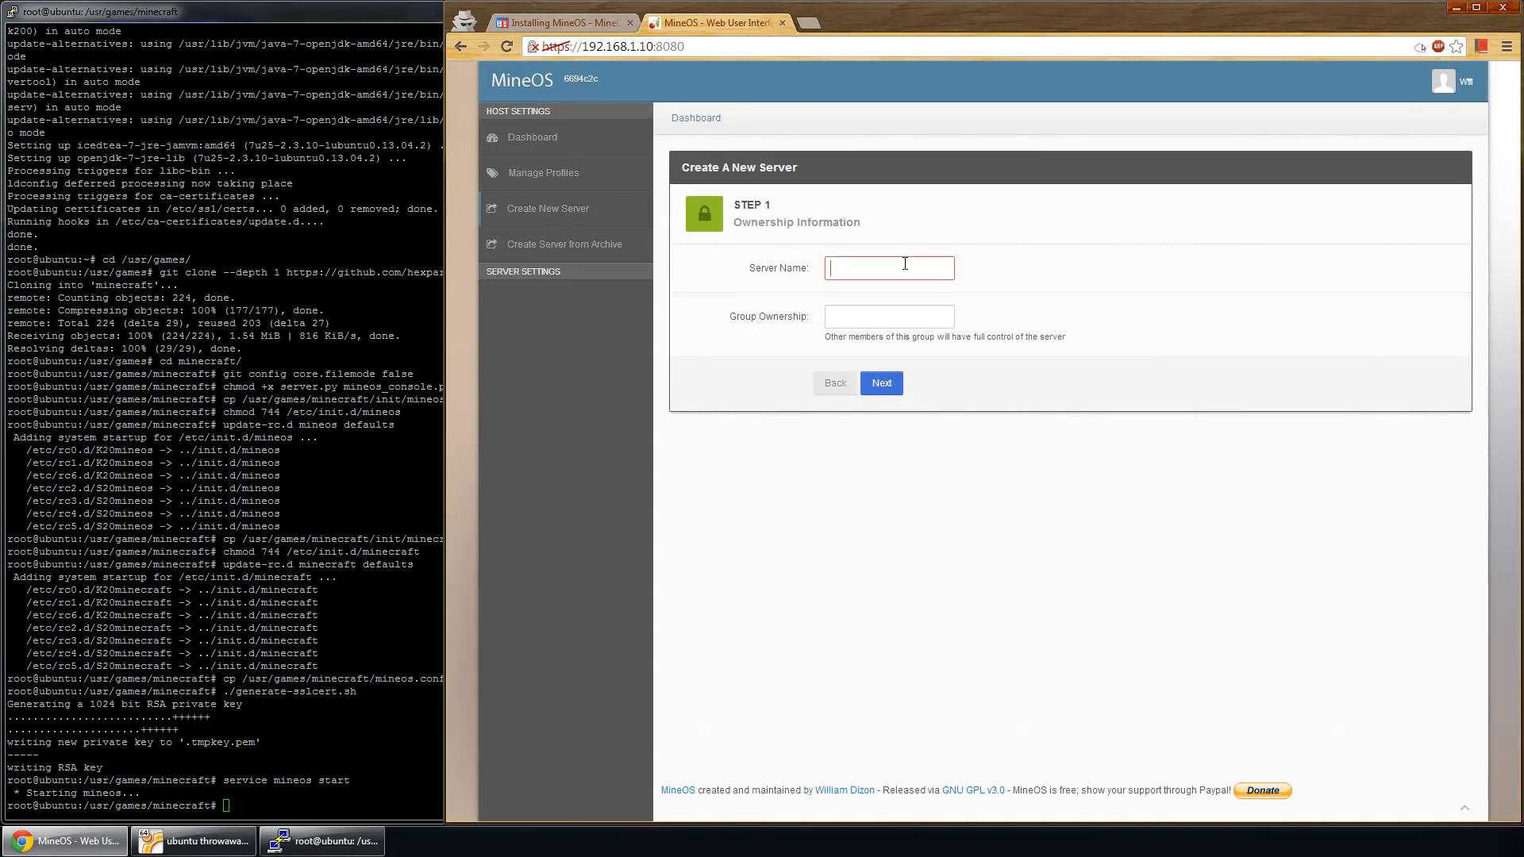
pyautogui.write('blamo')
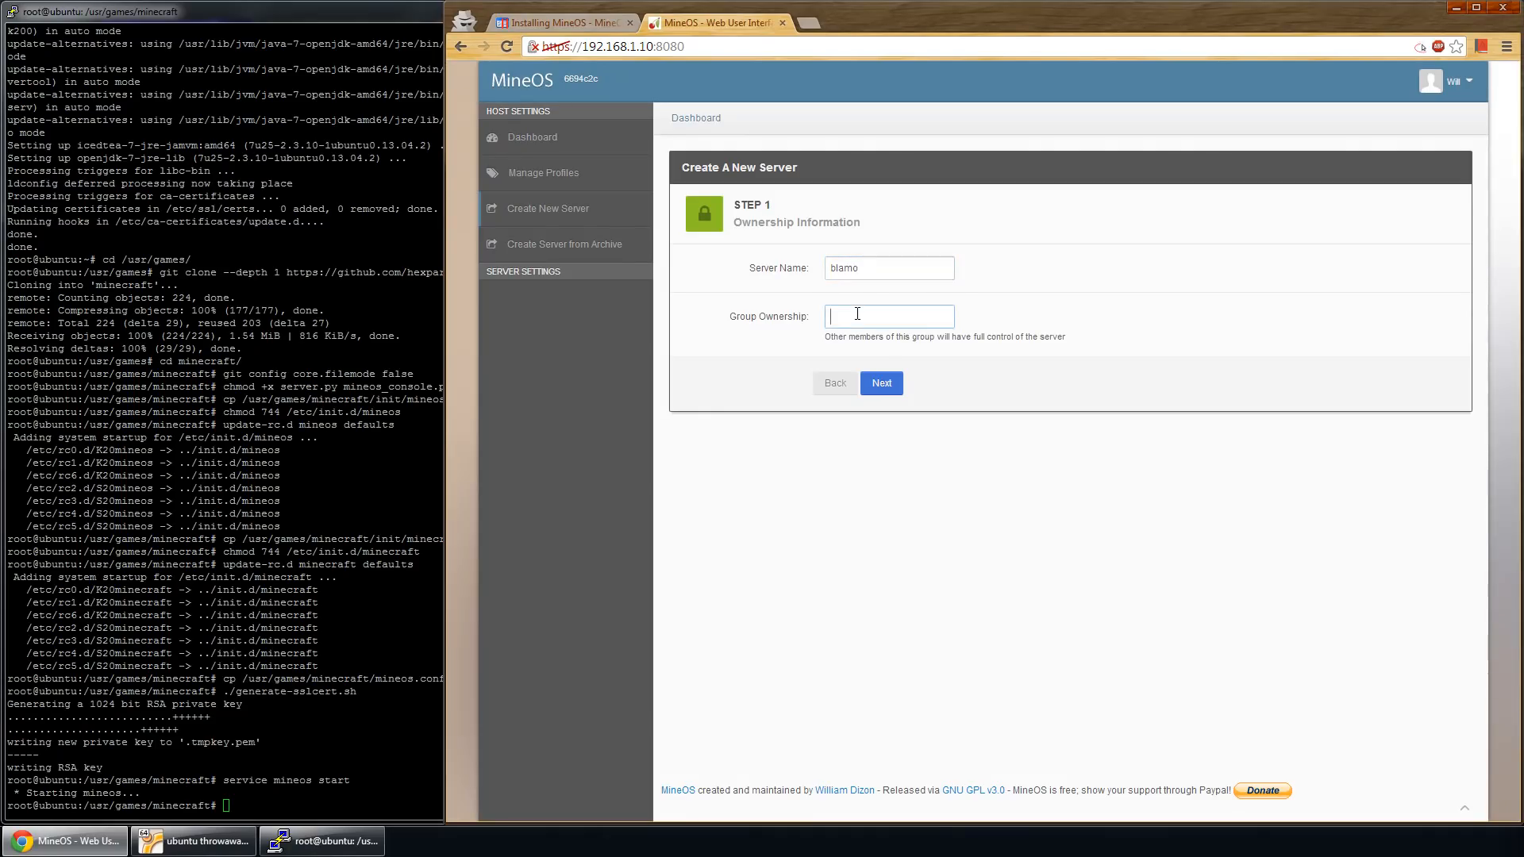
pyautogui.click(880, 383)
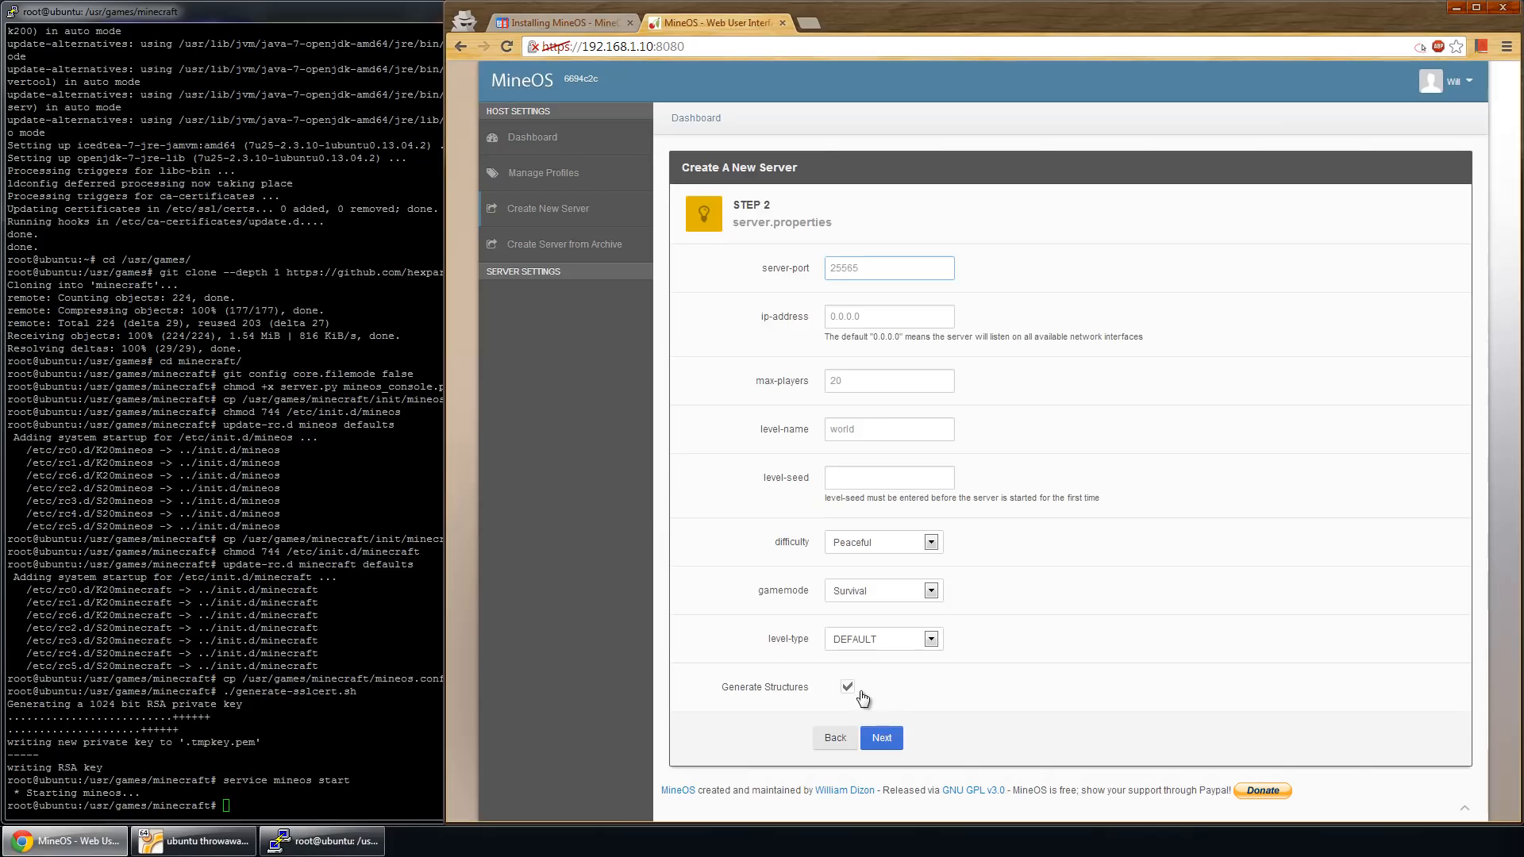
pyautogui.click(882, 738)
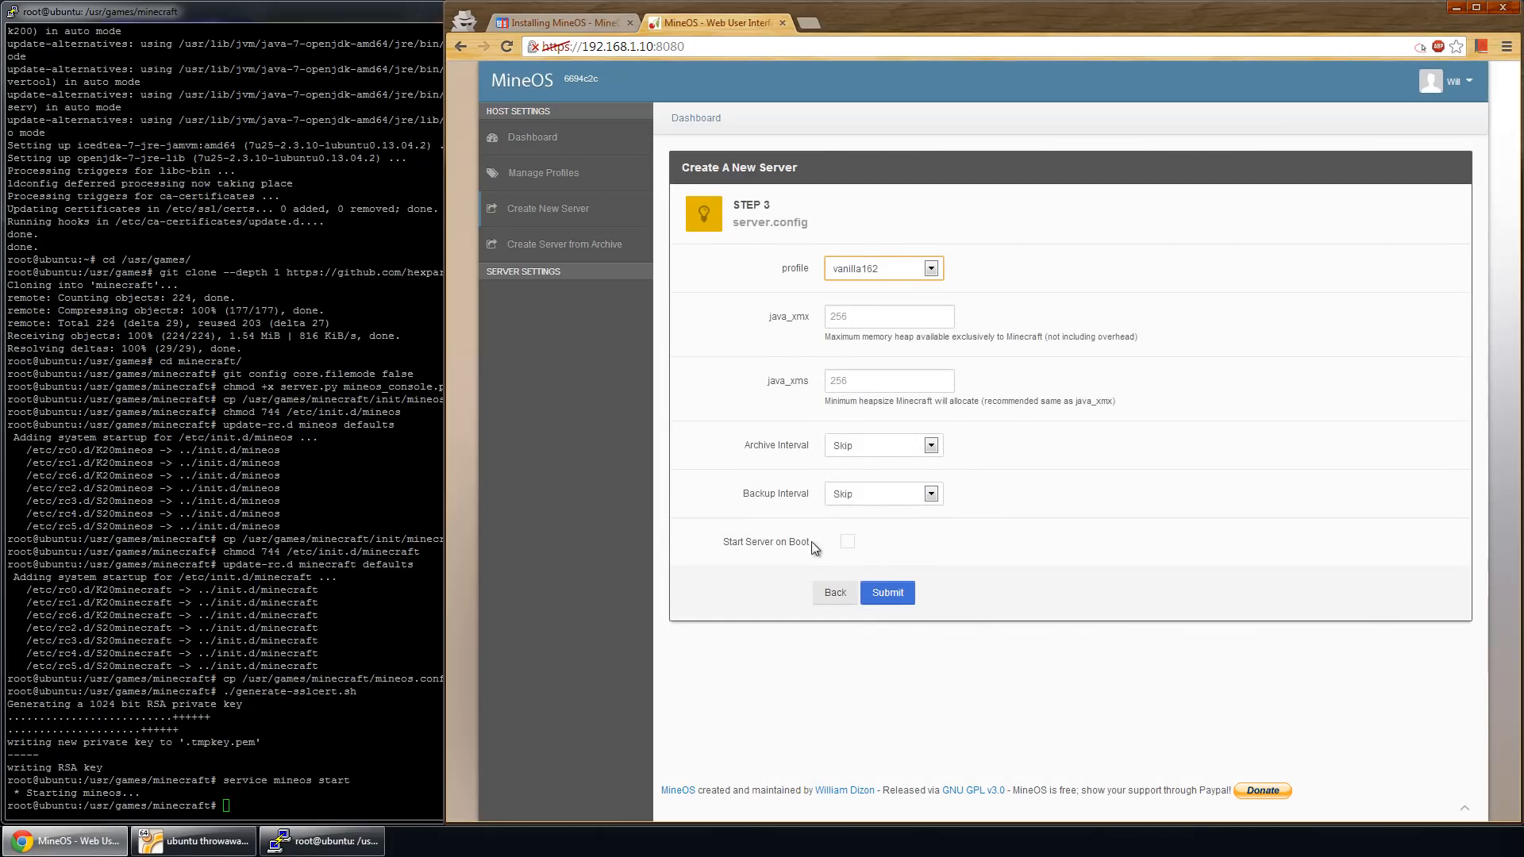
pyautogui.click(847, 541)
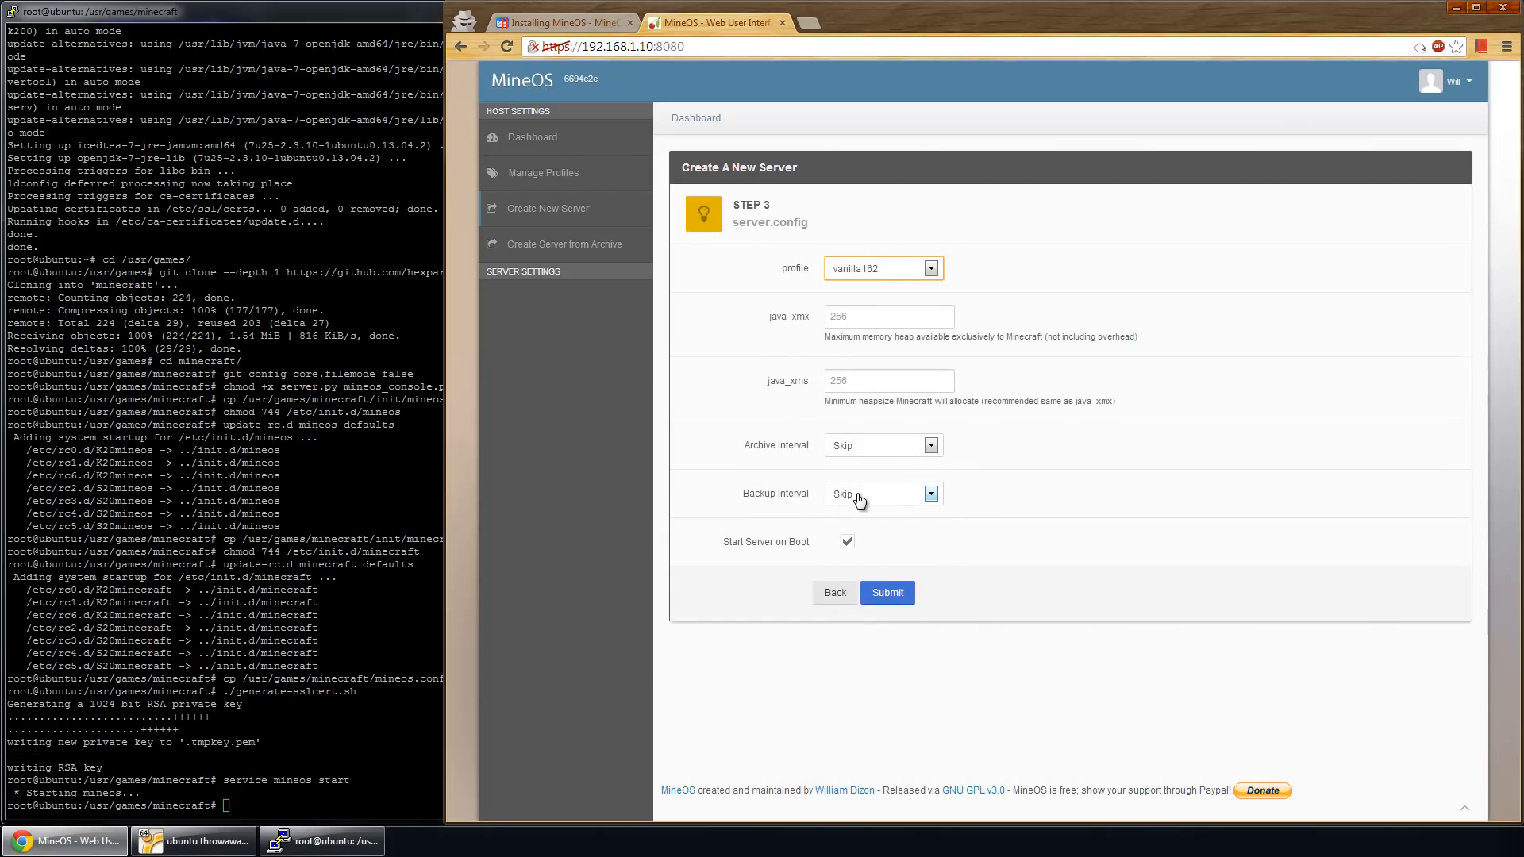
pyautogui.click(883, 494)
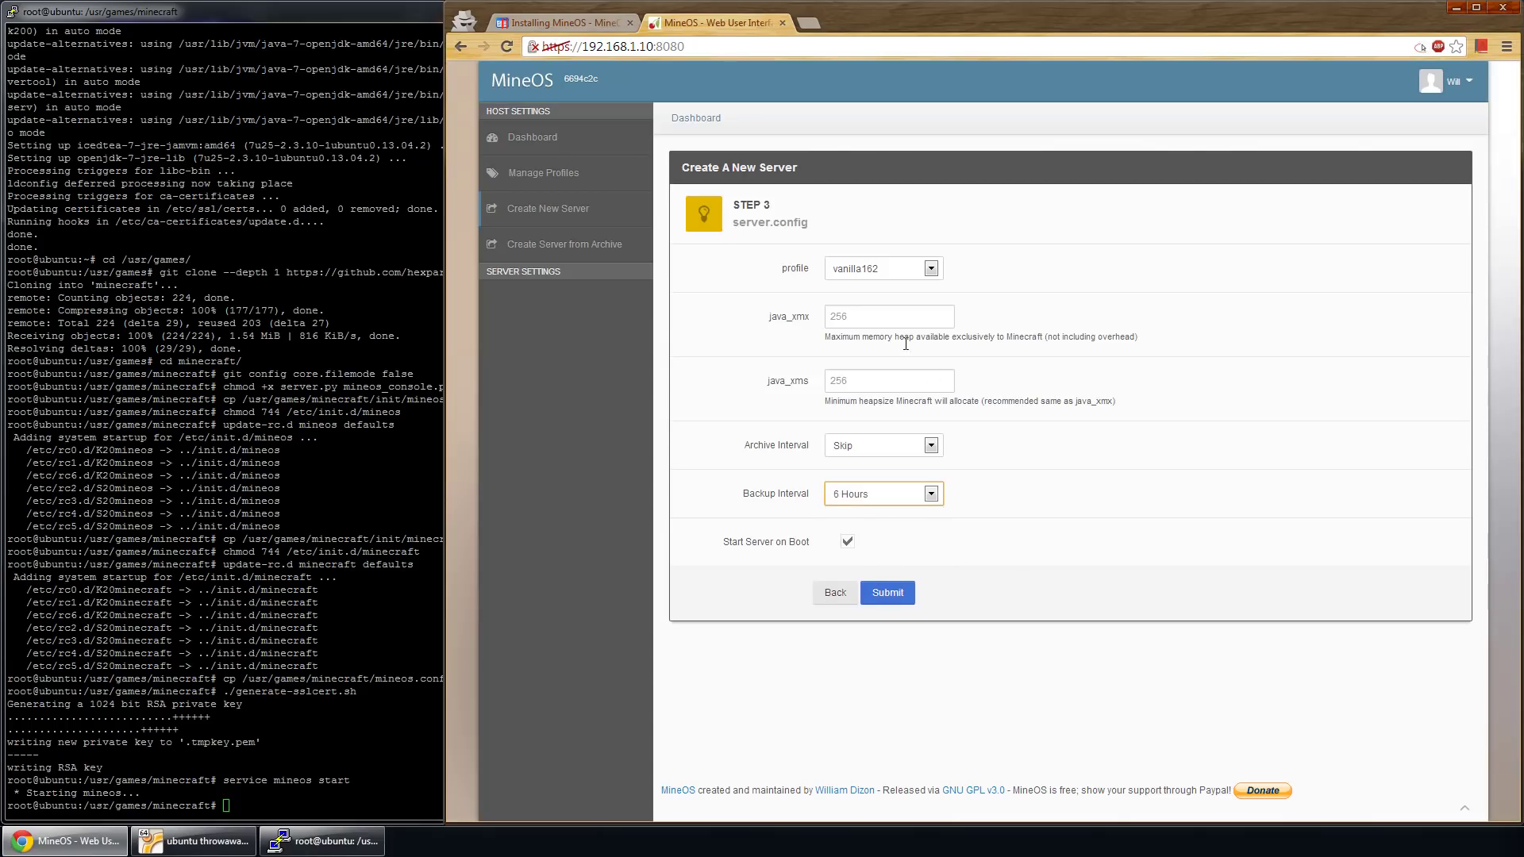
pyautogui.click(889, 315)
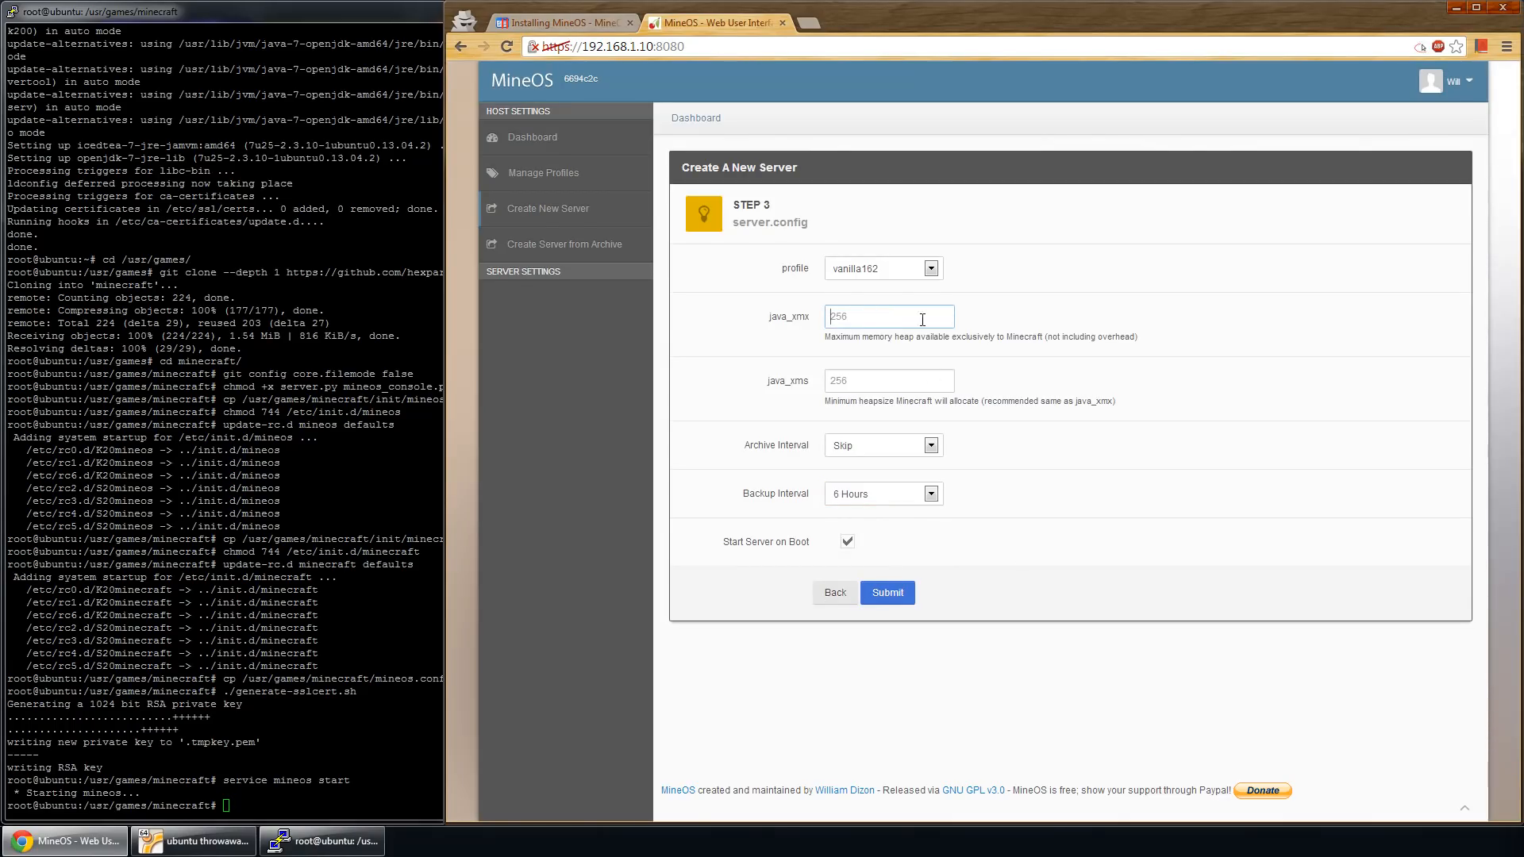
pyautogui.moveTo(881, 398)
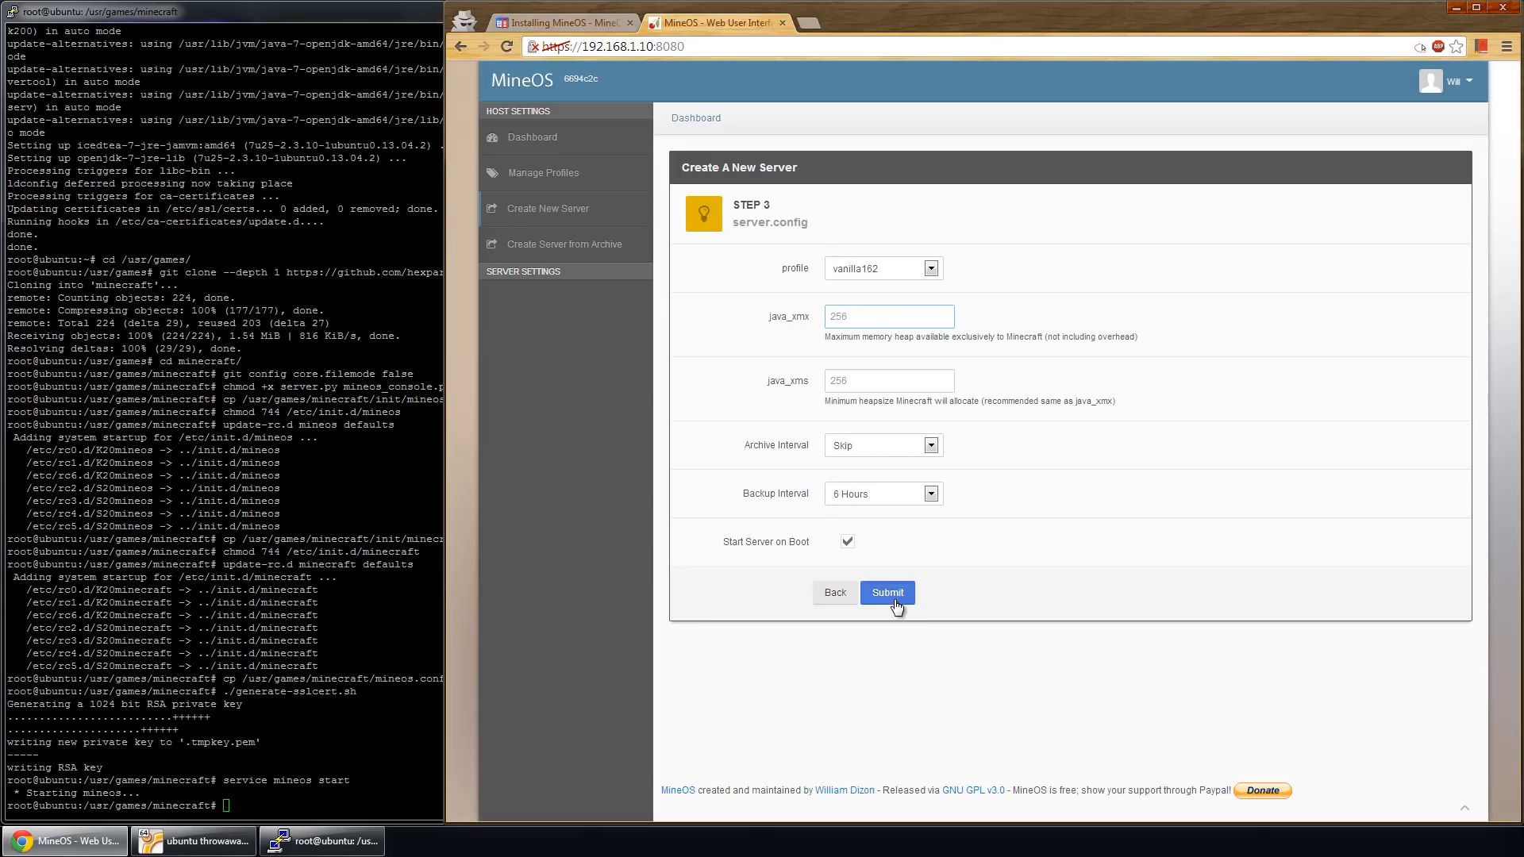
pyautogui.click(887, 592)
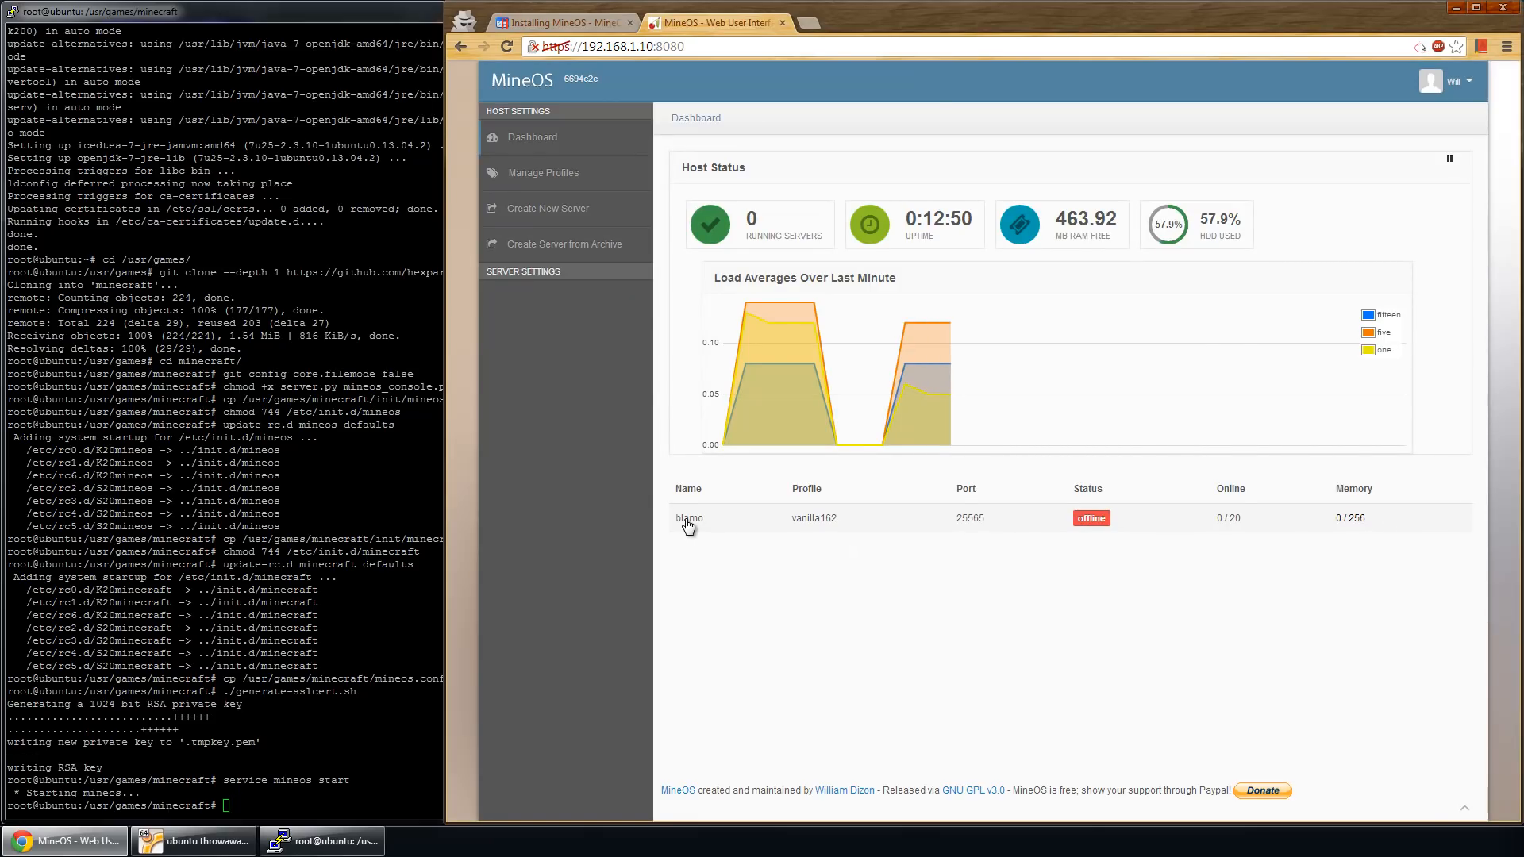
# Open the blamo server page from the dashboard list and start the server.
pyautogui.click(688, 518)
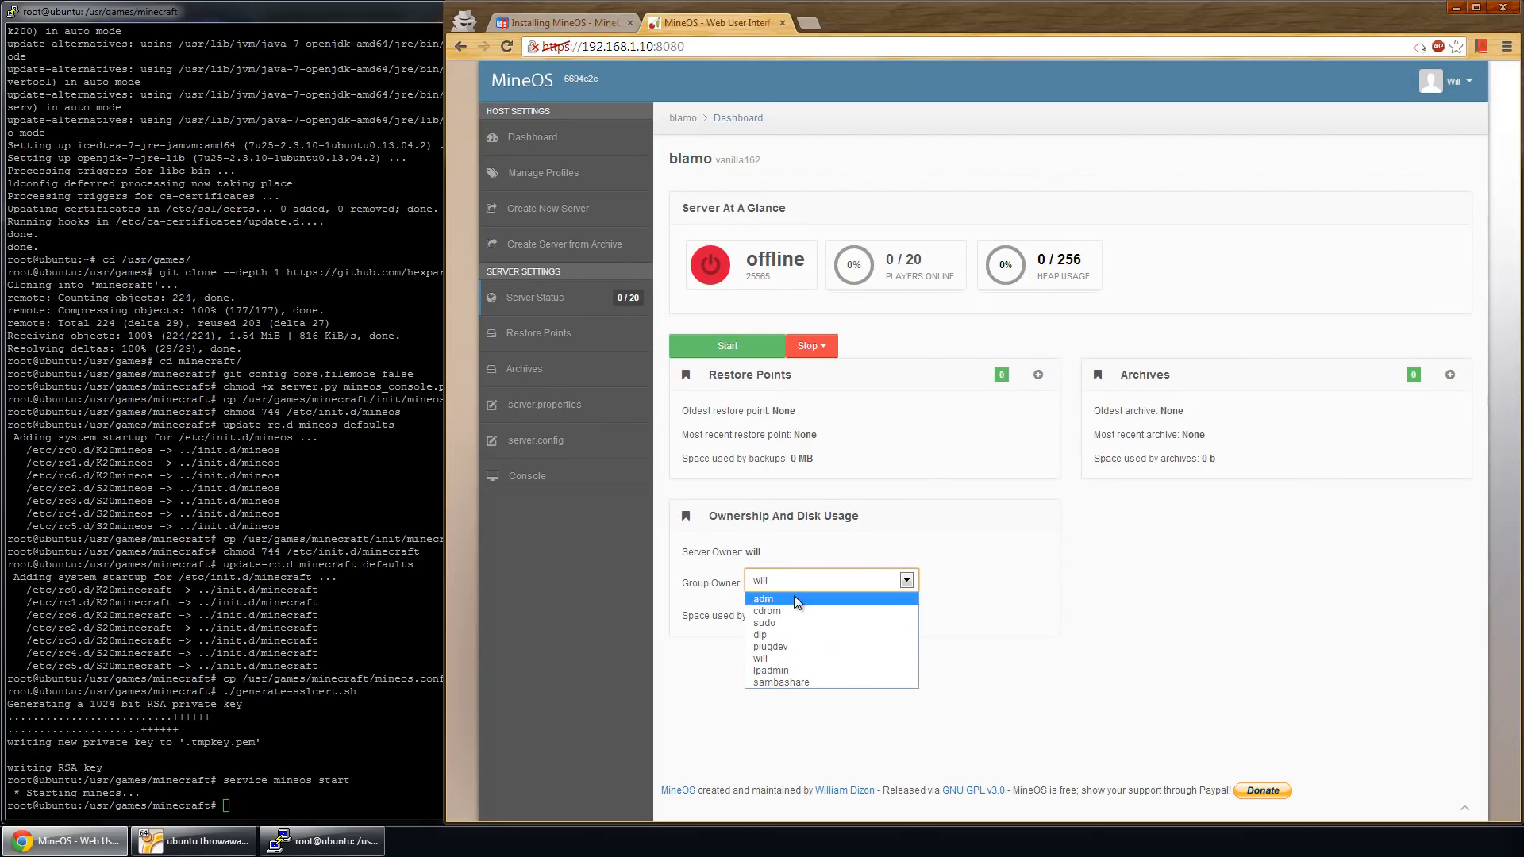
pyautogui.moveTo(1136, 559)
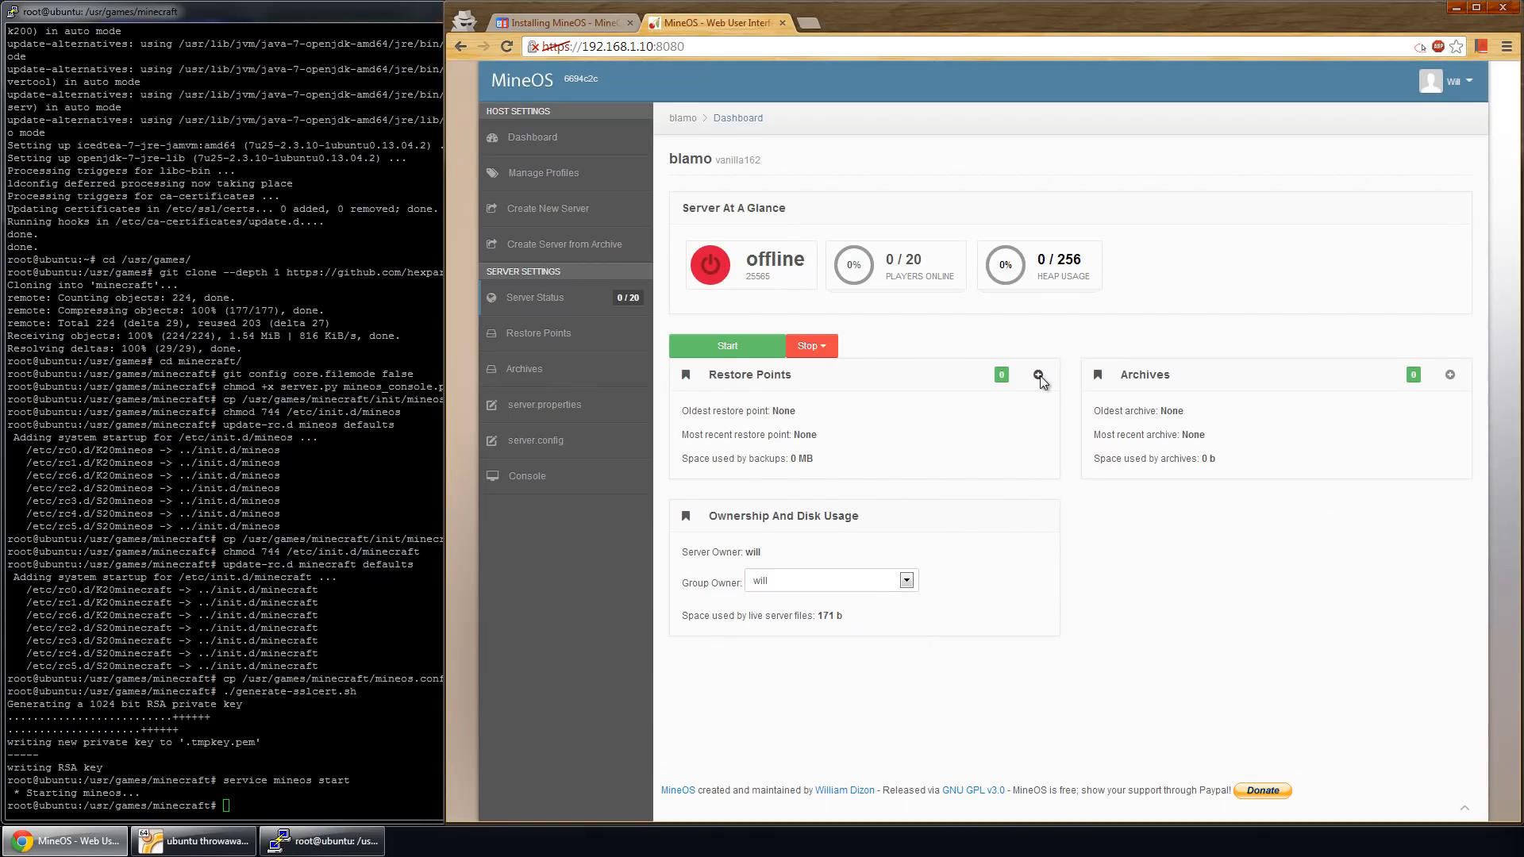
pyautogui.moveTo(1335, 301)
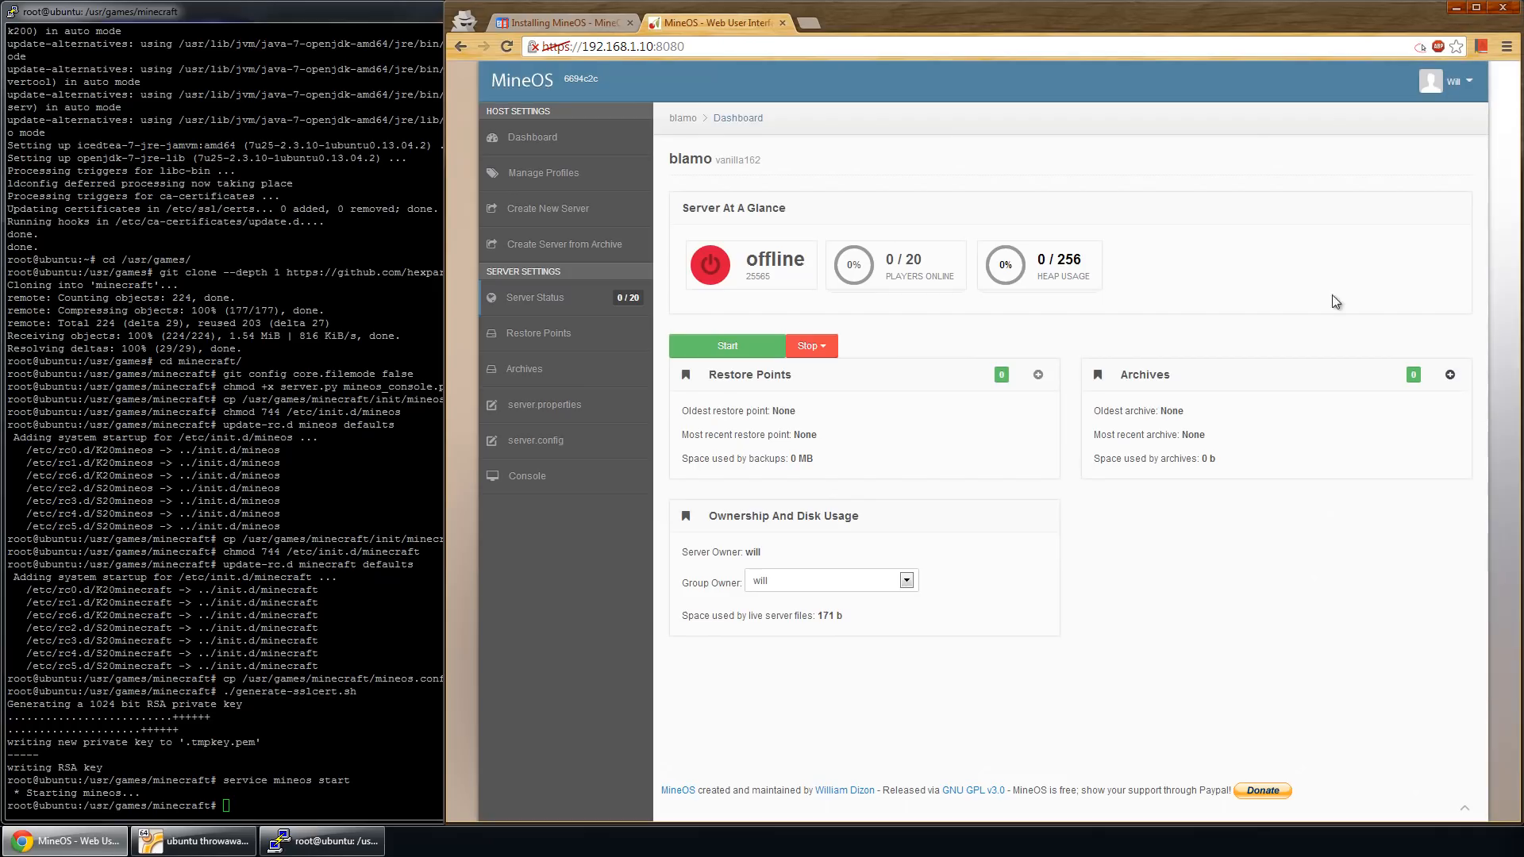
pyautogui.click(727, 345)
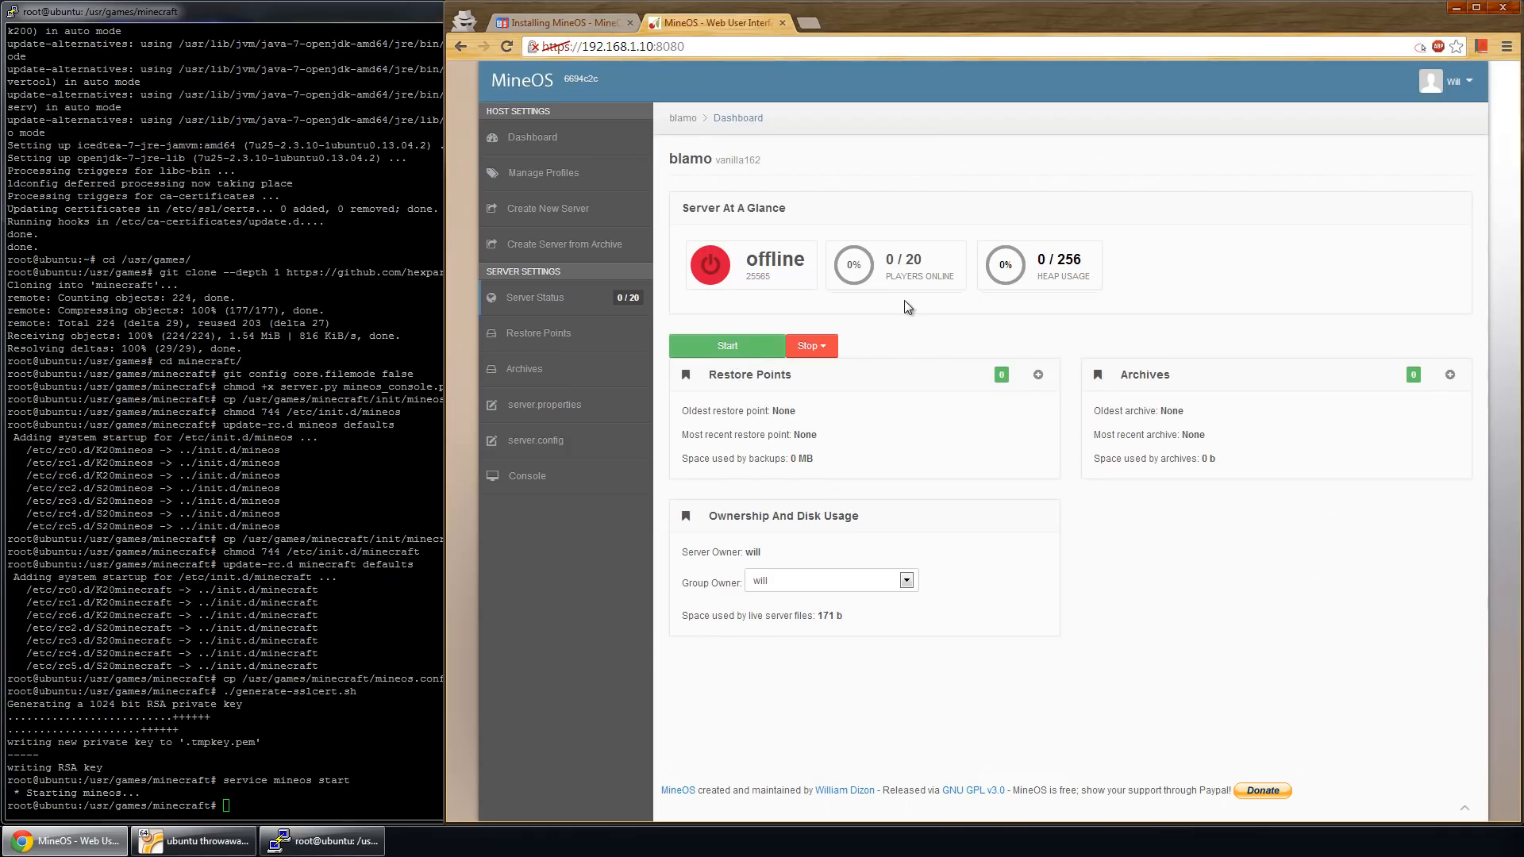
pyautogui.moveTo(854, 304)
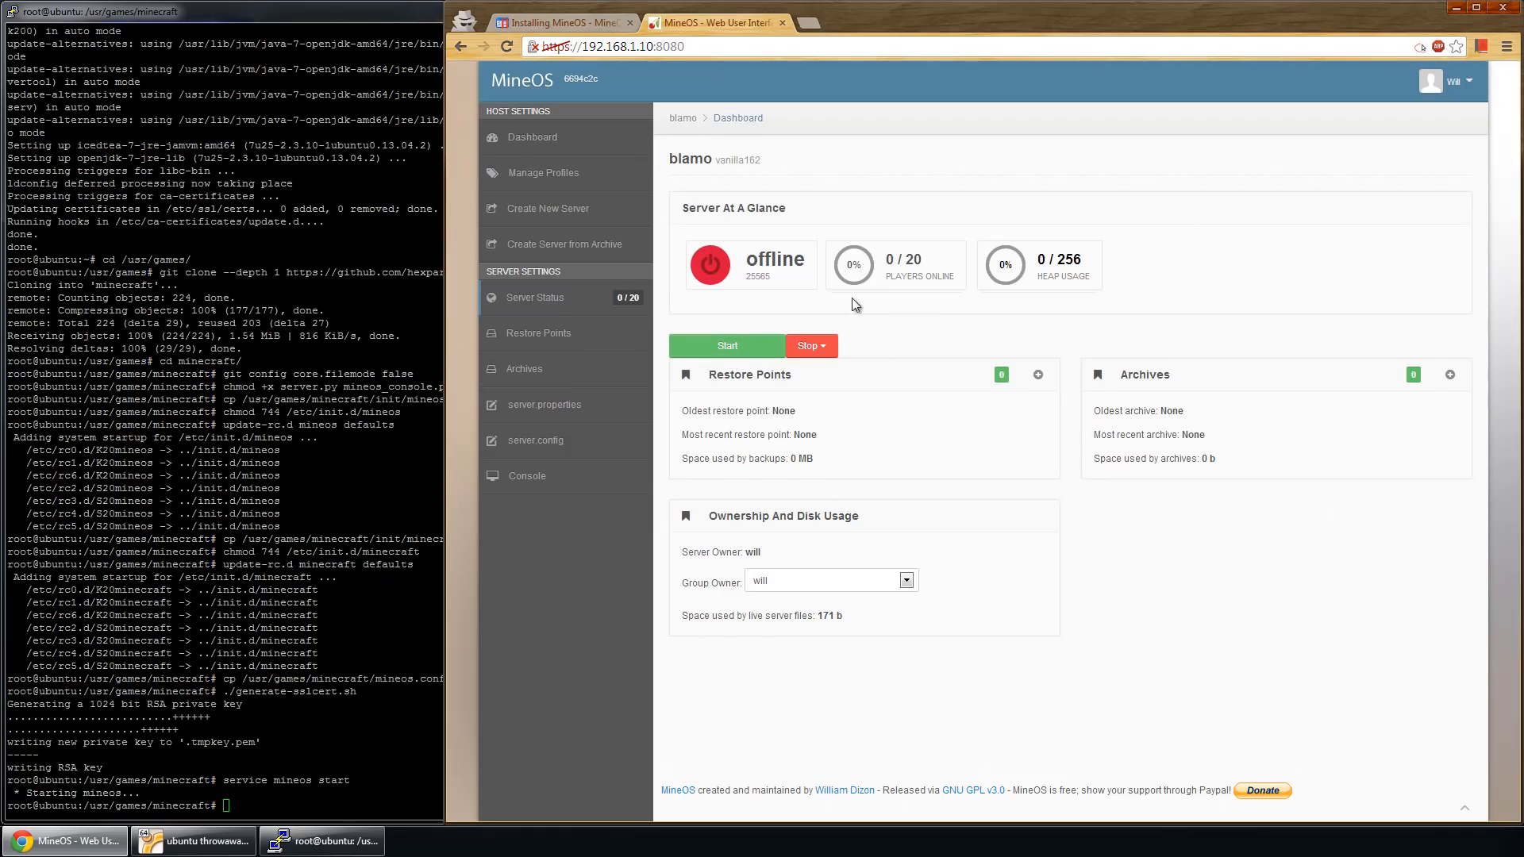
pyautogui.moveTo(1000, 310)
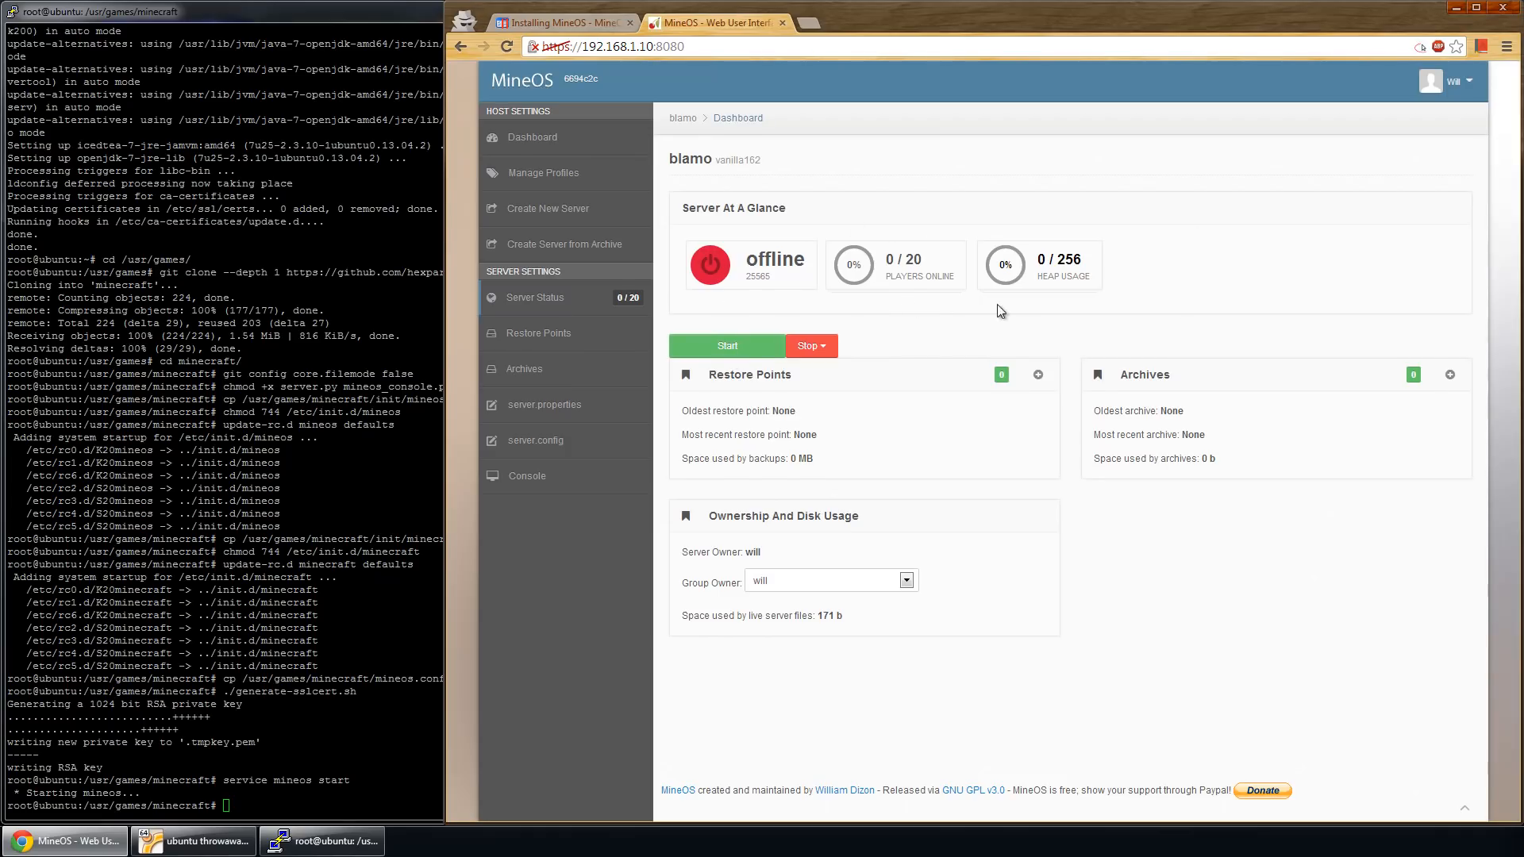
pyautogui.moveTo(1112, 277)
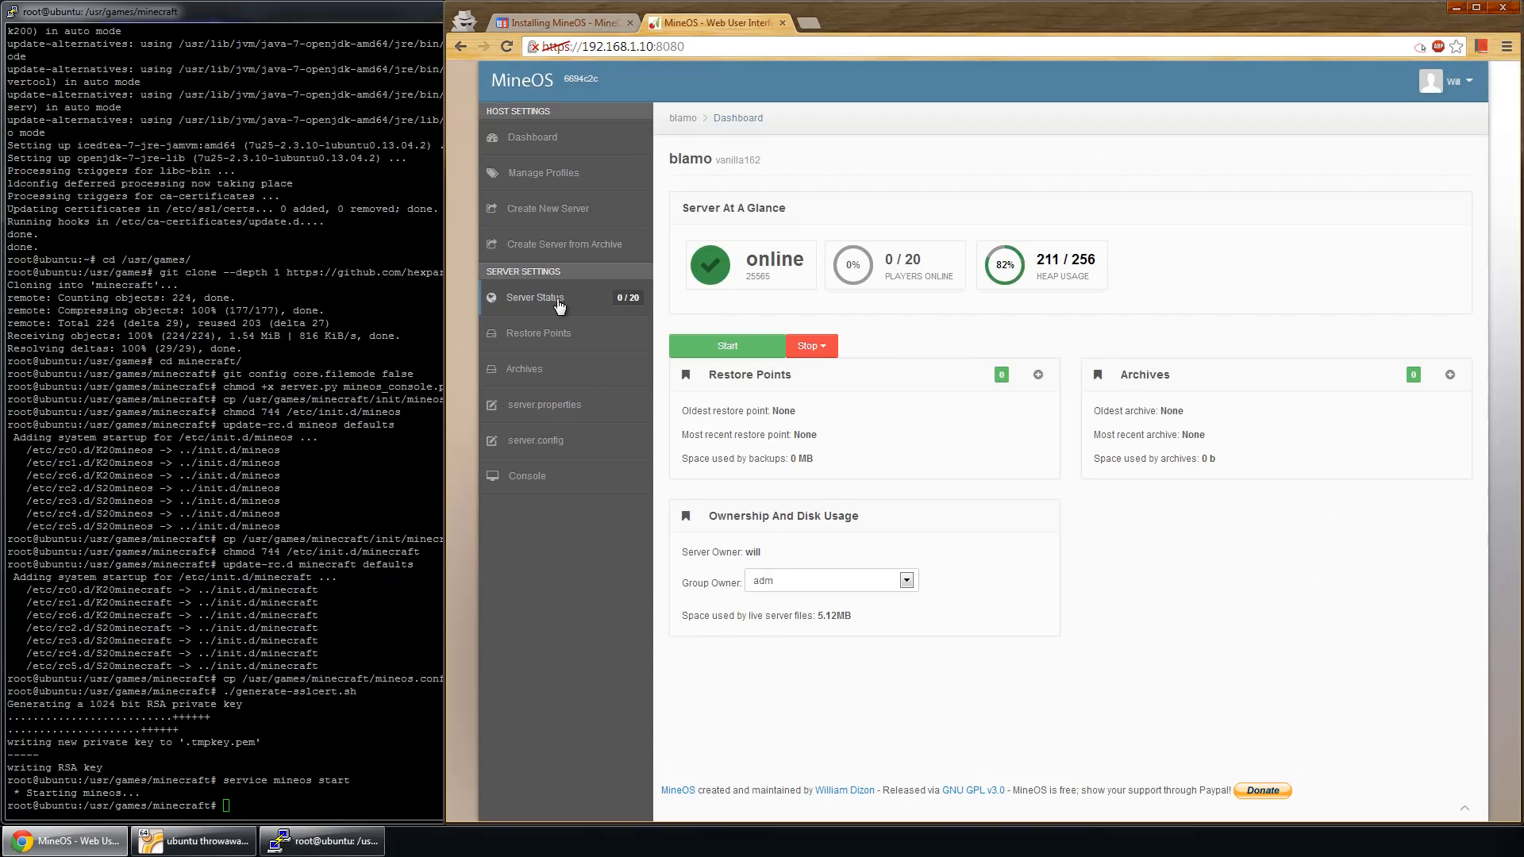
pyautogui.moveTo(581, 338)
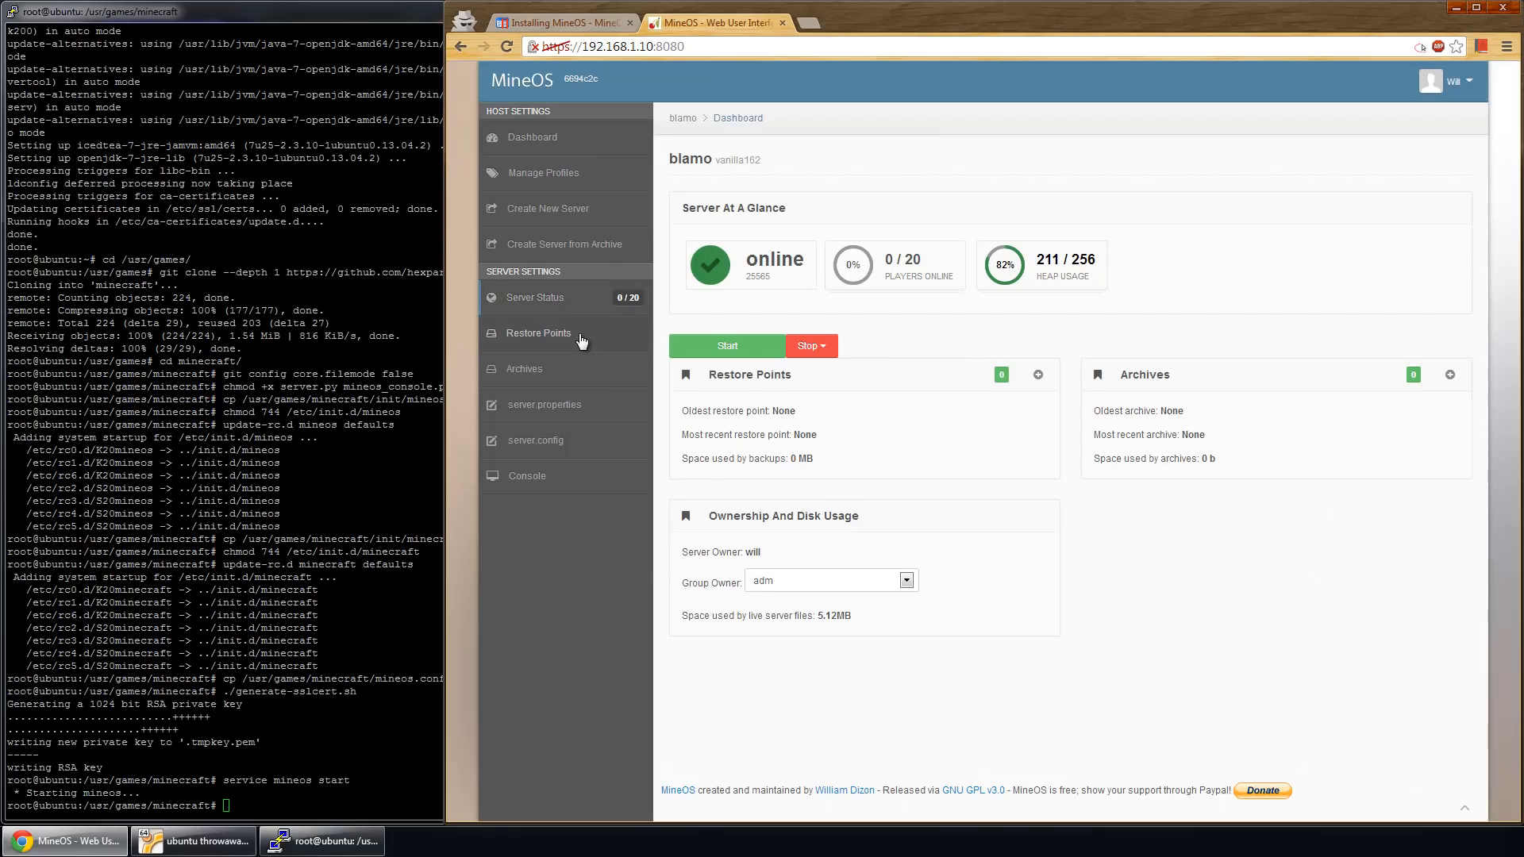
# Create three restore points of blamo using the Restore Points plus icon.
pyautogui.click(538, 333)
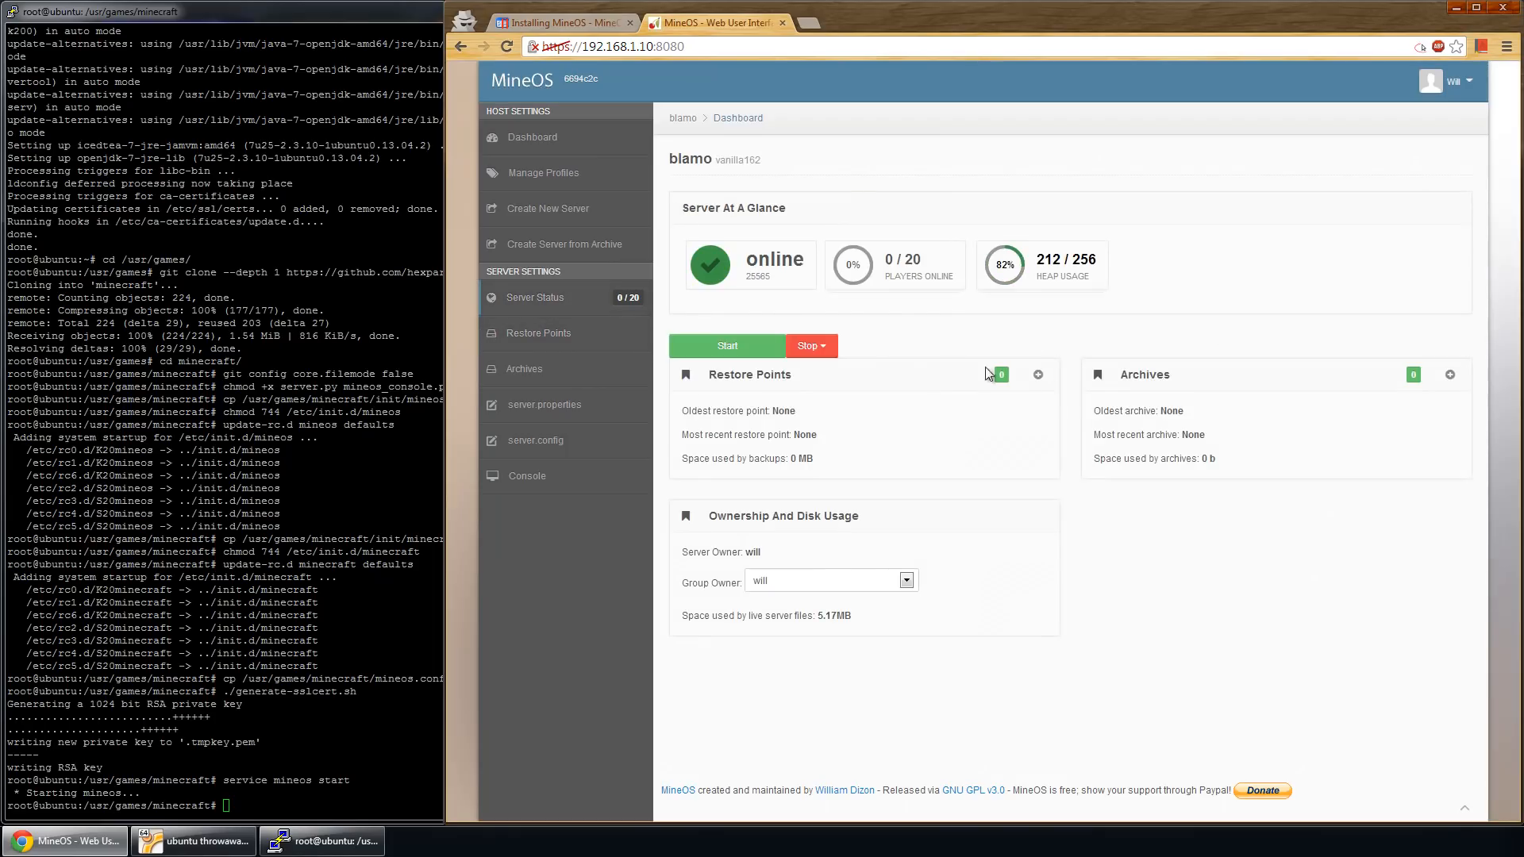
pyautogui.click(1038, 375)
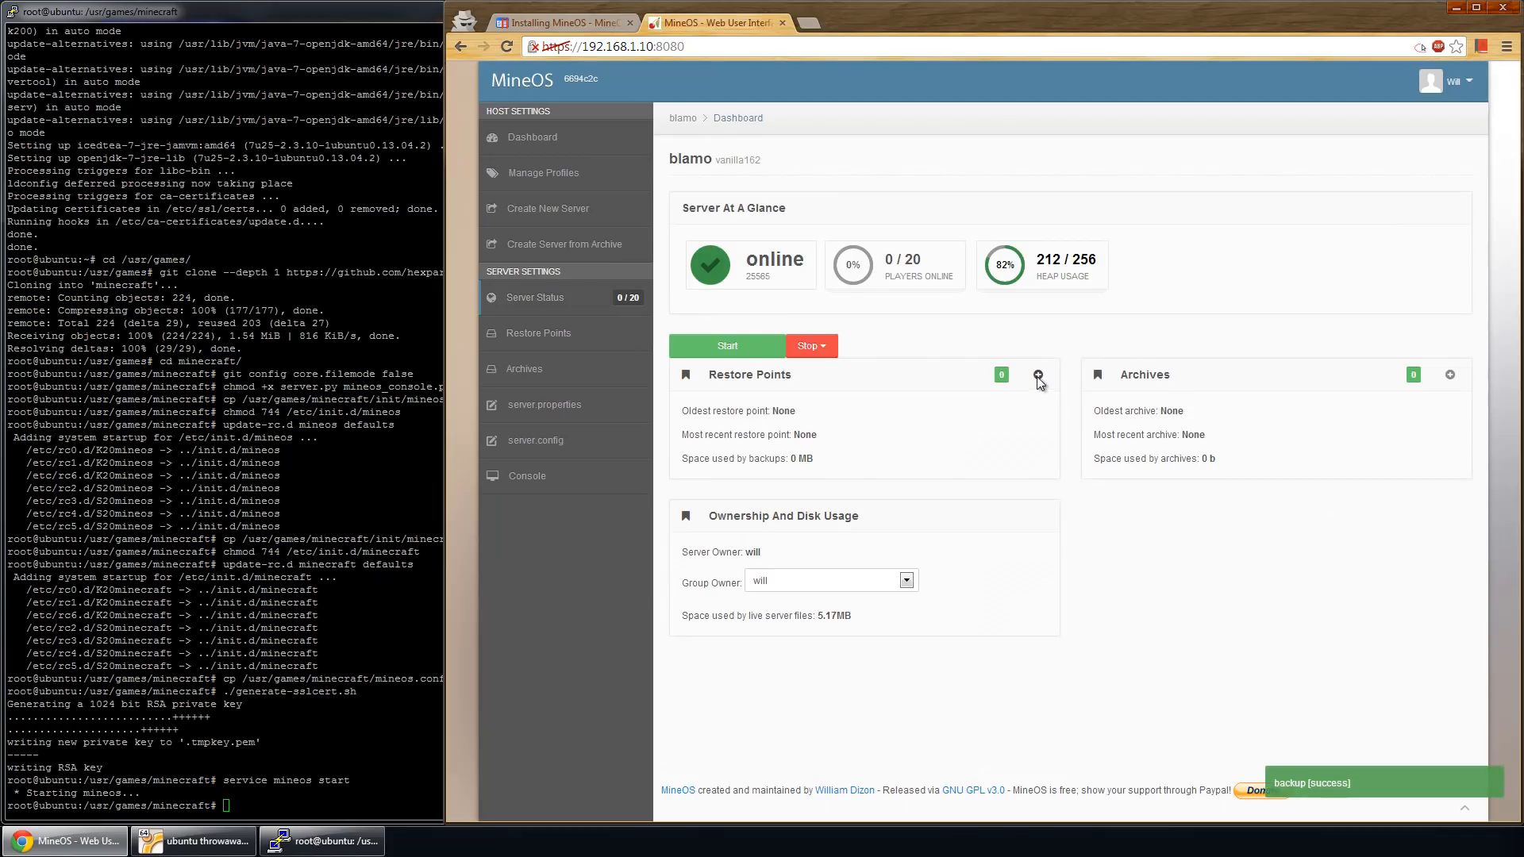
pyautogui.moveTo(1081, 345)
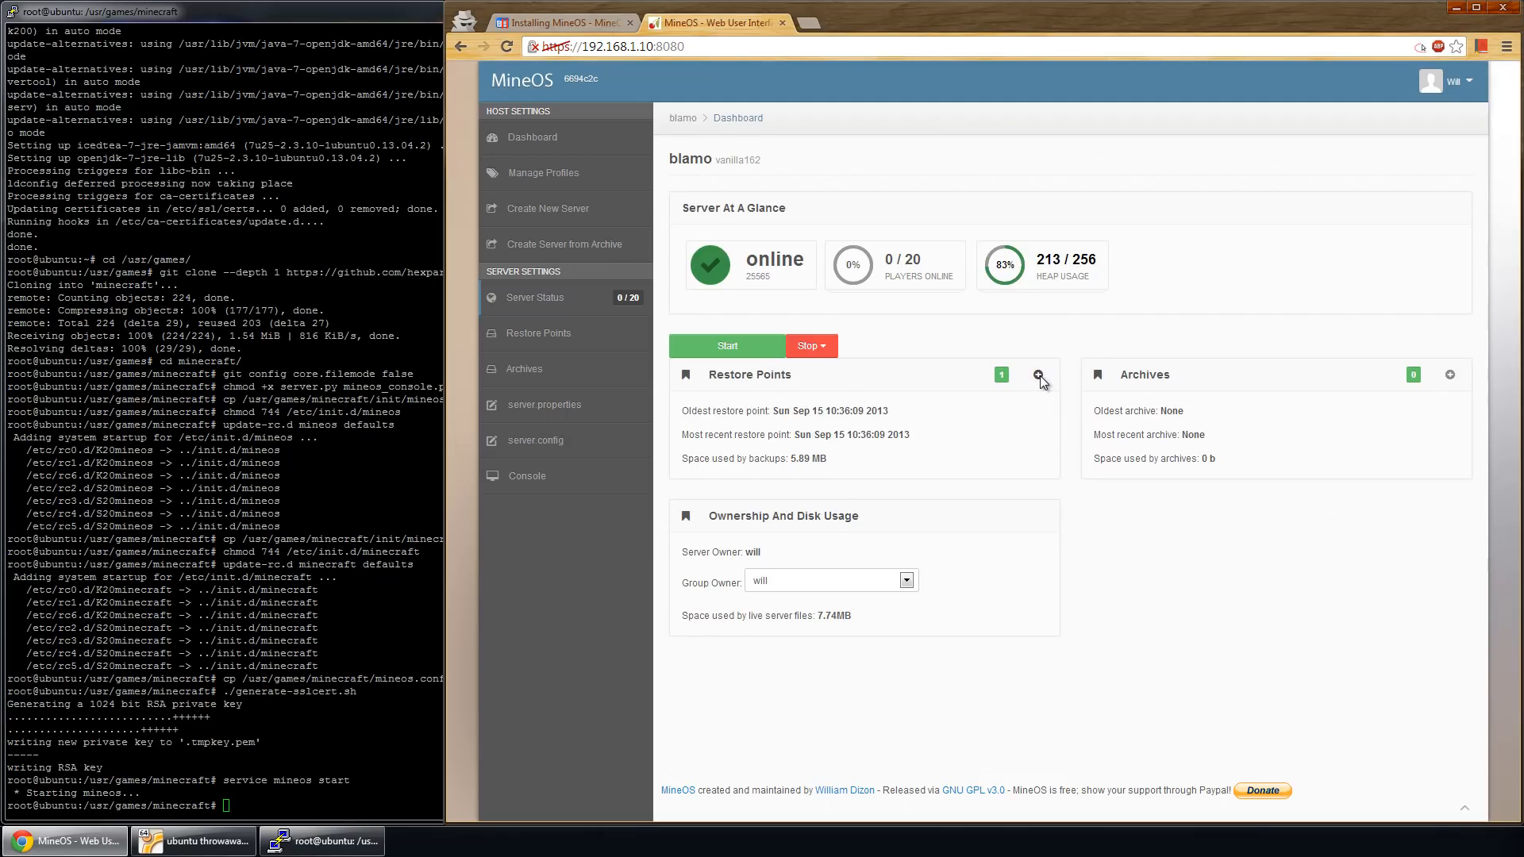
pyautogui.moveTo(1036, 409)
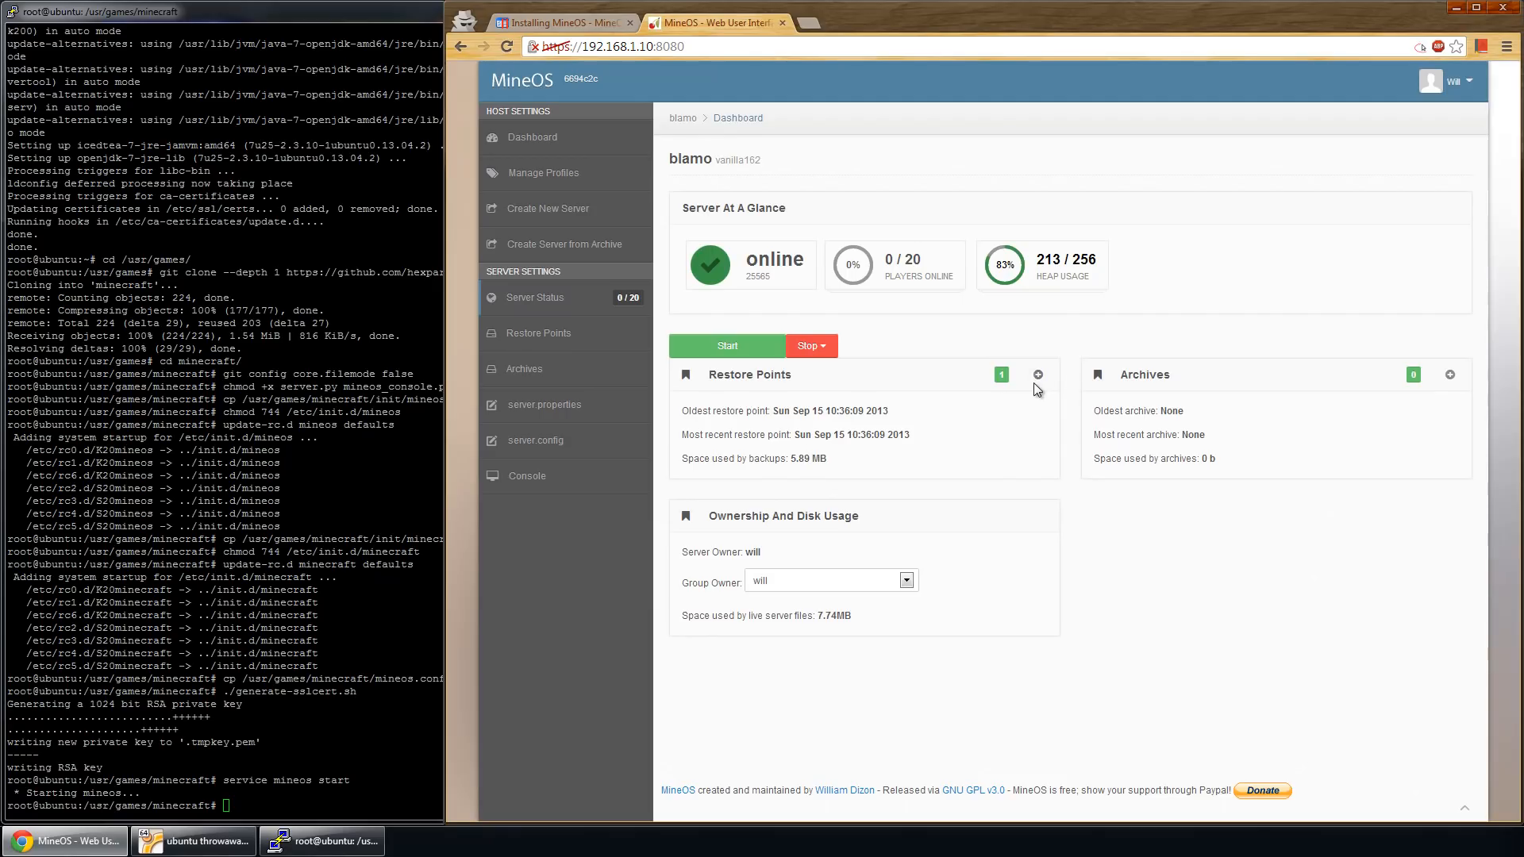
pyautogui.click(1037, 375)
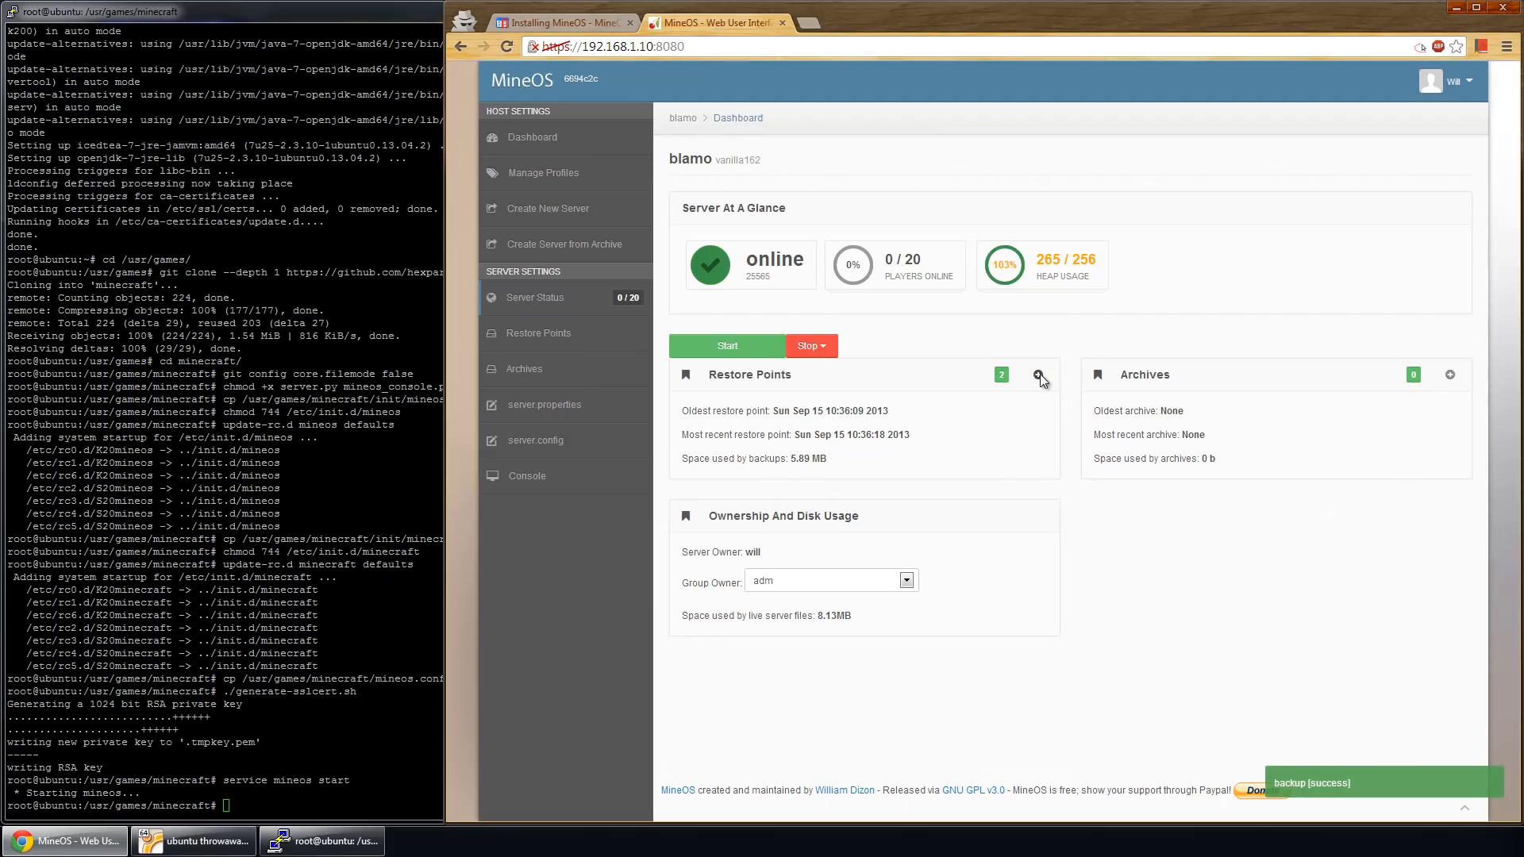
pyautogui.click(1039, 376)
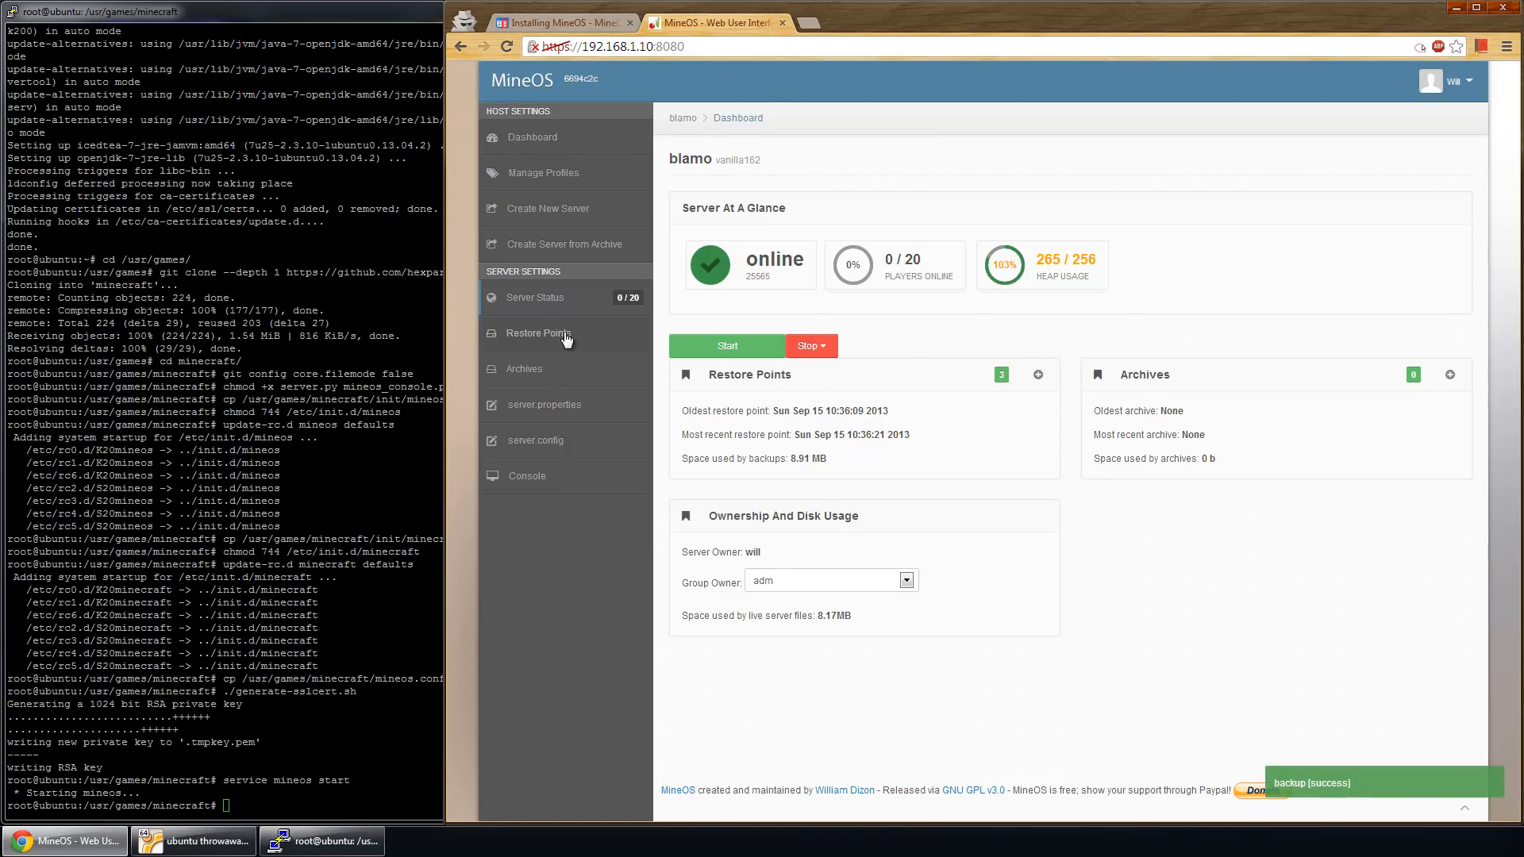
# Open blamo's Restore Points and set Sun Sep 15 10:36:21 2013 as the prune cutoff.
pyautogui.click(537, 333)
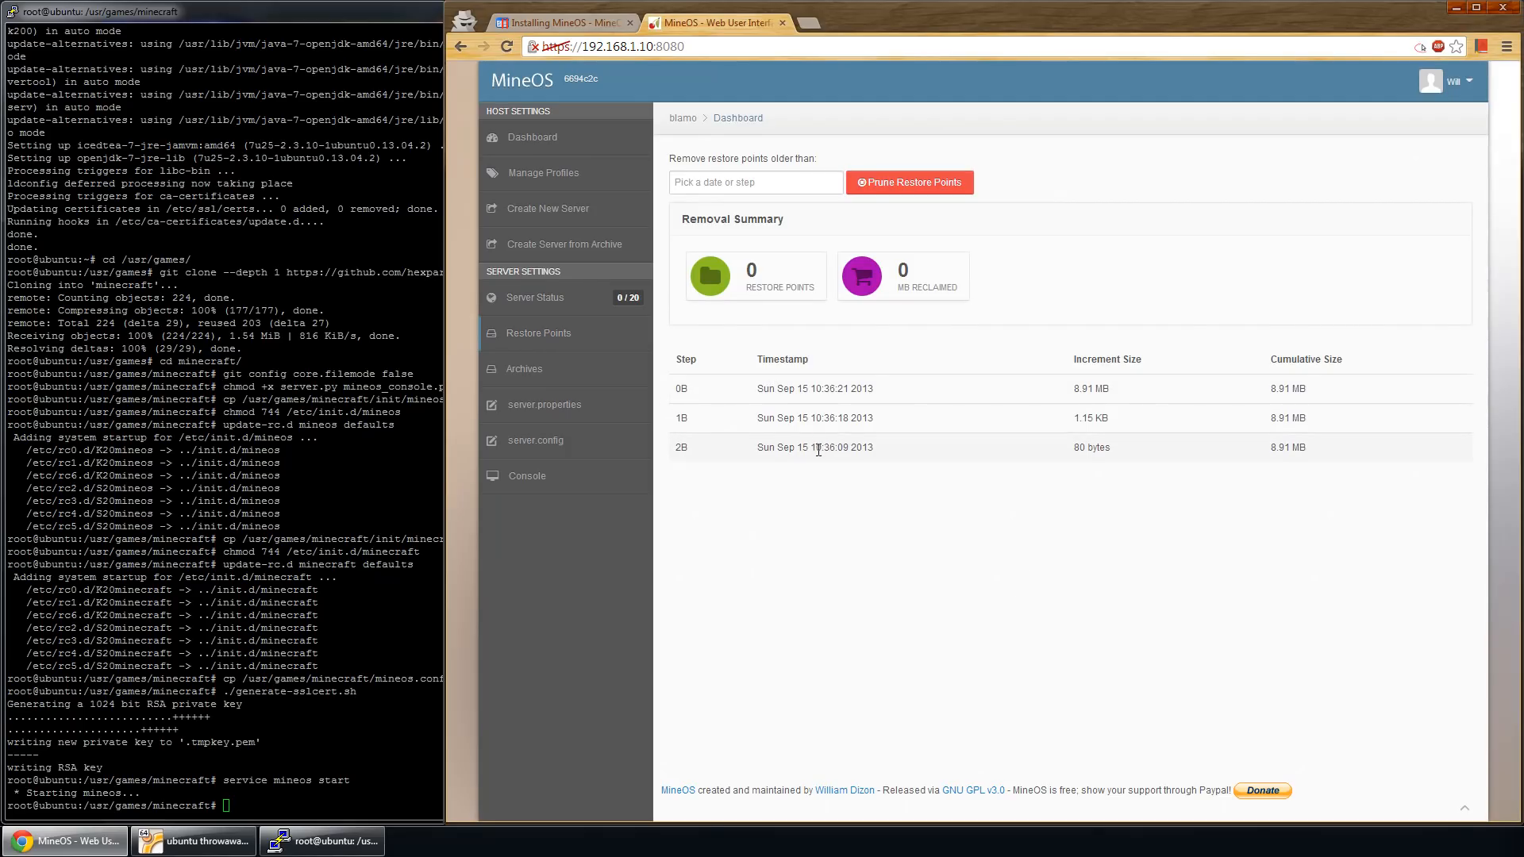
pyautogui.moveTo(878, 313)
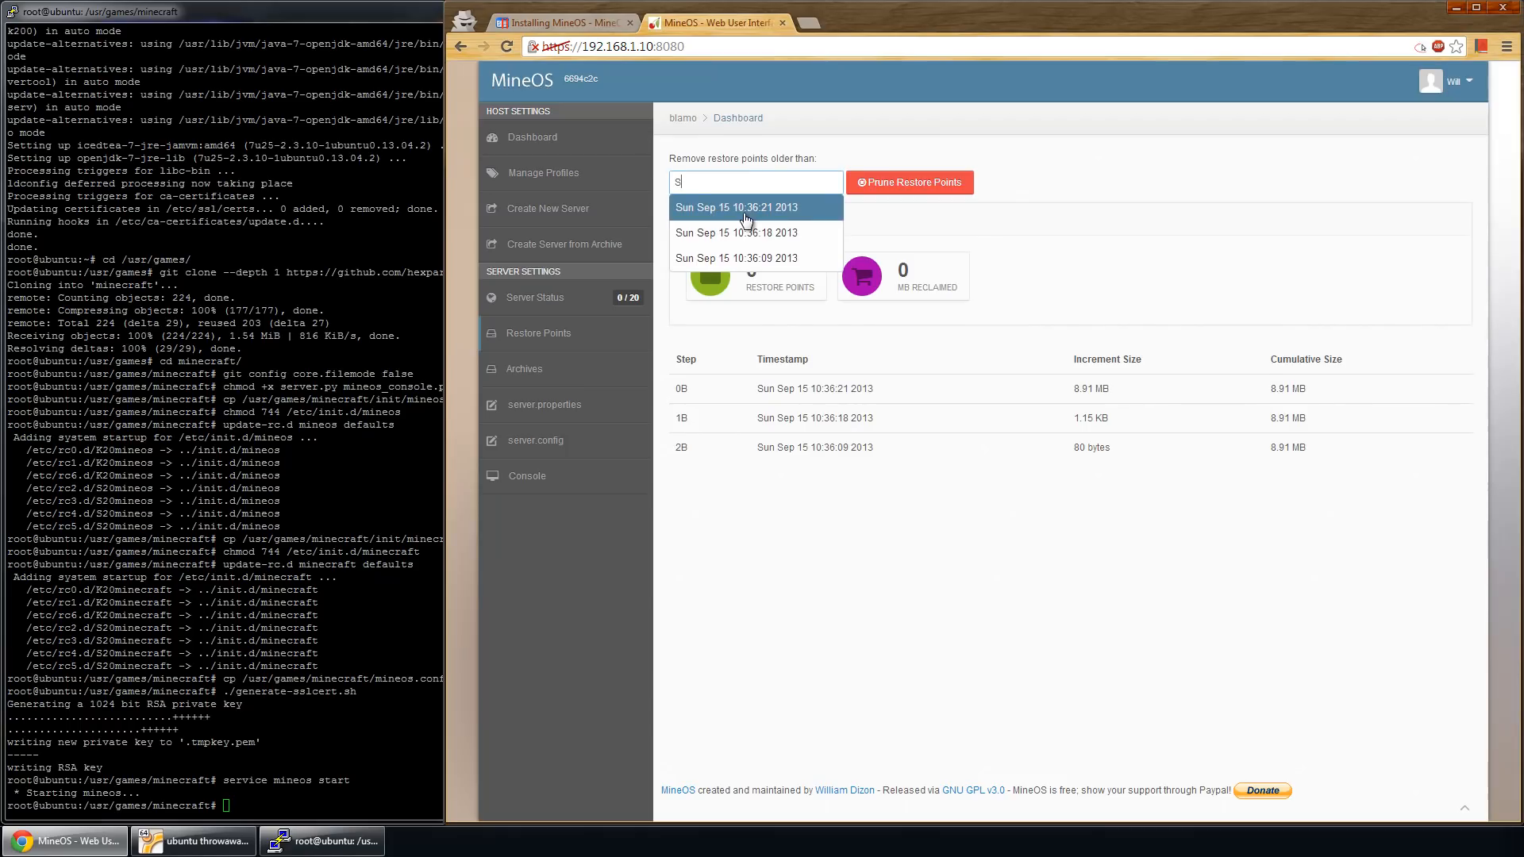
pyautogui.click(736, 207)
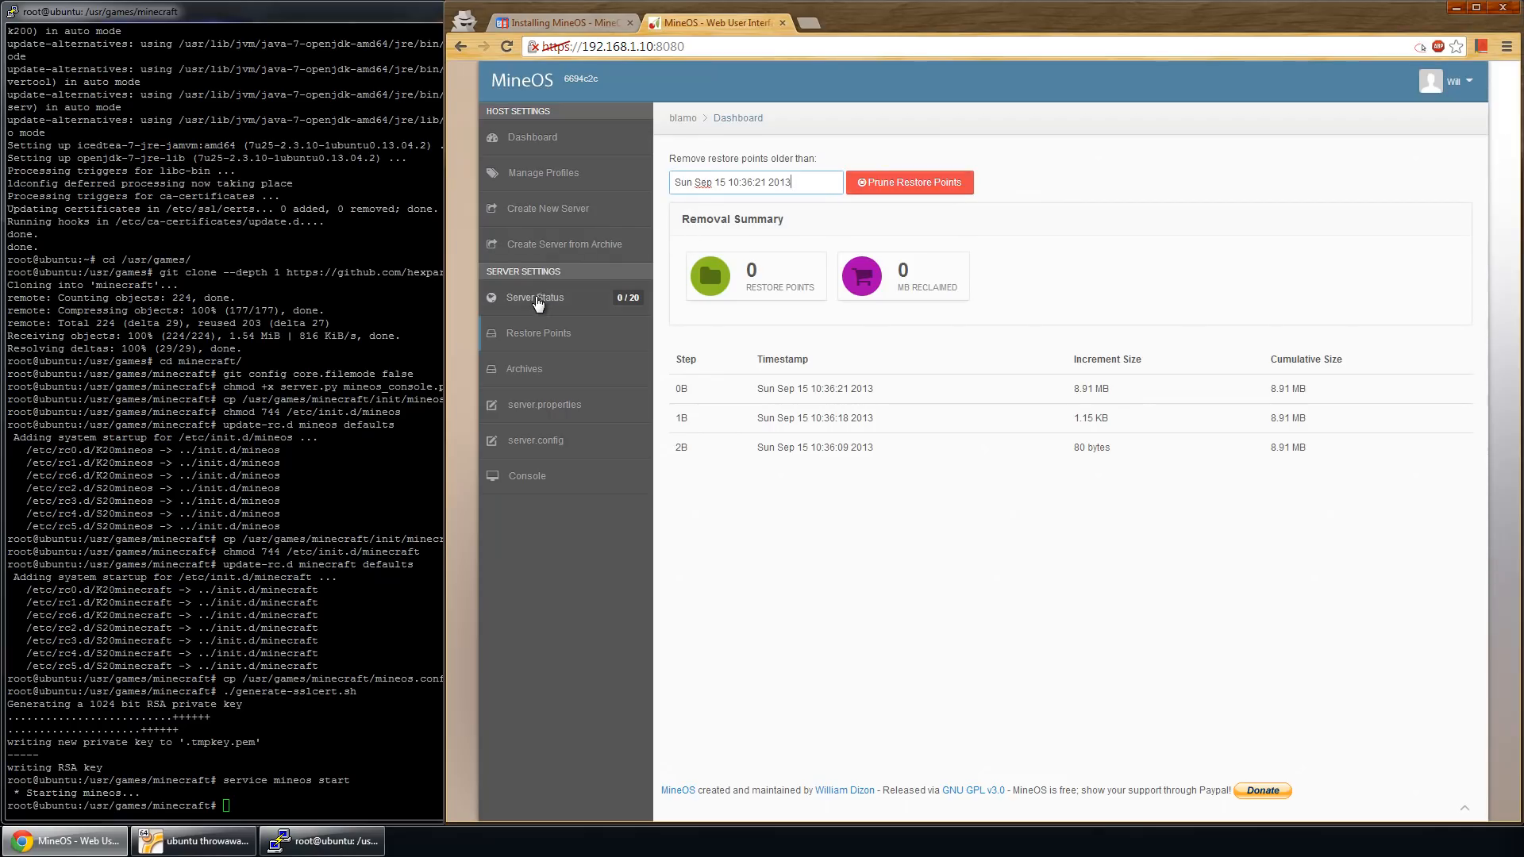
# Stop the blamo server and check the 'Stopping server' message in its logs.
pyautogui.click(534, 297)
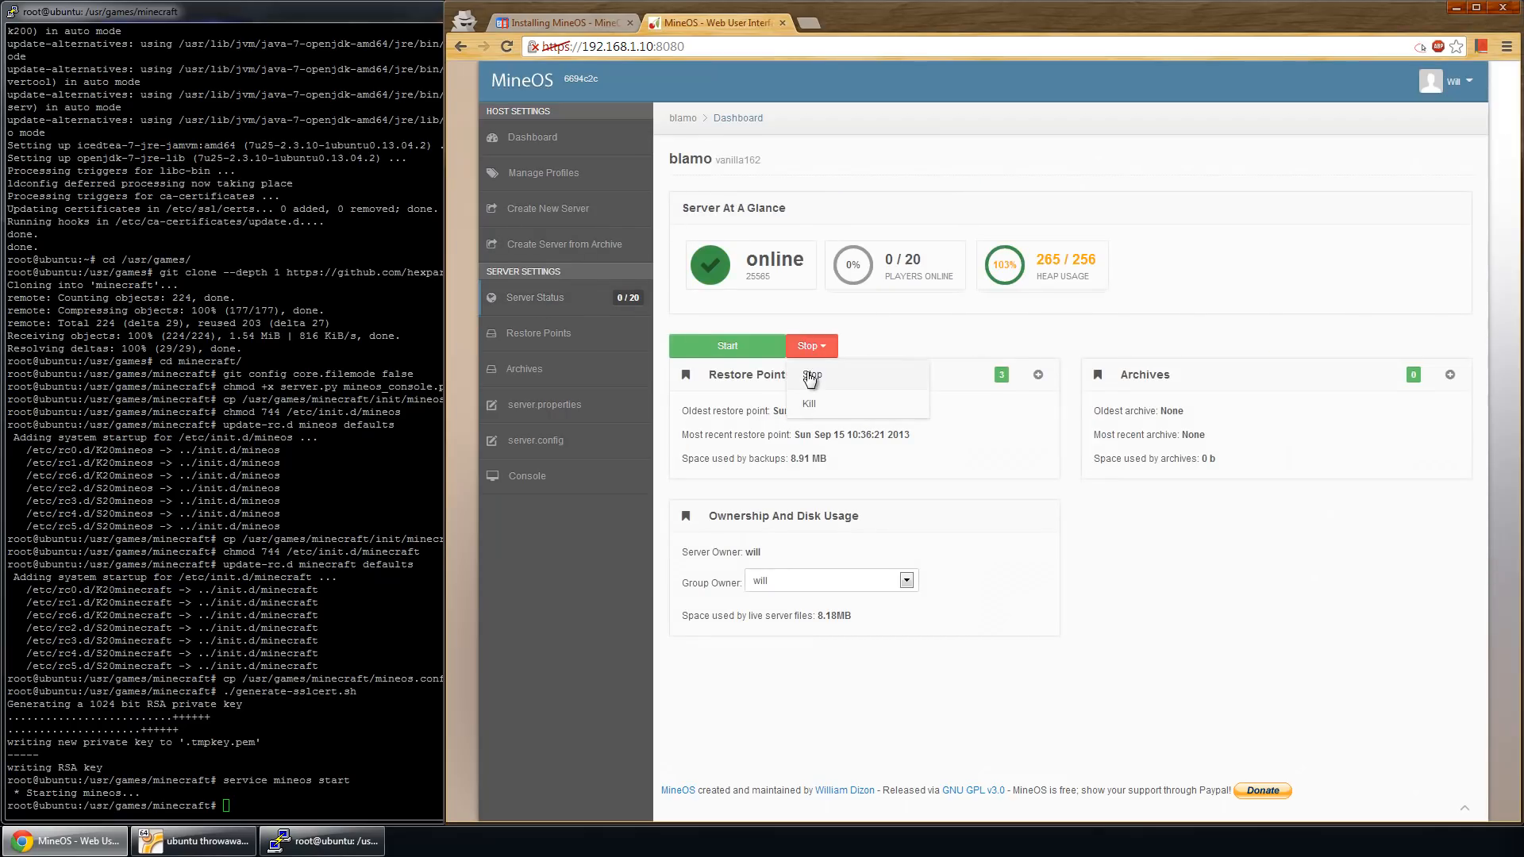
pyautogui.click(810, 375)
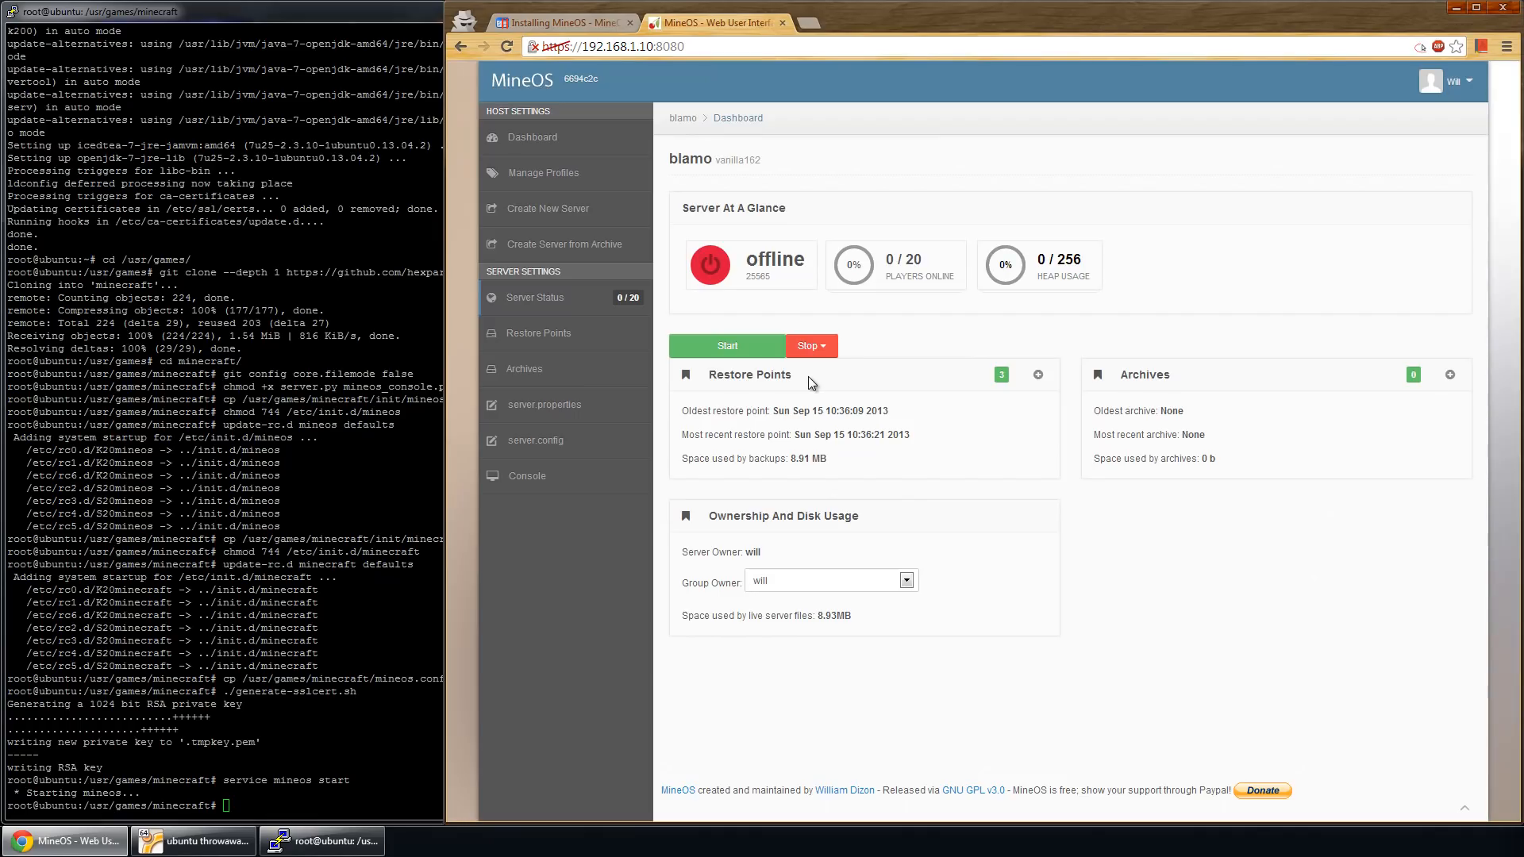
pyautogui.click(527, 475)
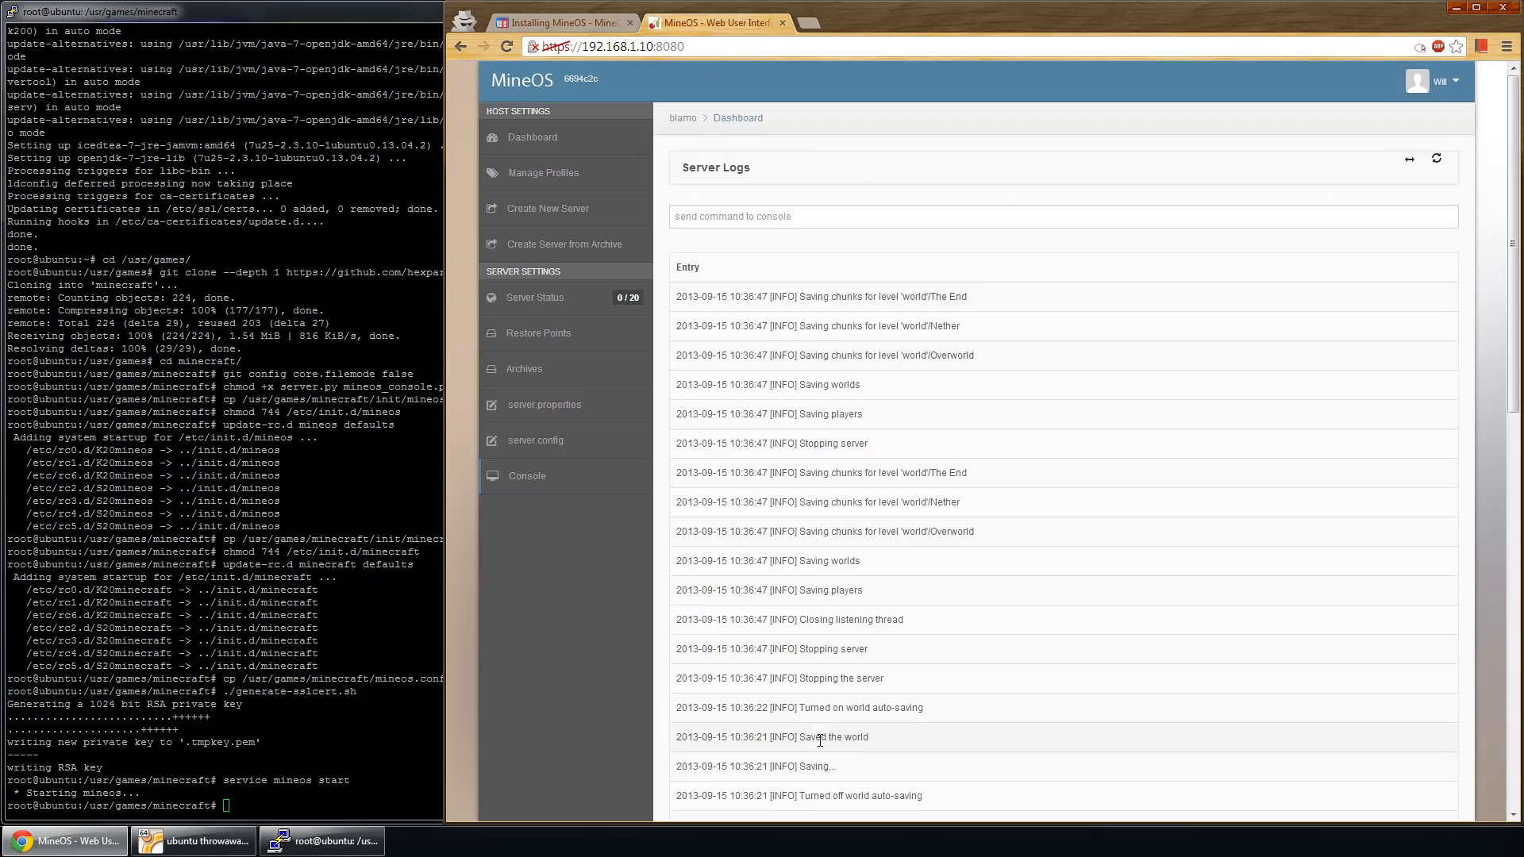
pyautogui.doubleClick(834, 443)
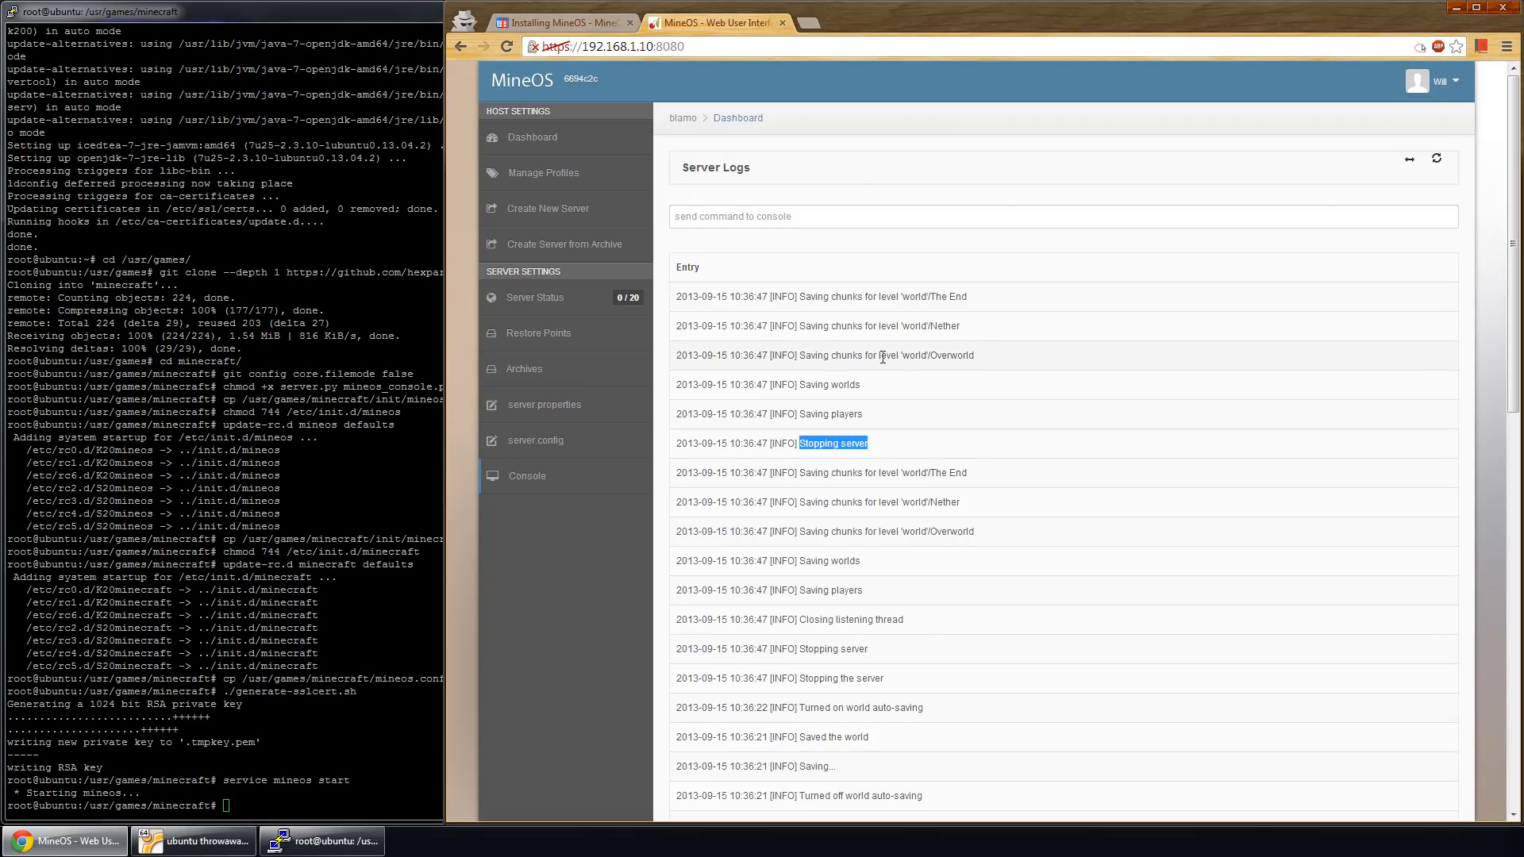
pyautogui.moveTo(530, 338)
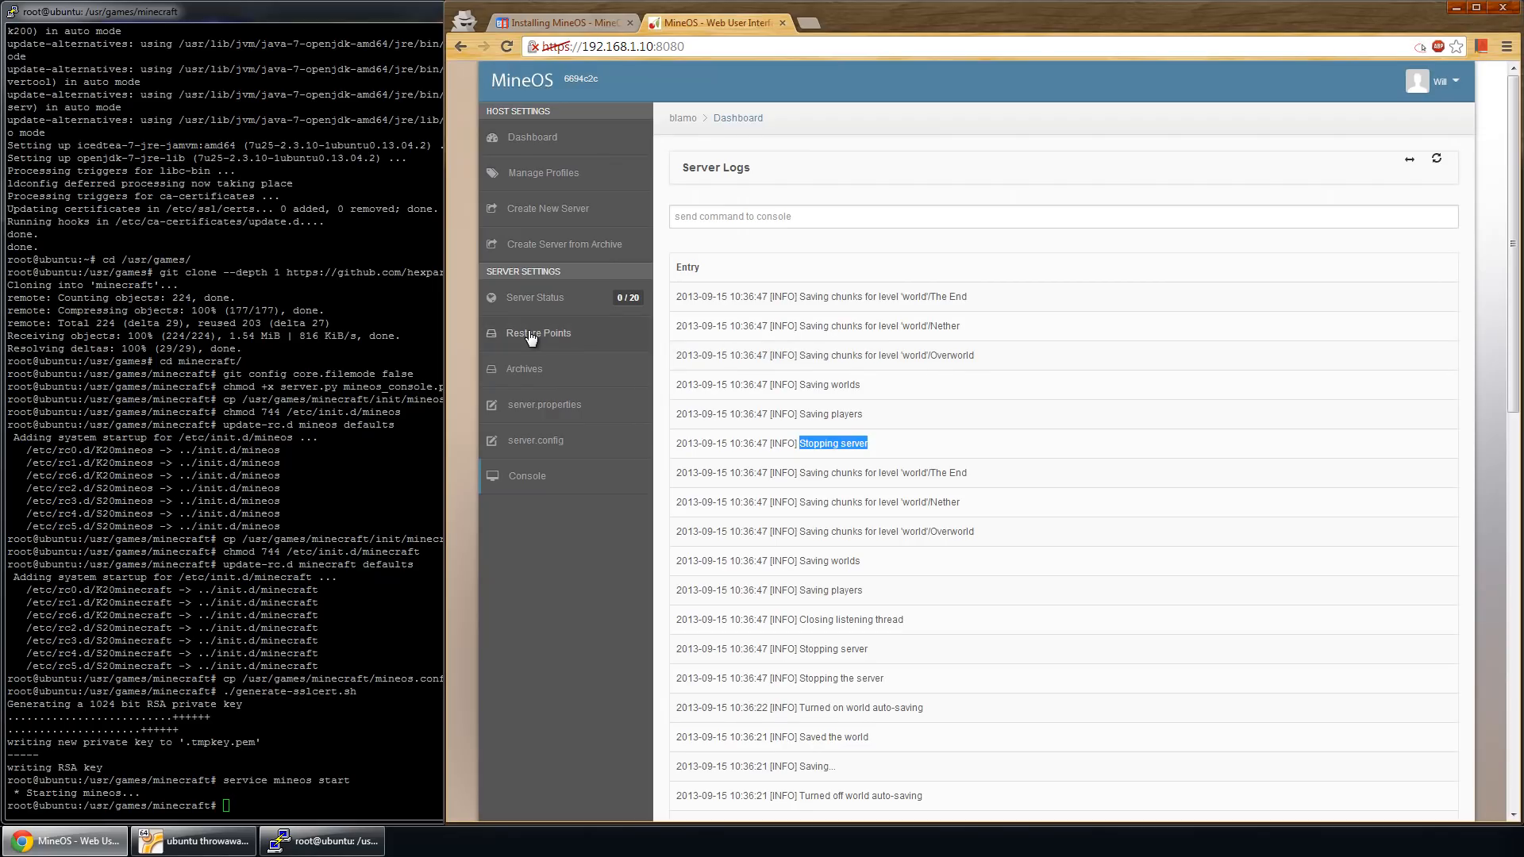
# Return to blamo's overview and create another archive of the server.
pyautogui.click(534, 297)
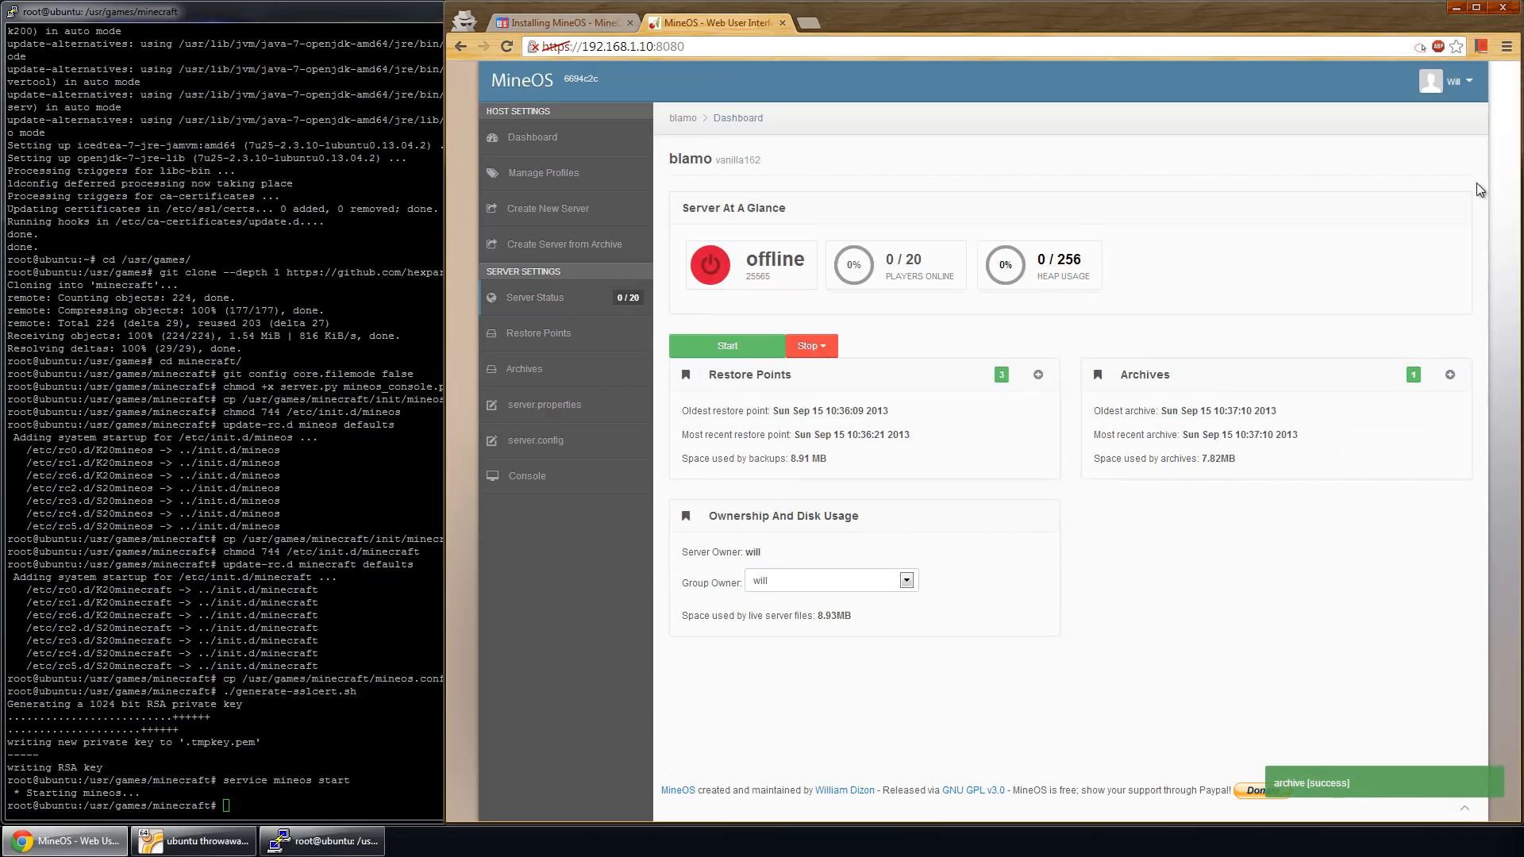
pyautogui.moveTo(1450, 374)
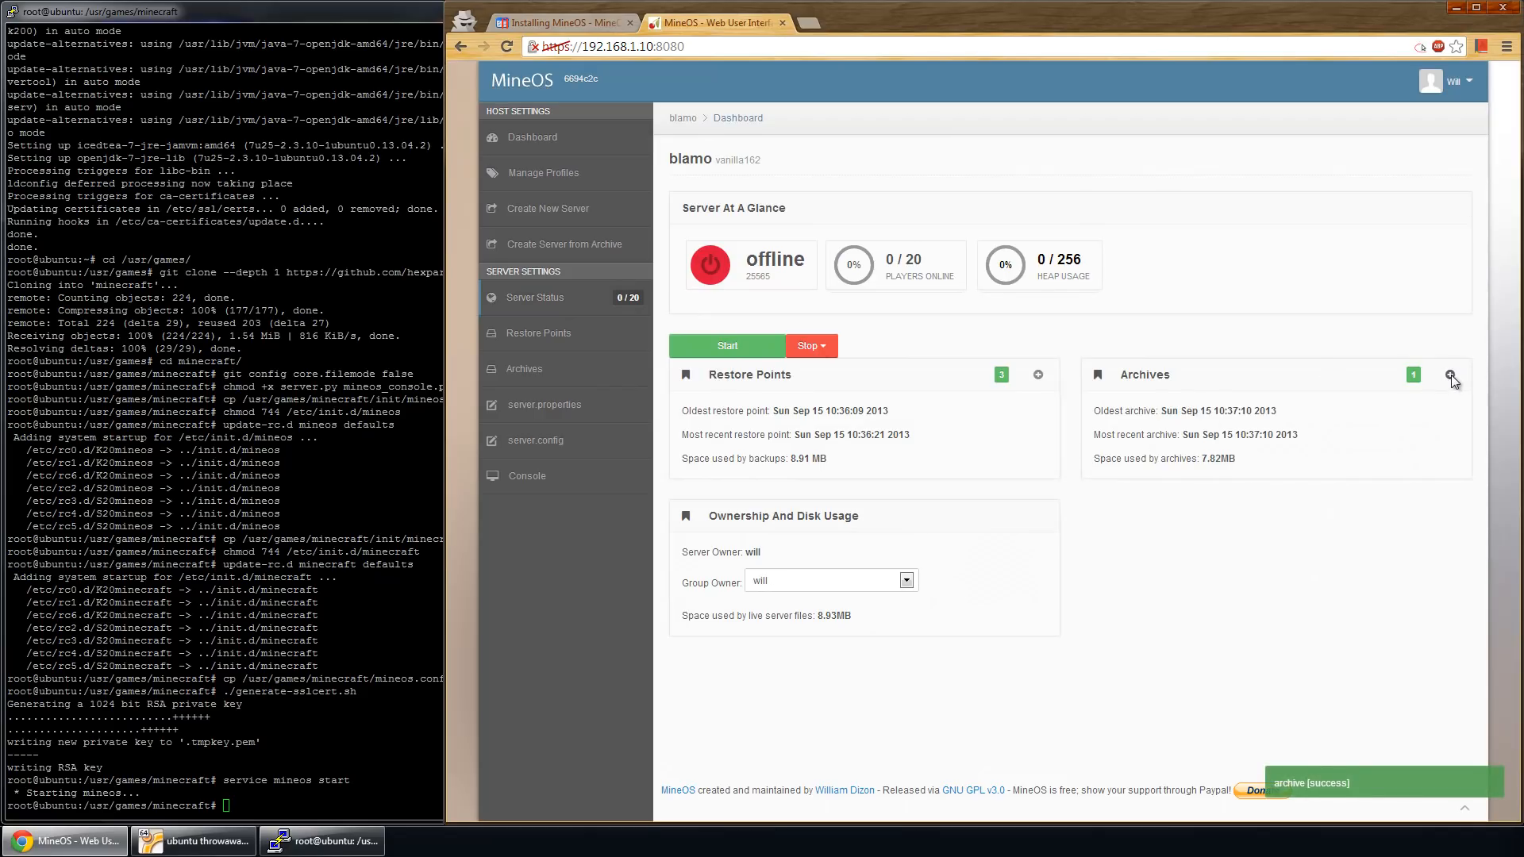
pyautogui.click(1450, 378)
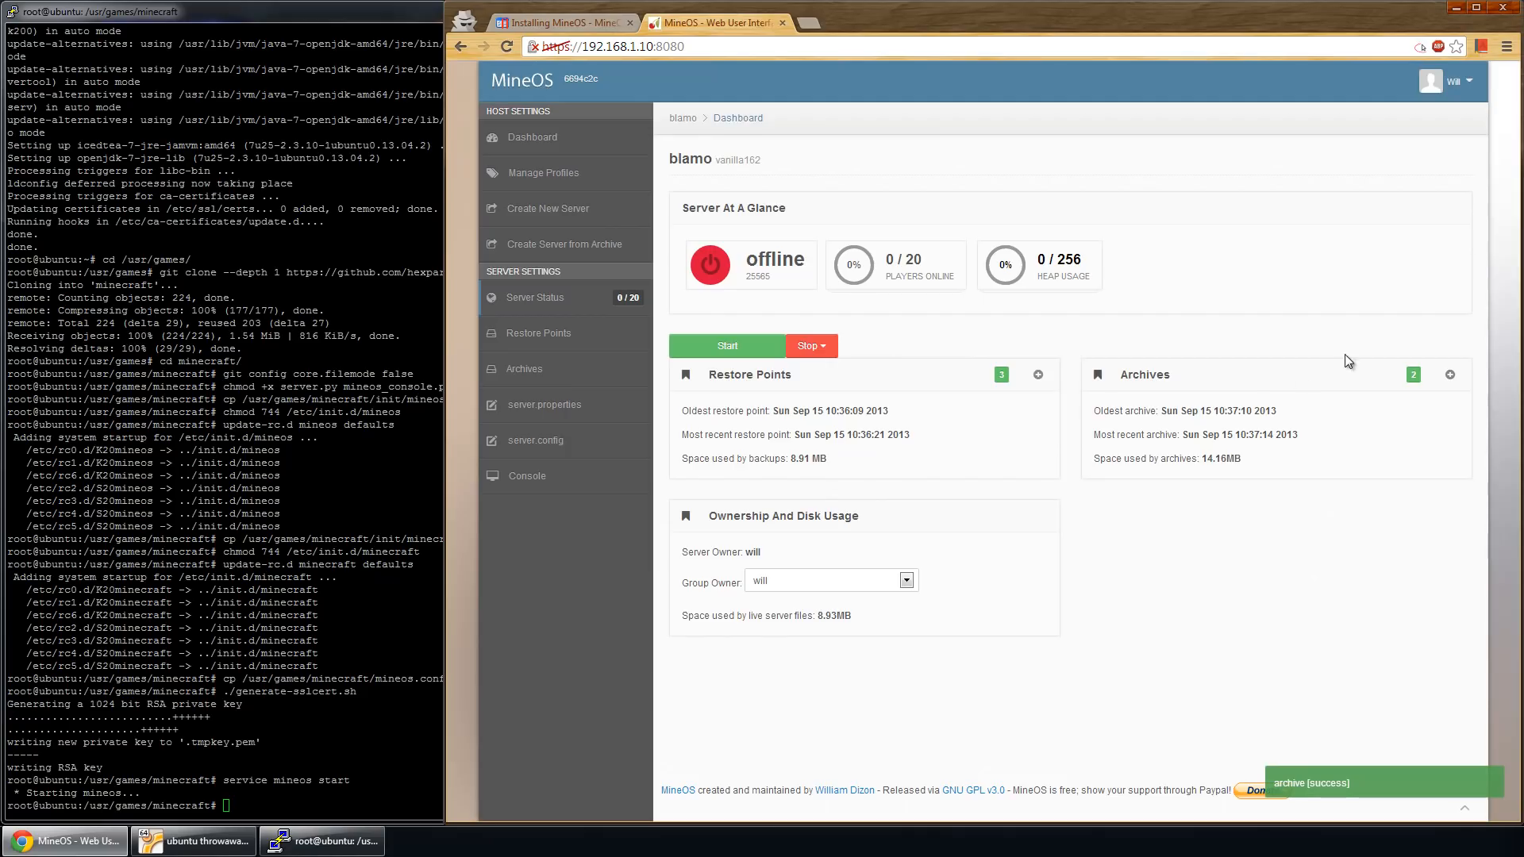
pyautogui.moveTo(1294, 412)
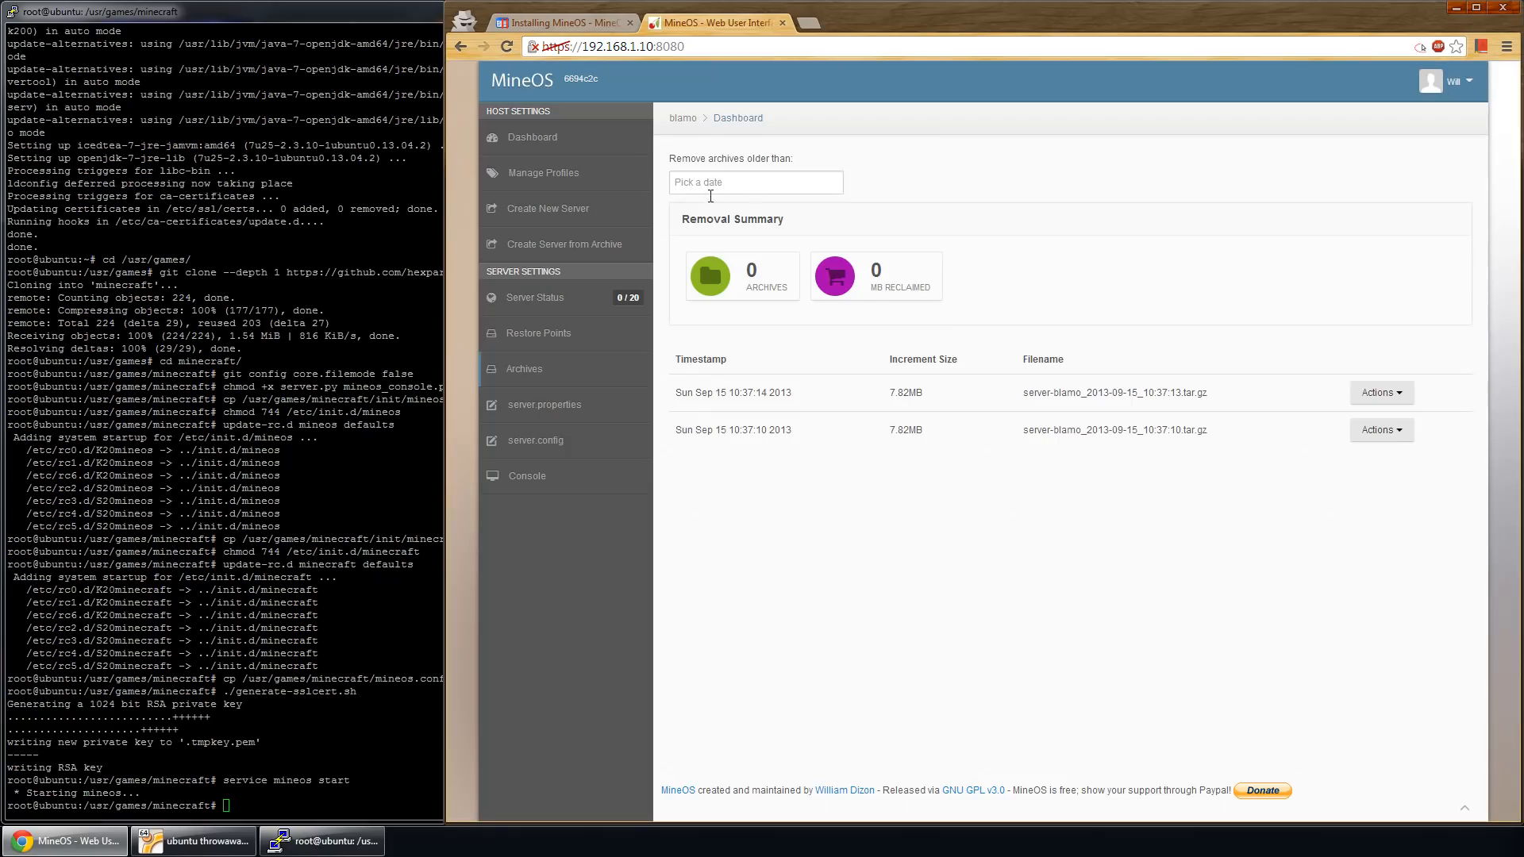
# Delete the 10:37:14 archive, leaving only the 10:37:10 one.
pyautogui.click(1381, 393)
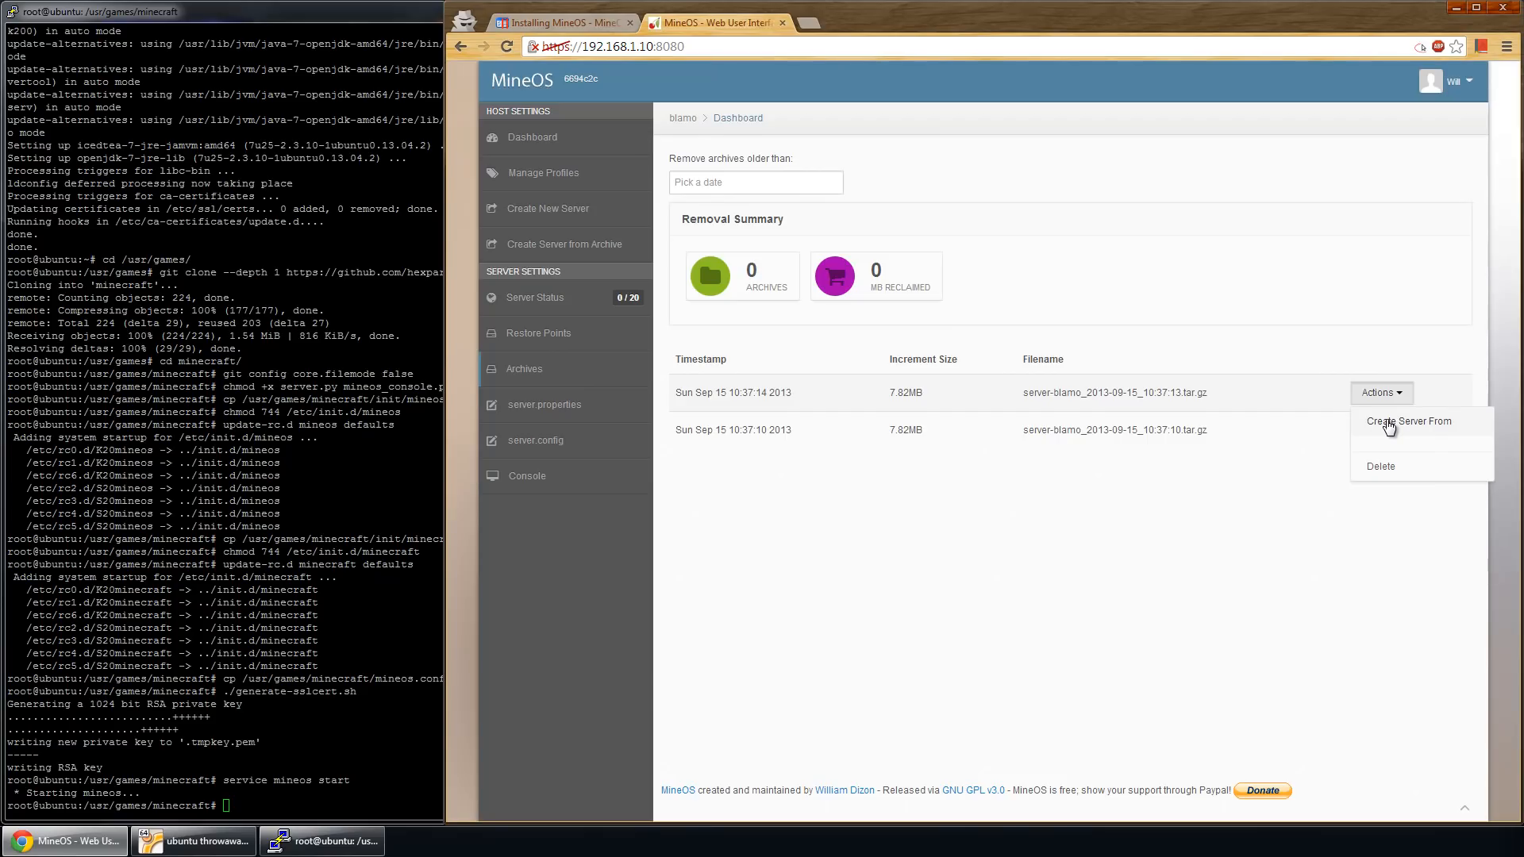
pyautogui.click(1380, 466)
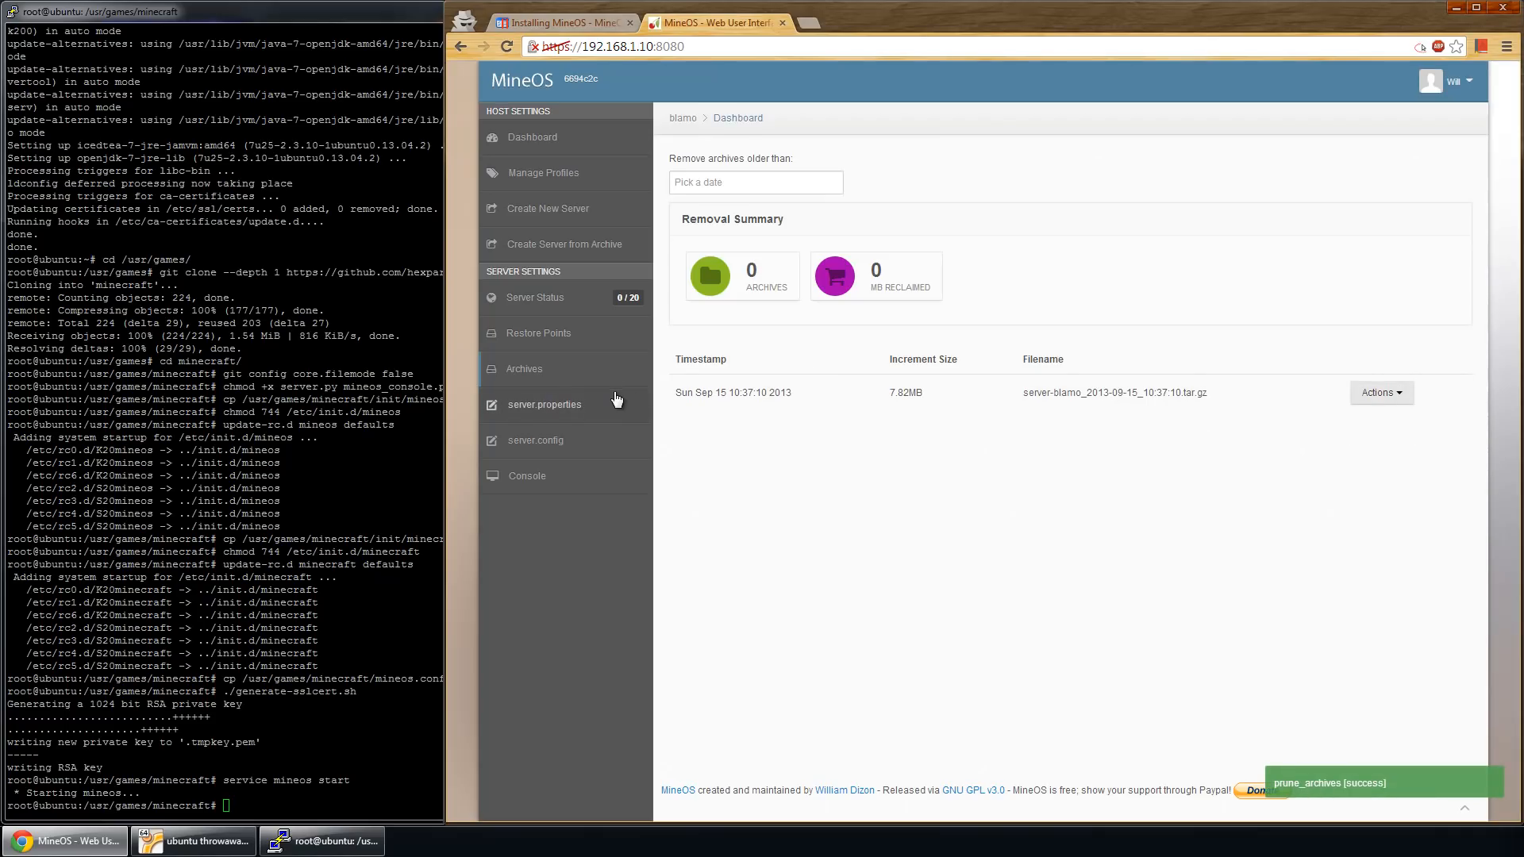
# In server.properties, enable pvp and set view-distance to 15.
pyautogui.click(544, 405)
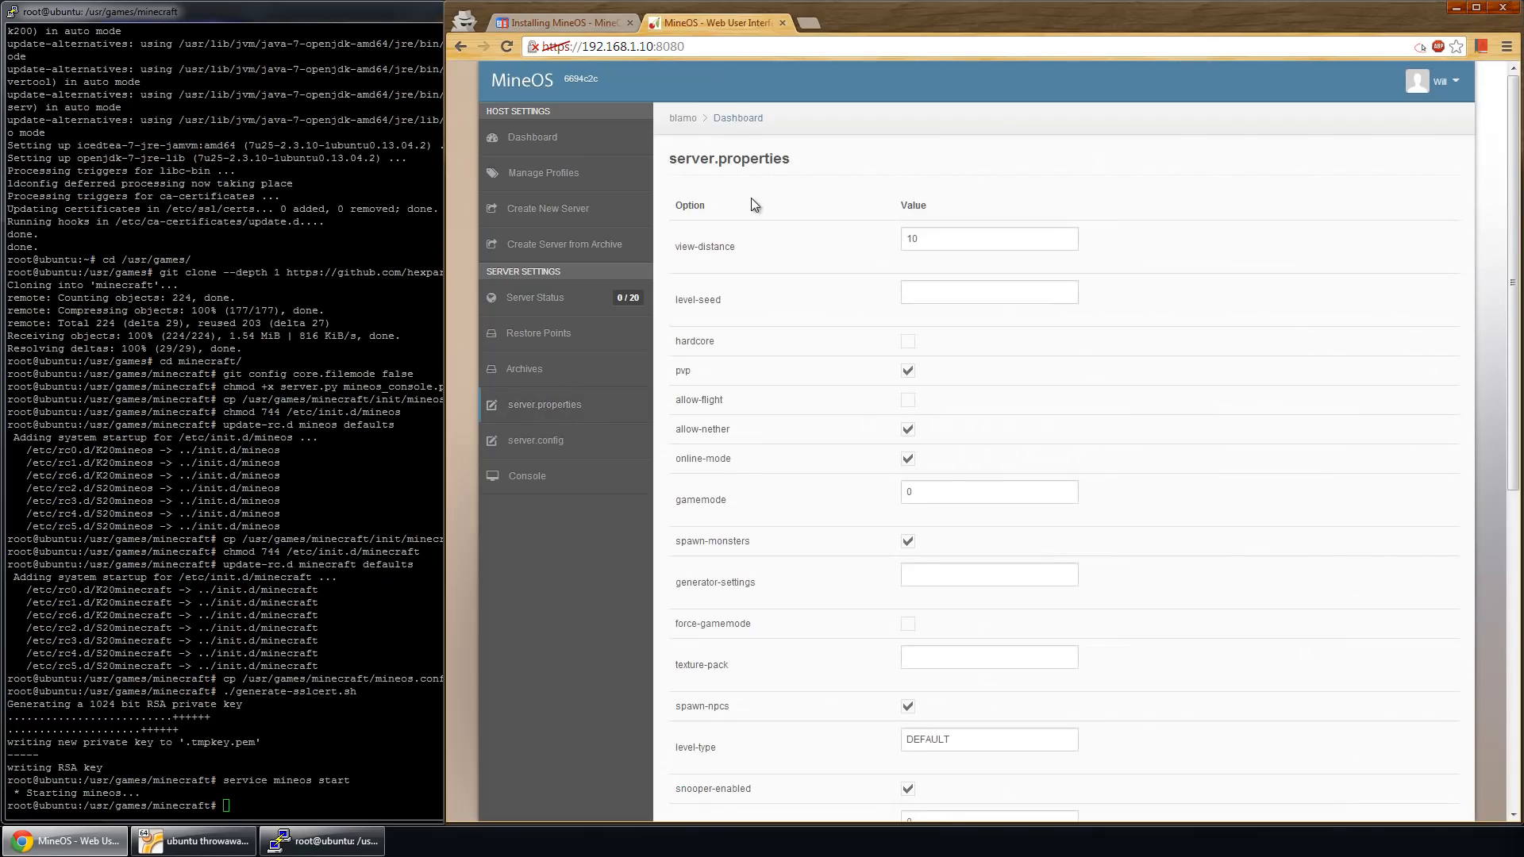
pyautogui.moveTo(845, 243)
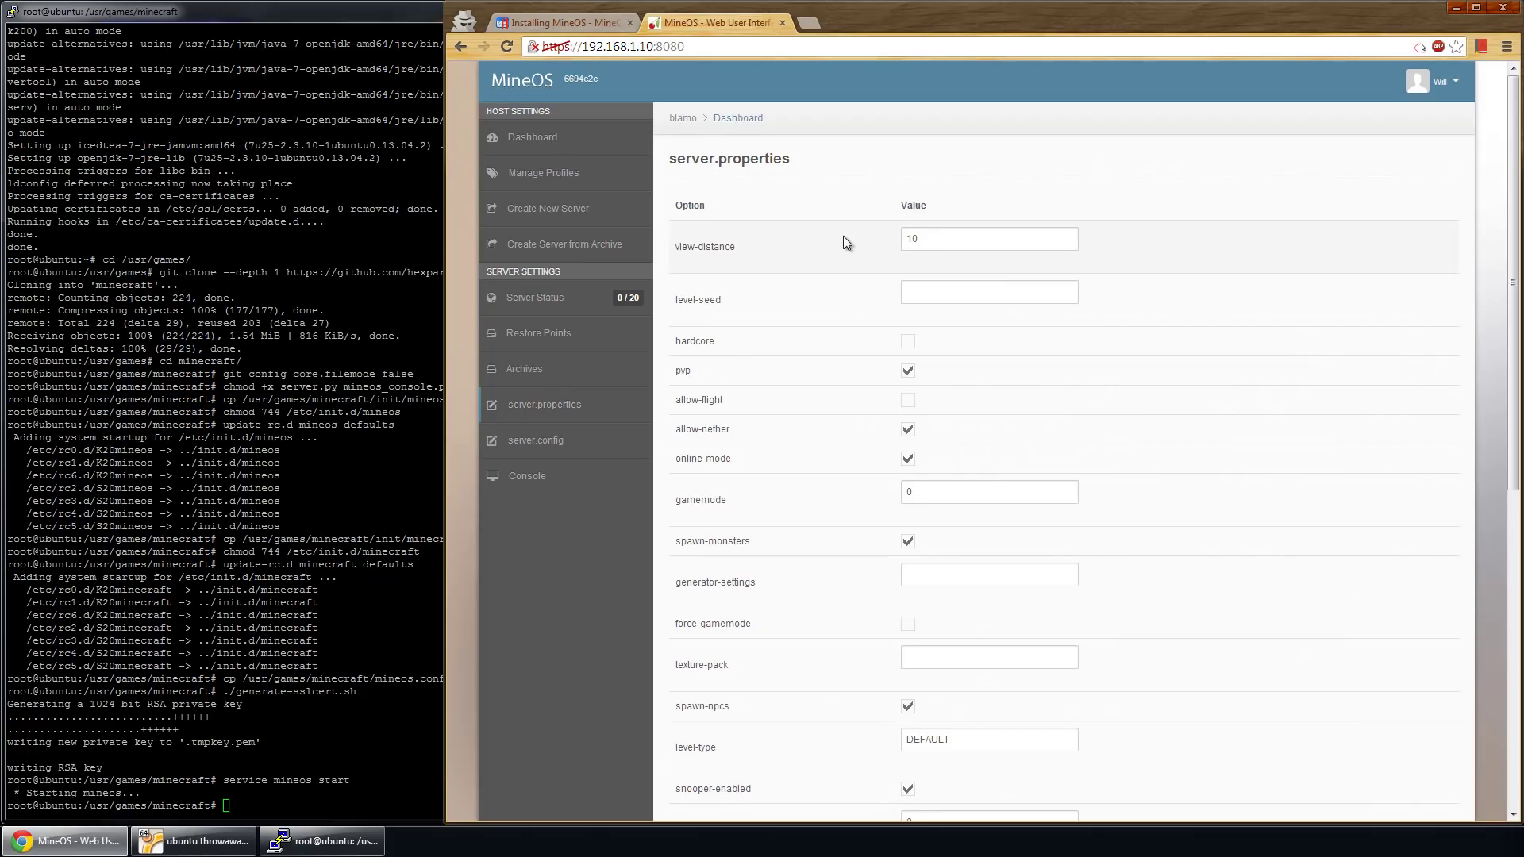
pyautogui.scroll(-3)
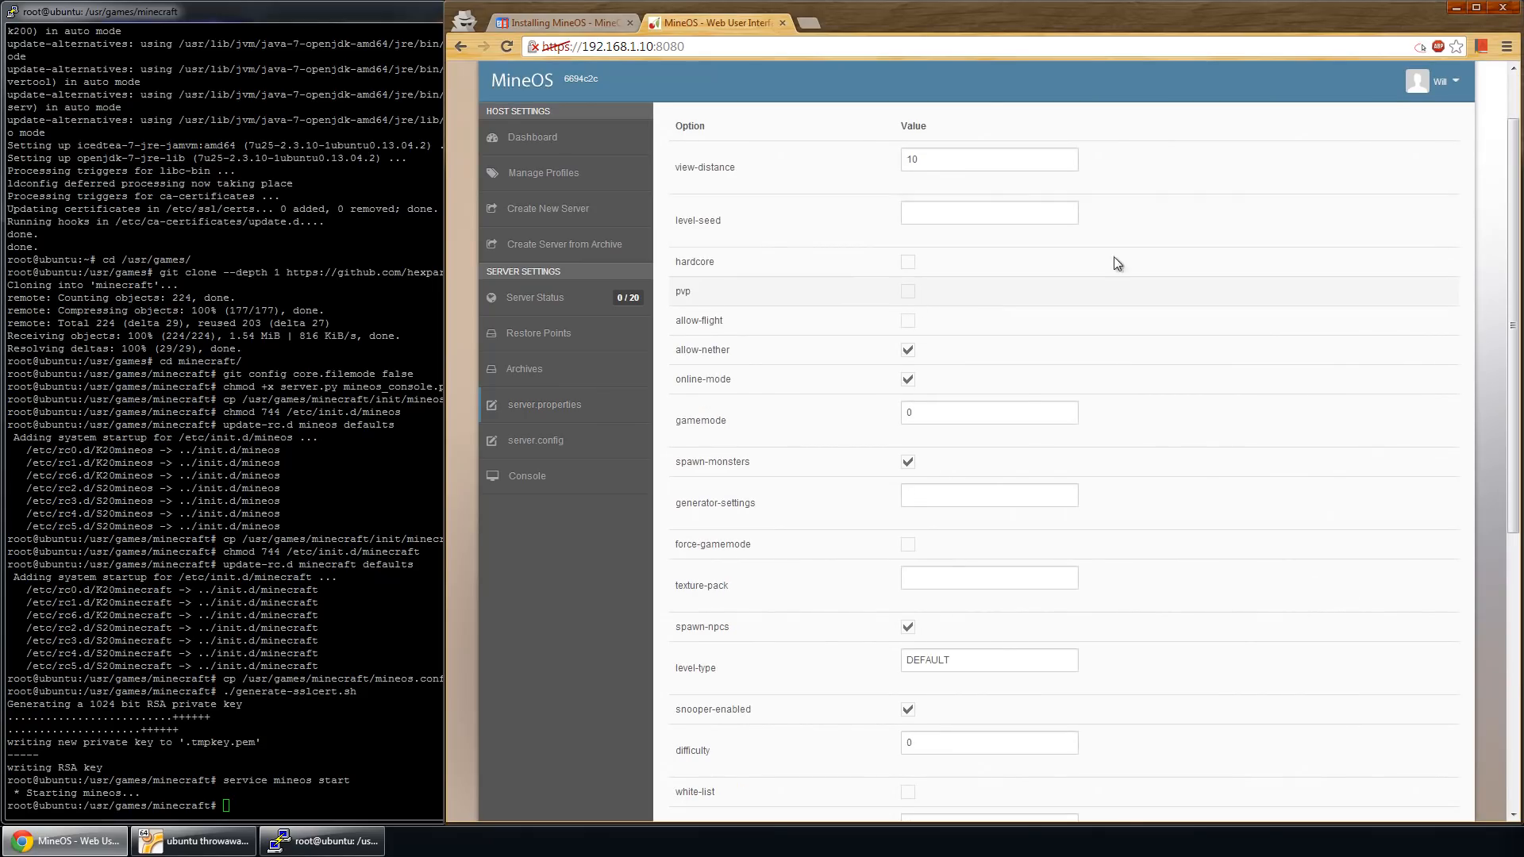
pyautogui.moveTo(917, 301)
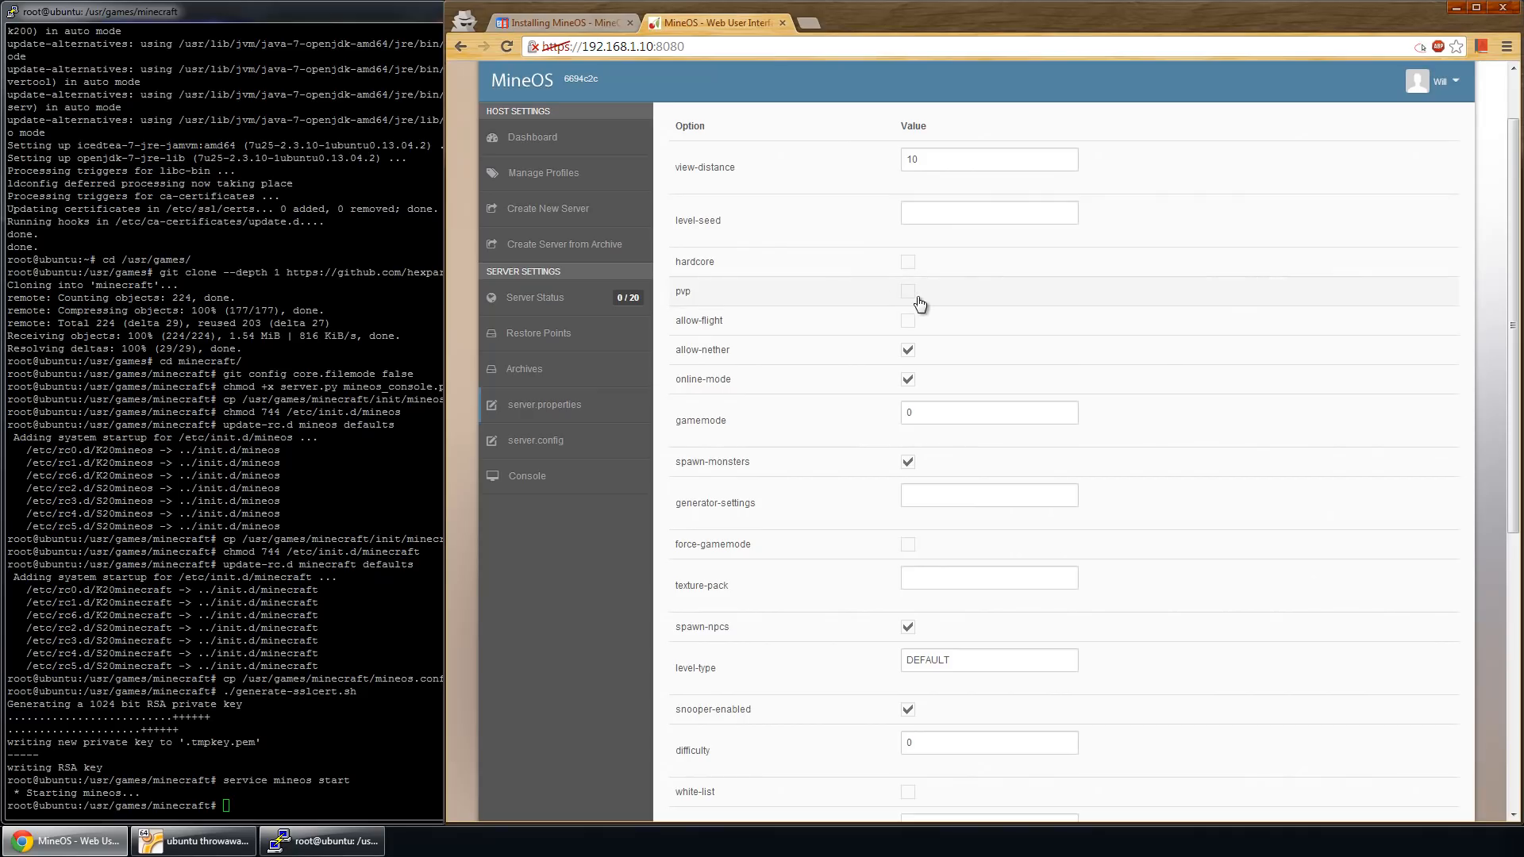
pyautogui.click(907, 291)
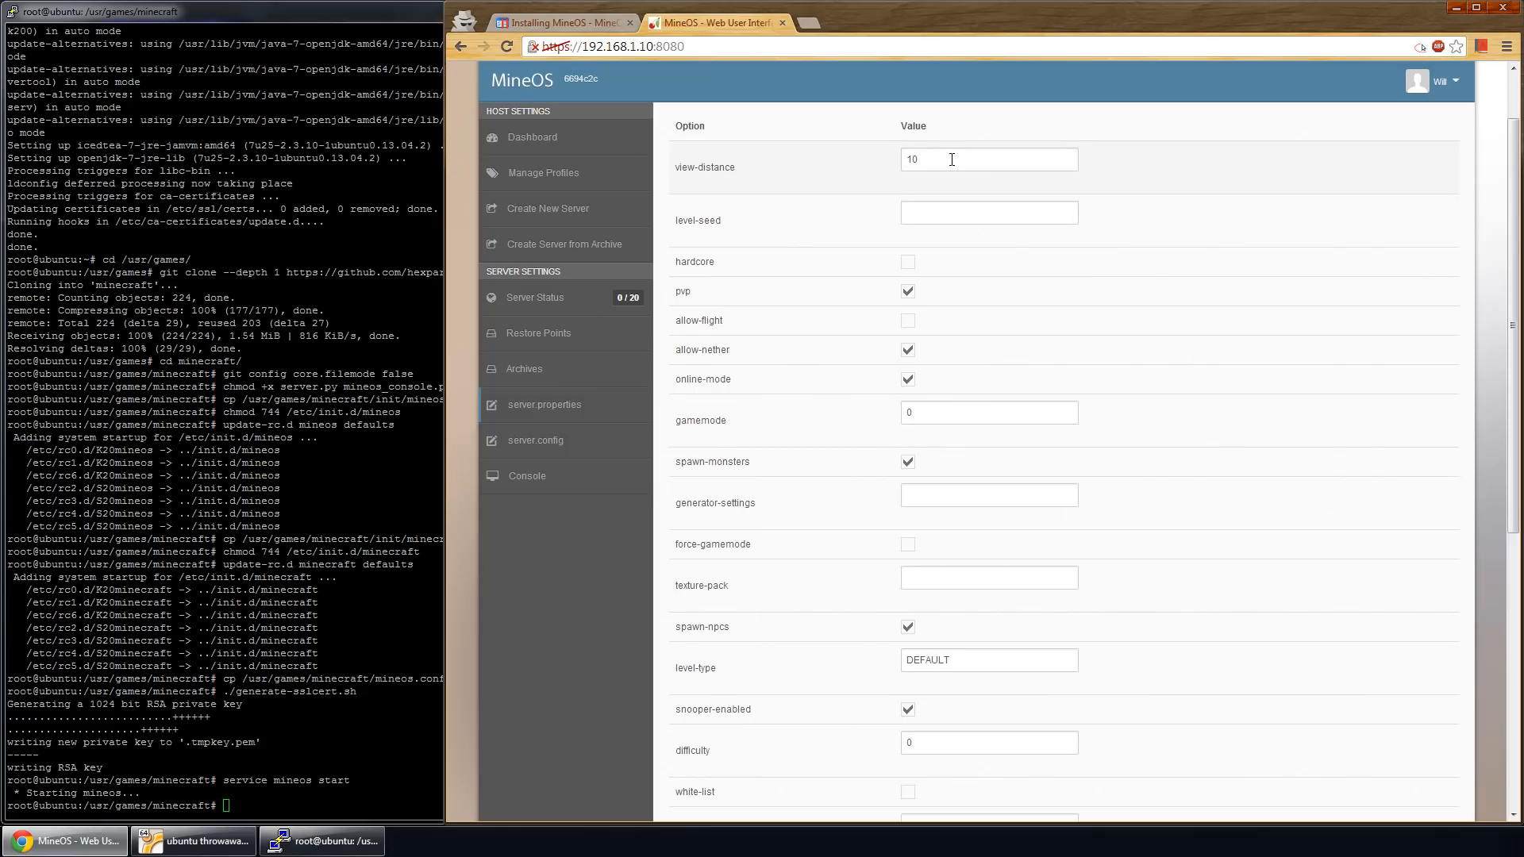
pyautogui.write('1')
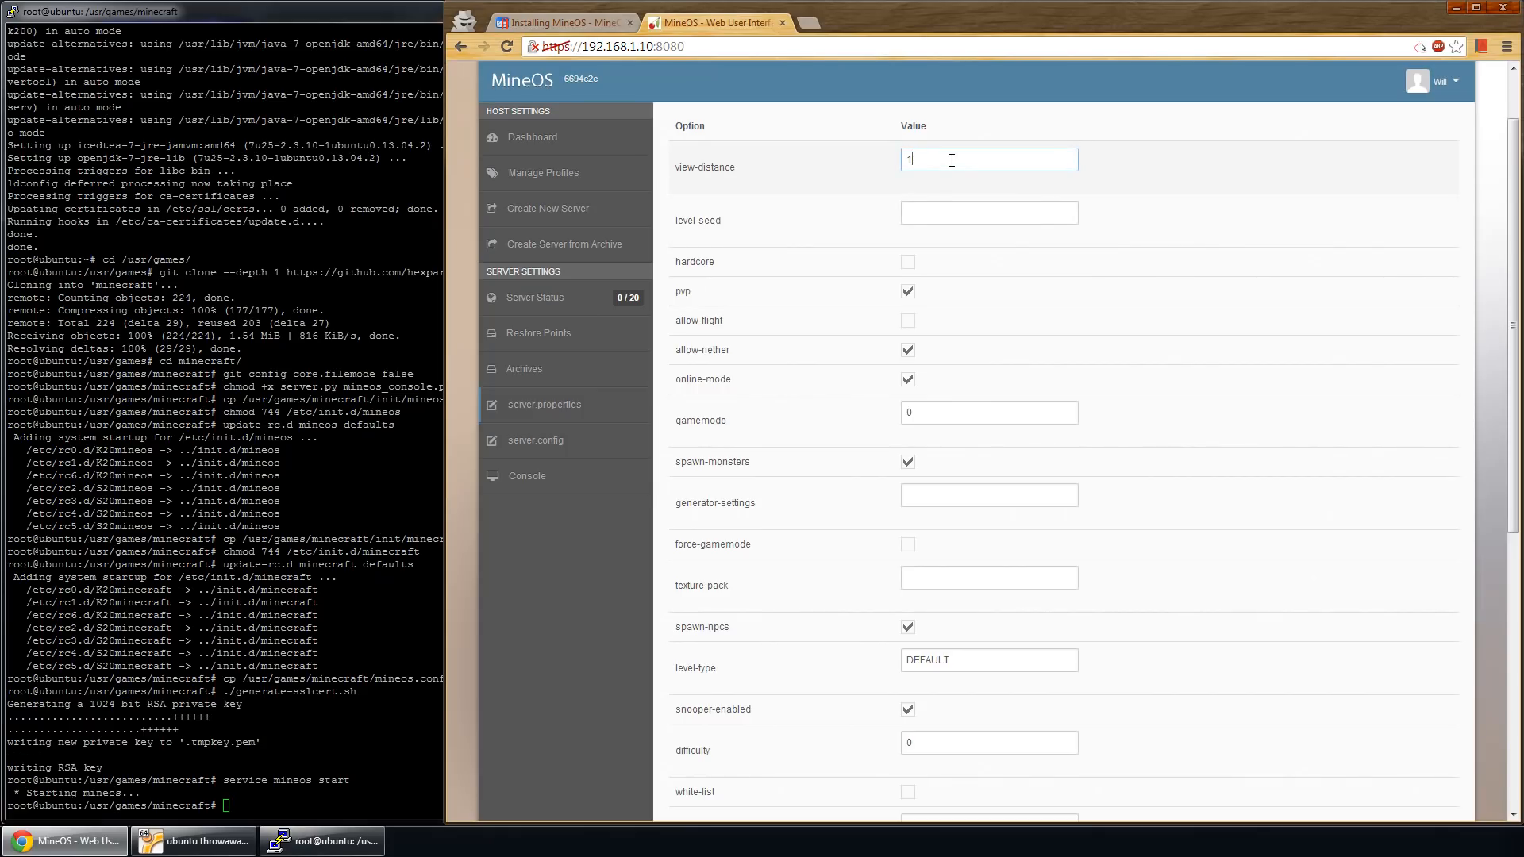
pyautogui.write('5')
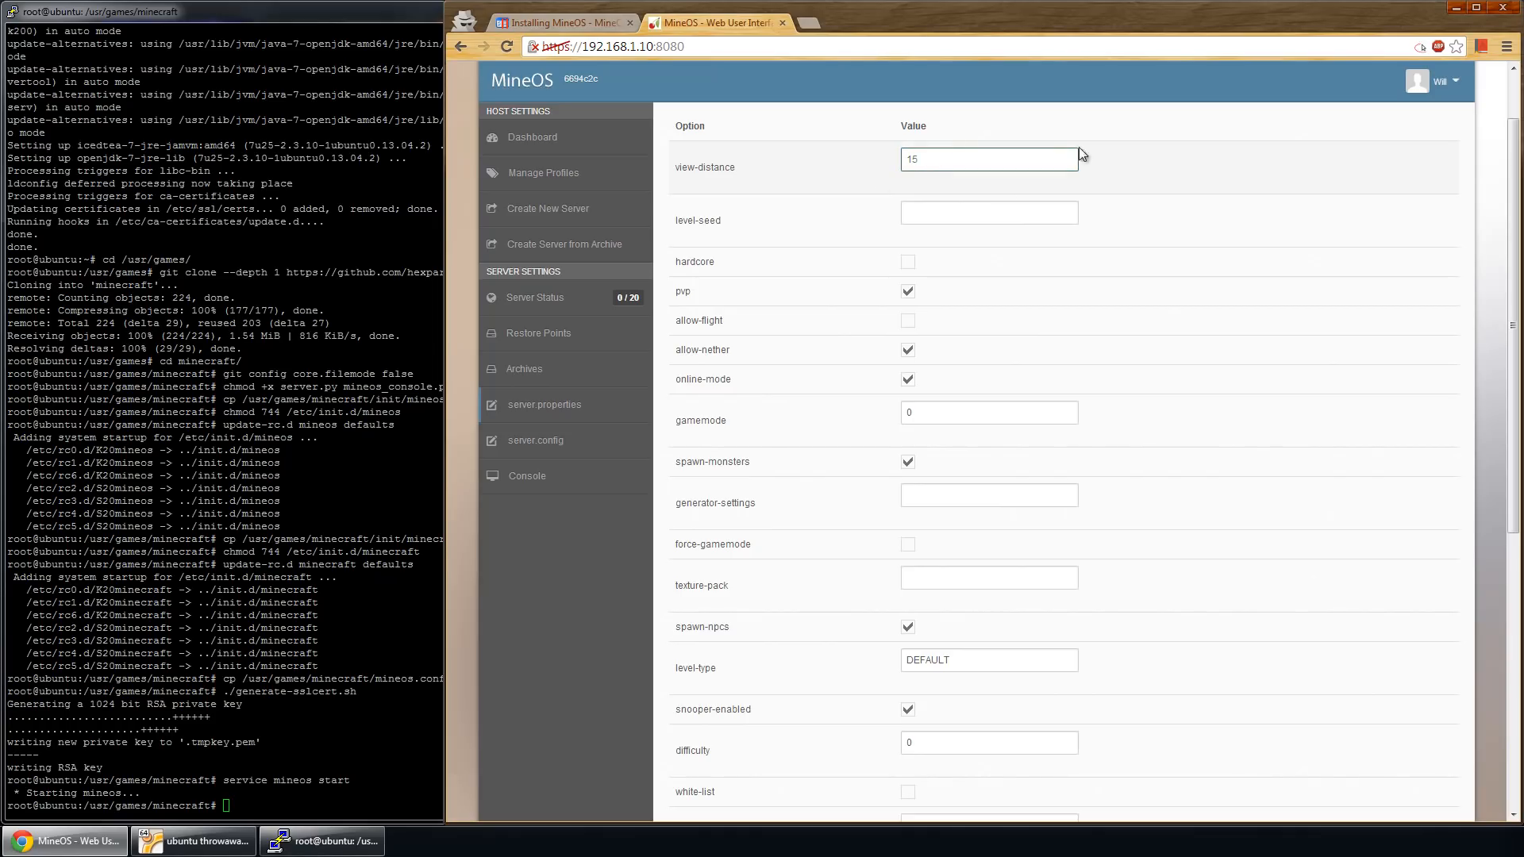
pyautogui.moveTo(721, 310)
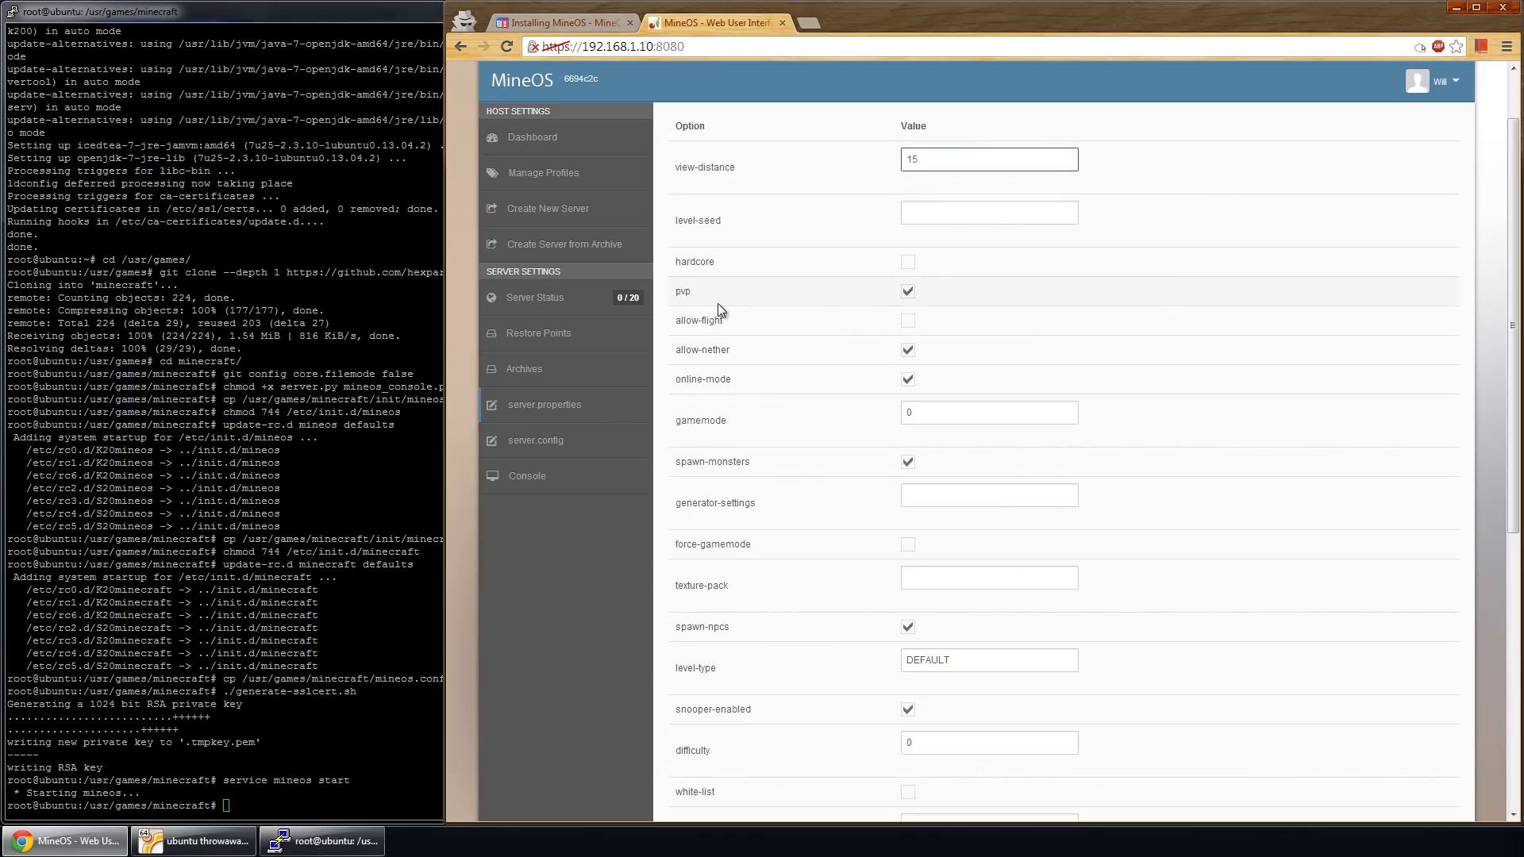
pyautogui.click(535, 440)
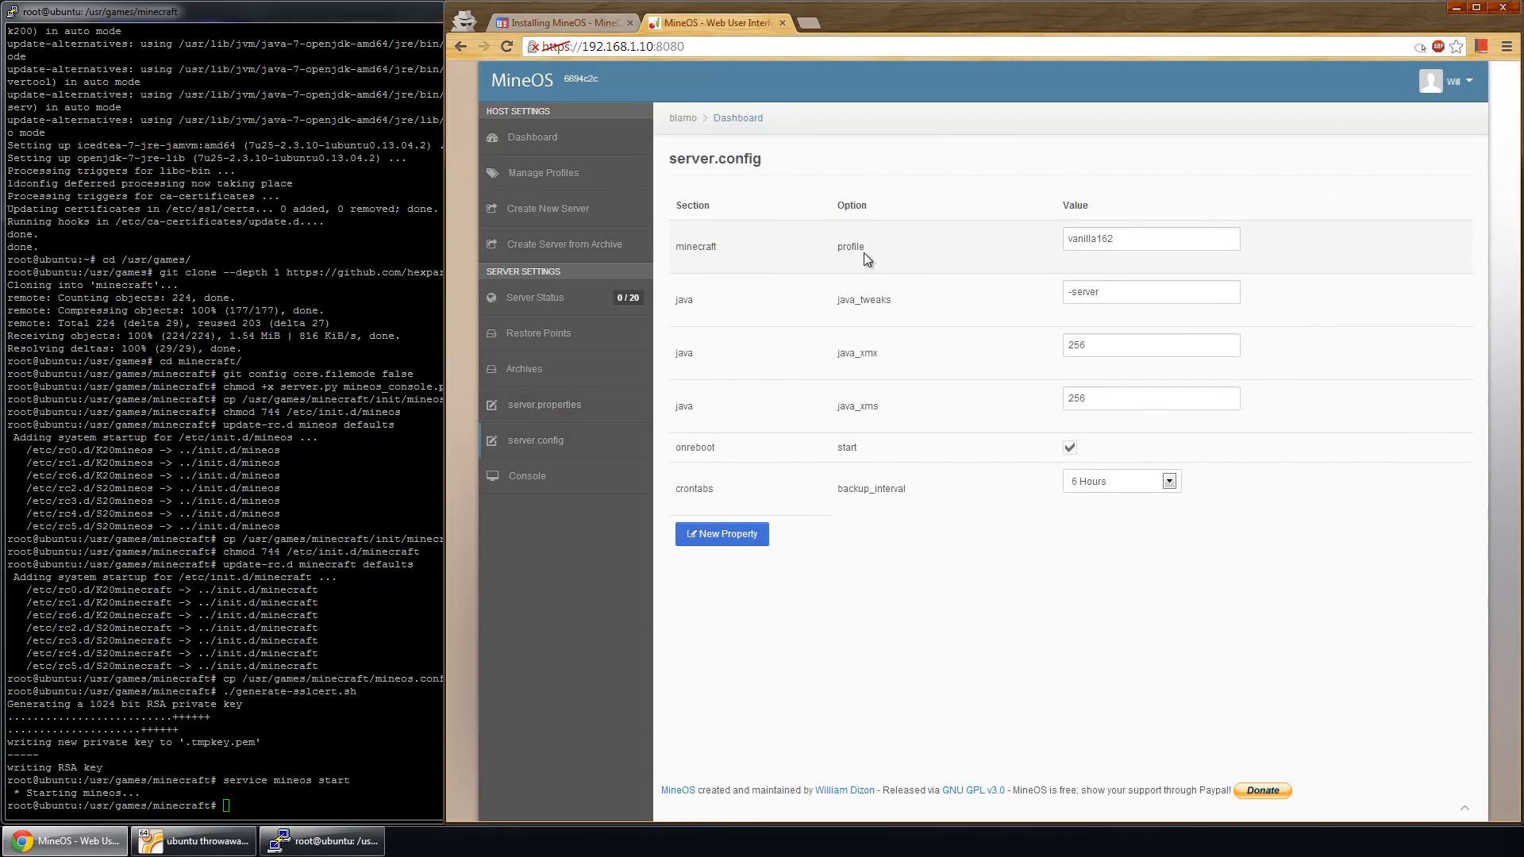
pyautogui.moveTo(939, 252)
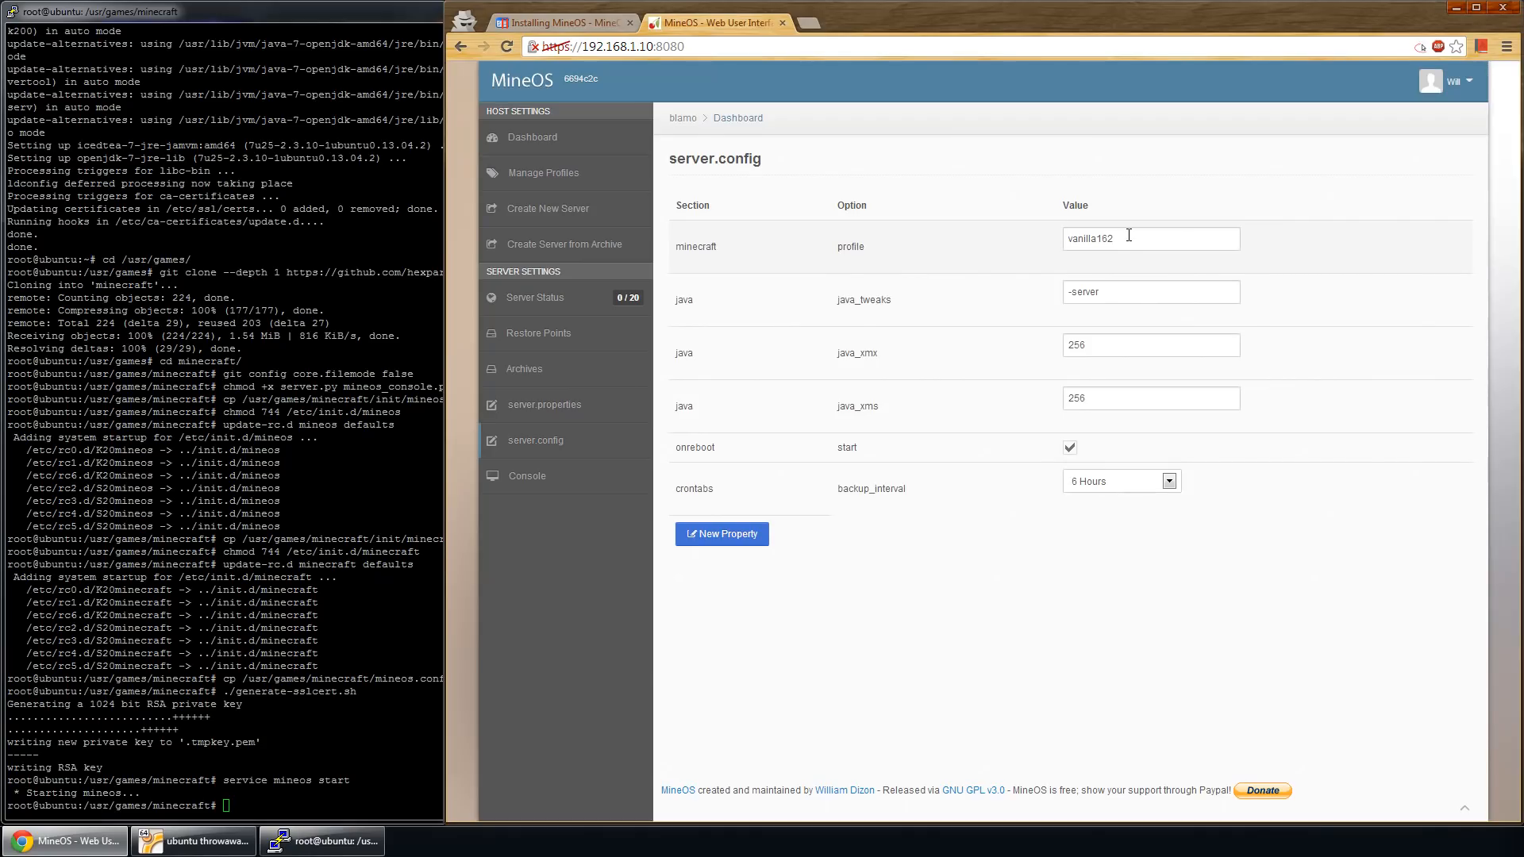
# Review server.config: profile vanilla162, 256 MB Java memory, 6-hour backup interval.
pyautogui.click(1151, 292)
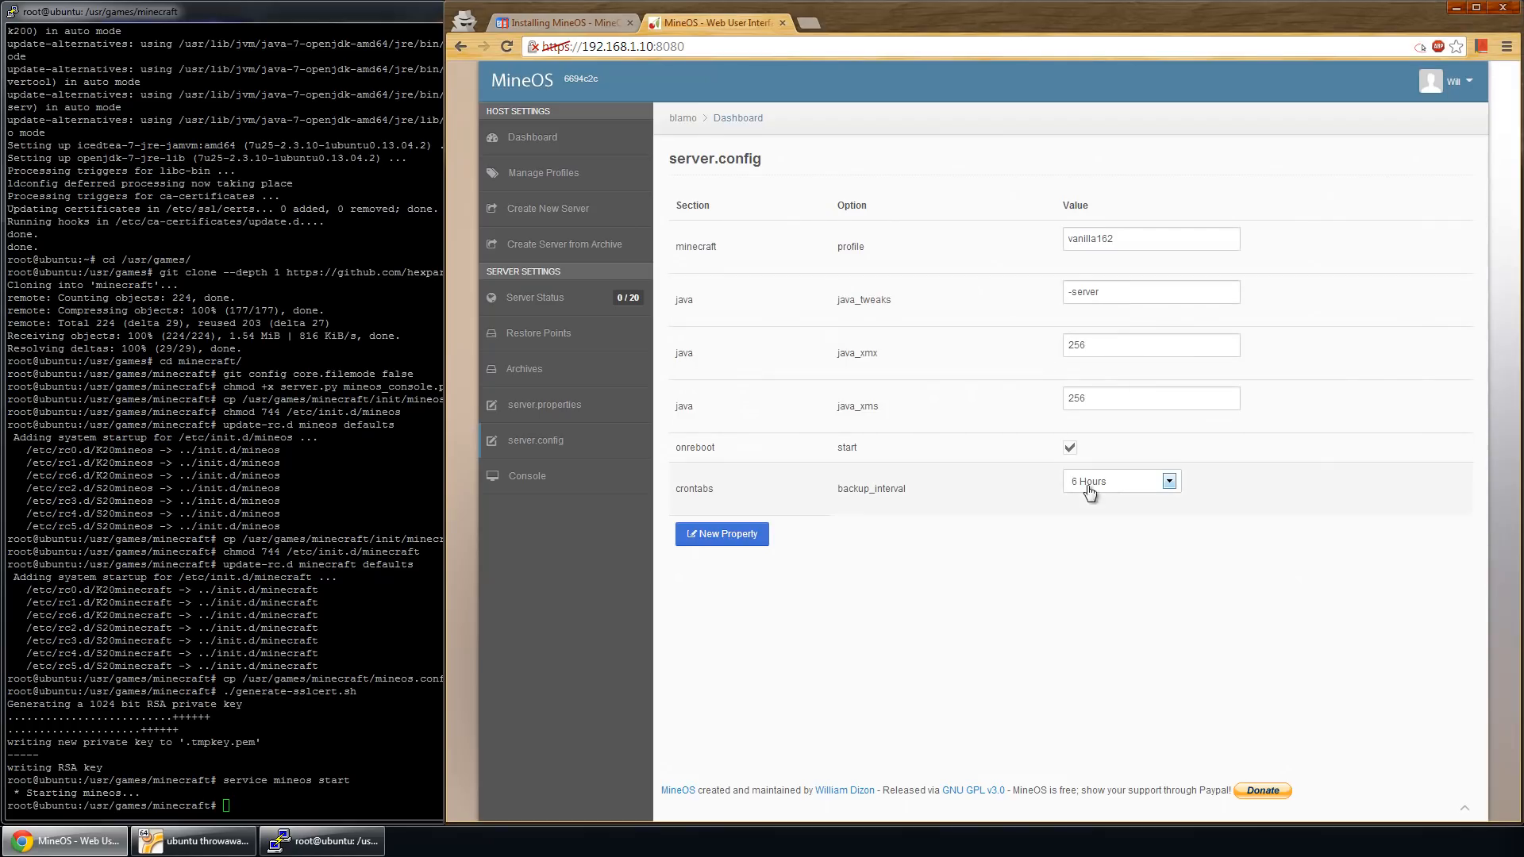
pyautogui.moveTo(1139, 489)
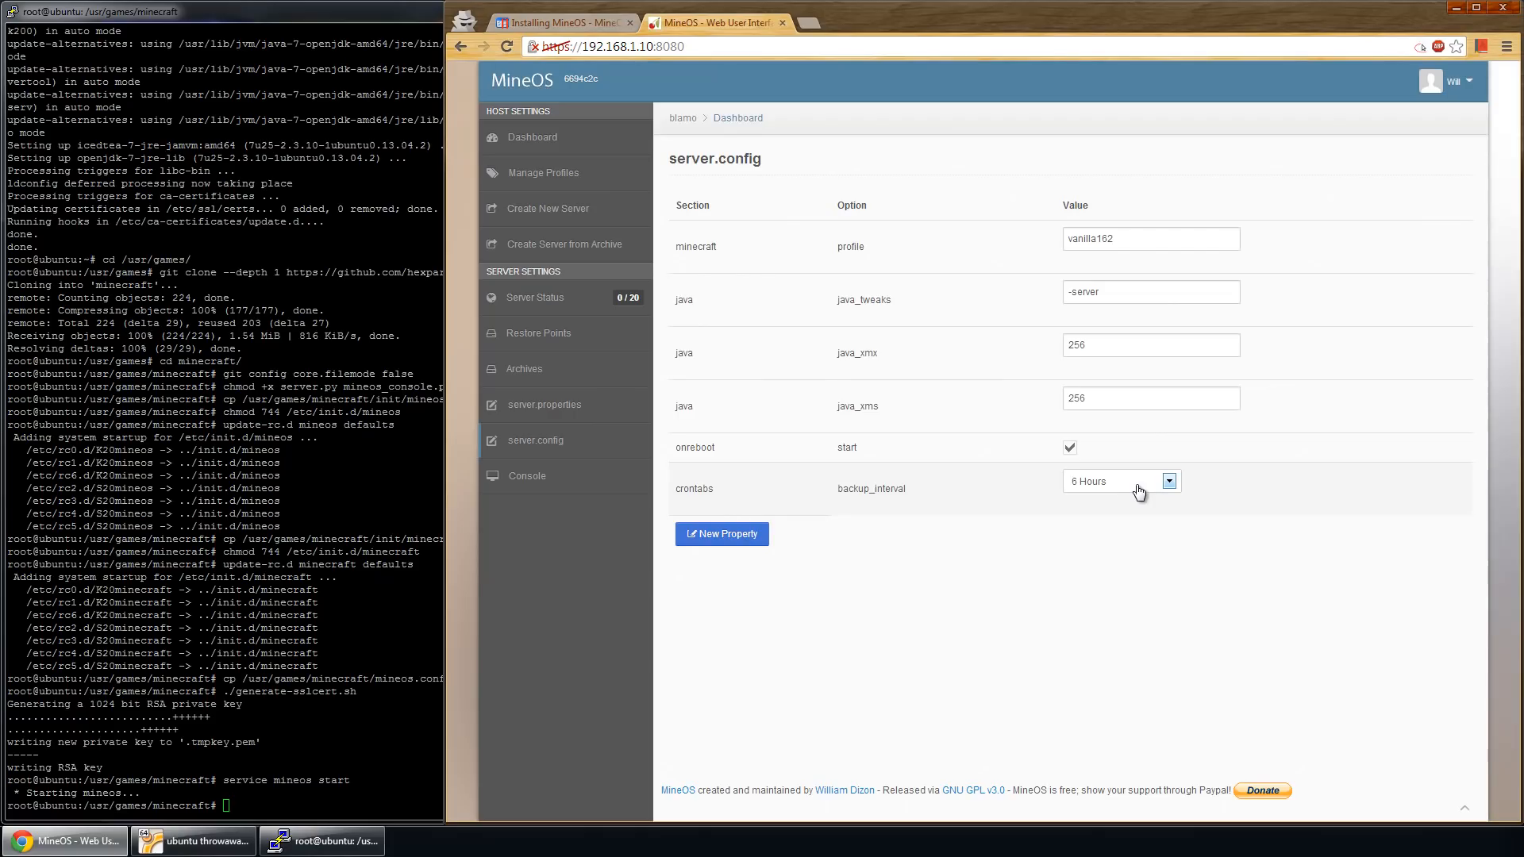
pyautogui.moveTo(540, 488)
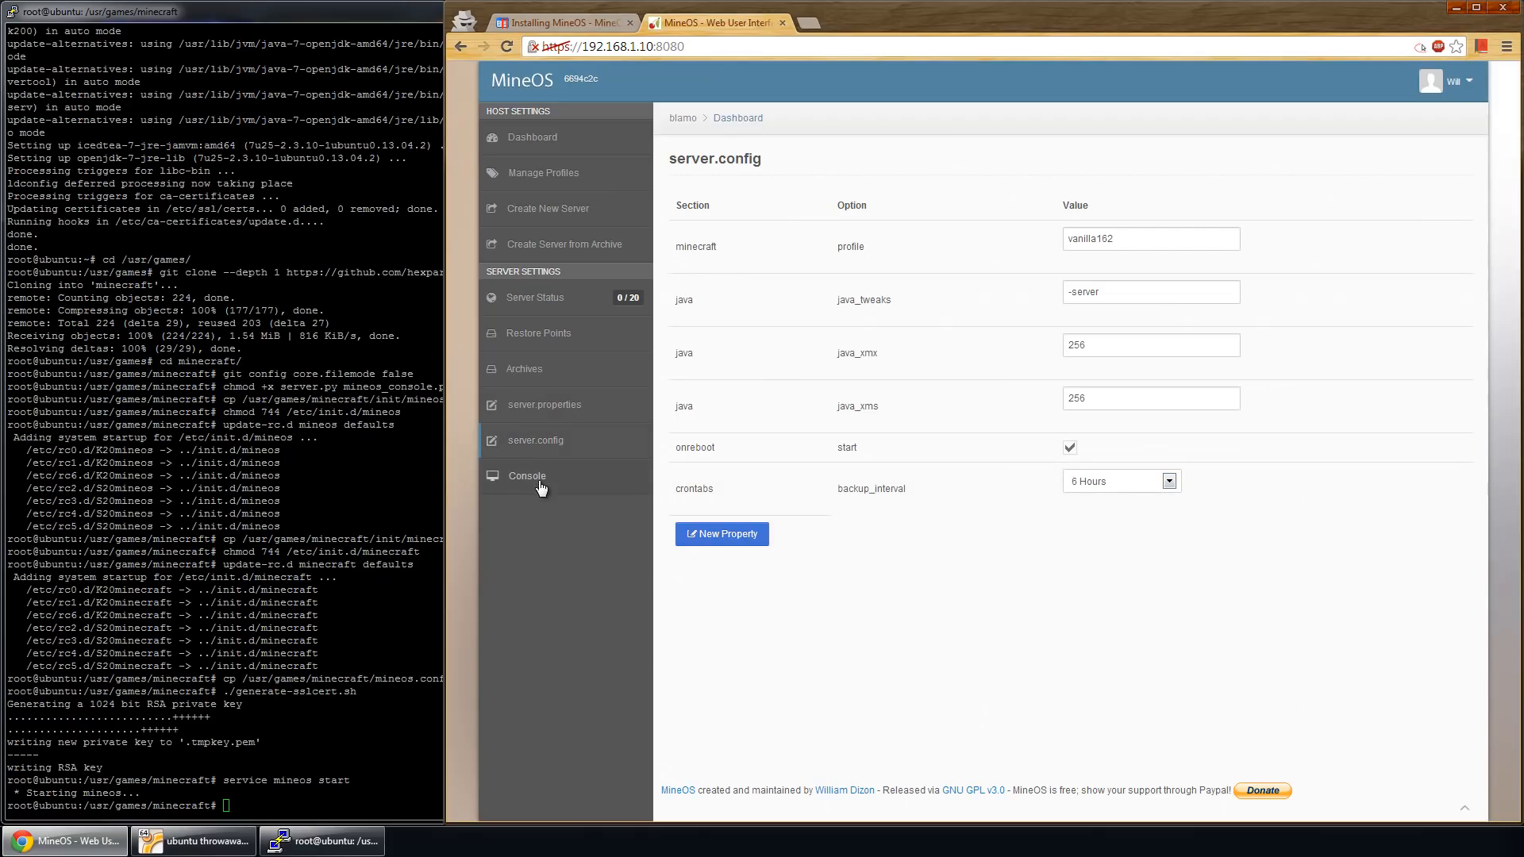
pyautogui.moveTo(584, 243)
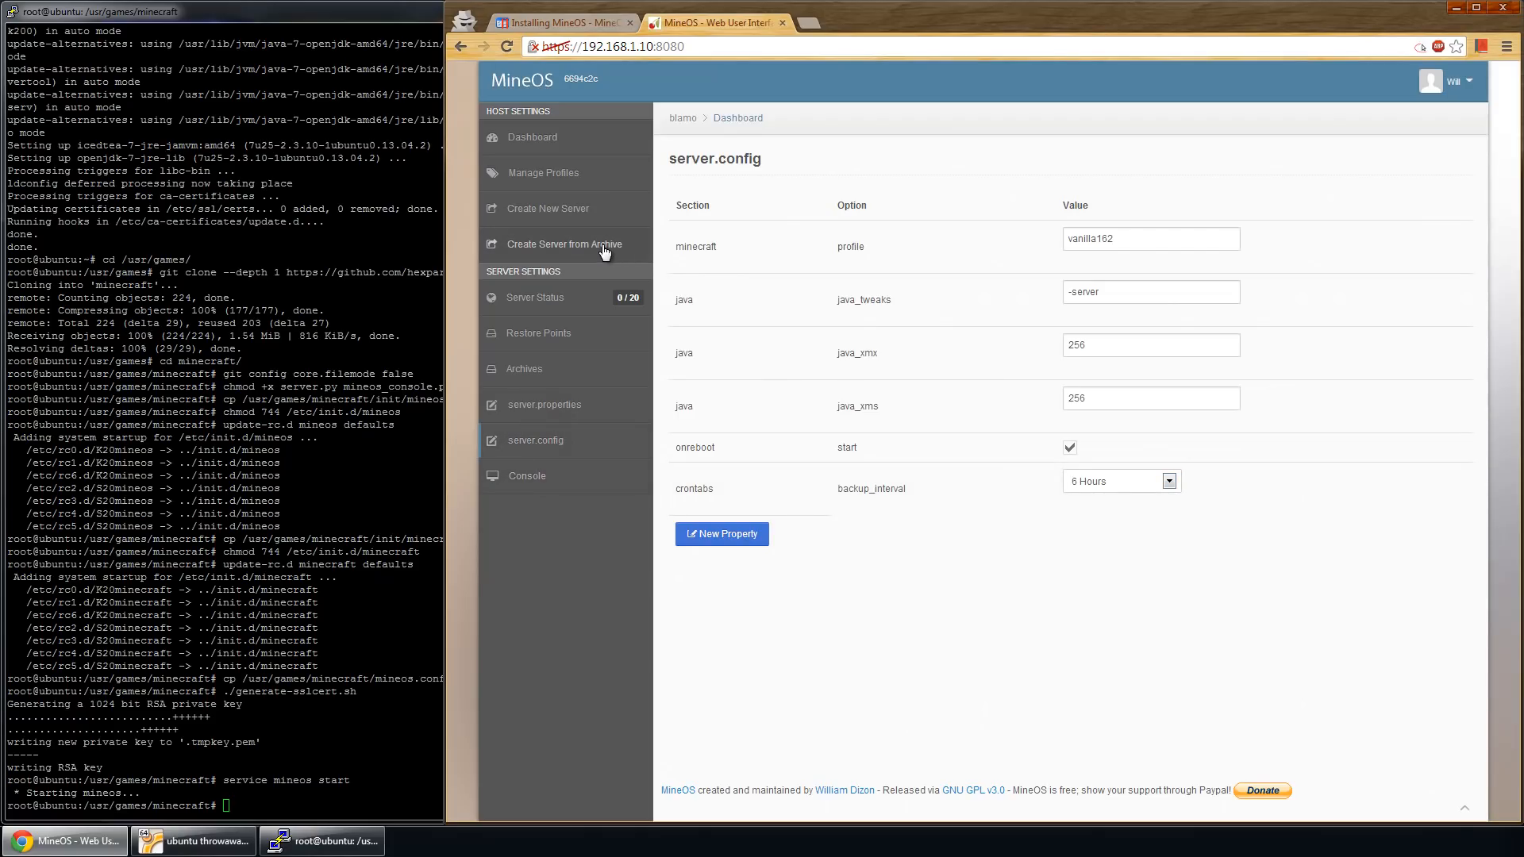
# Open Create Server from Archive under Host Settings, which lists no archive files.
pyautogui.click(565, 244)
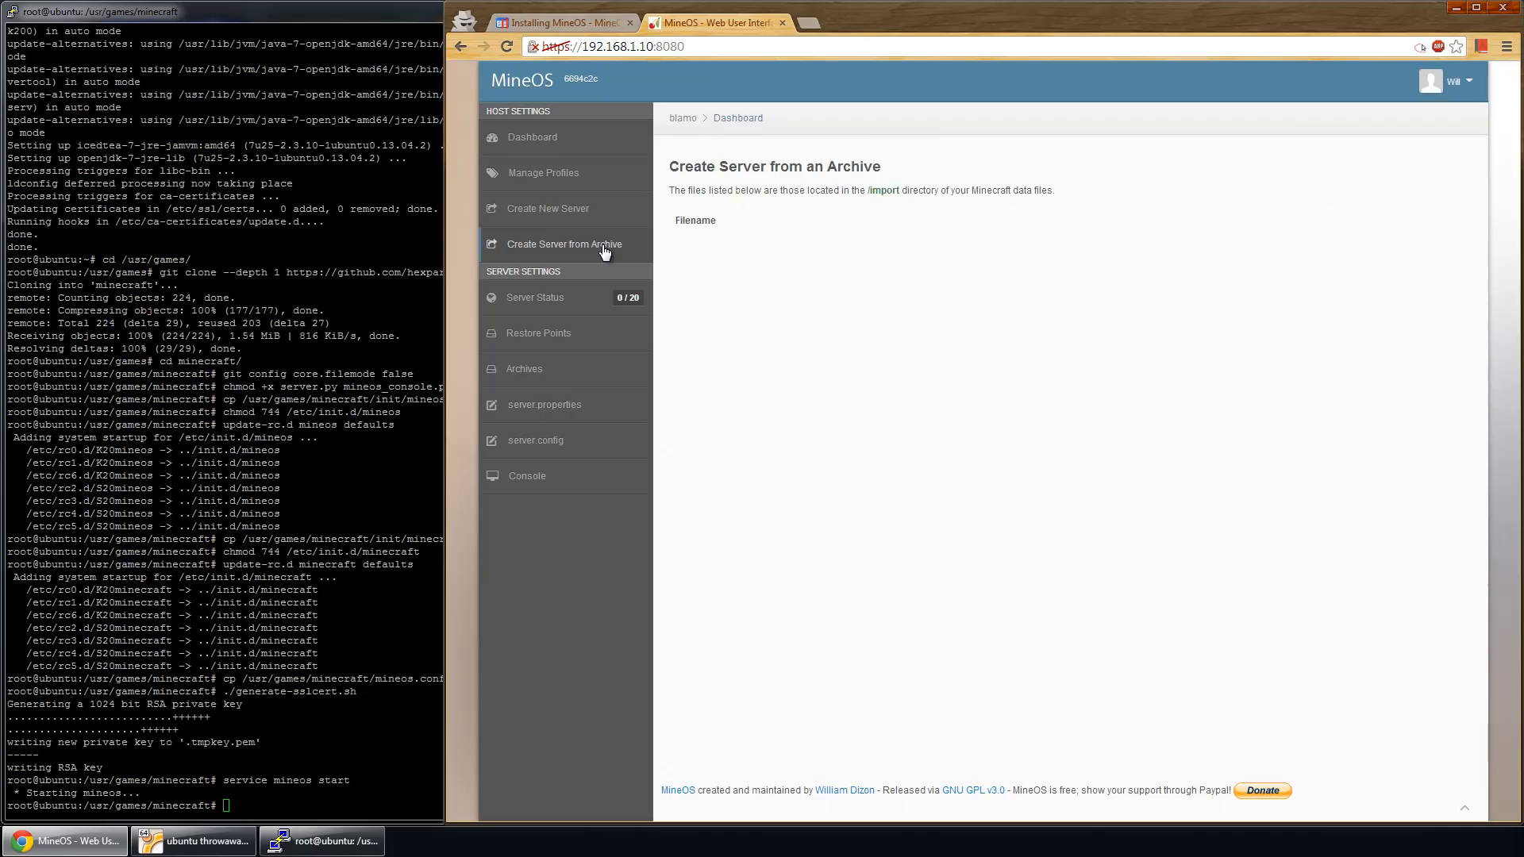
pyautogui.moveTo(714, 233)
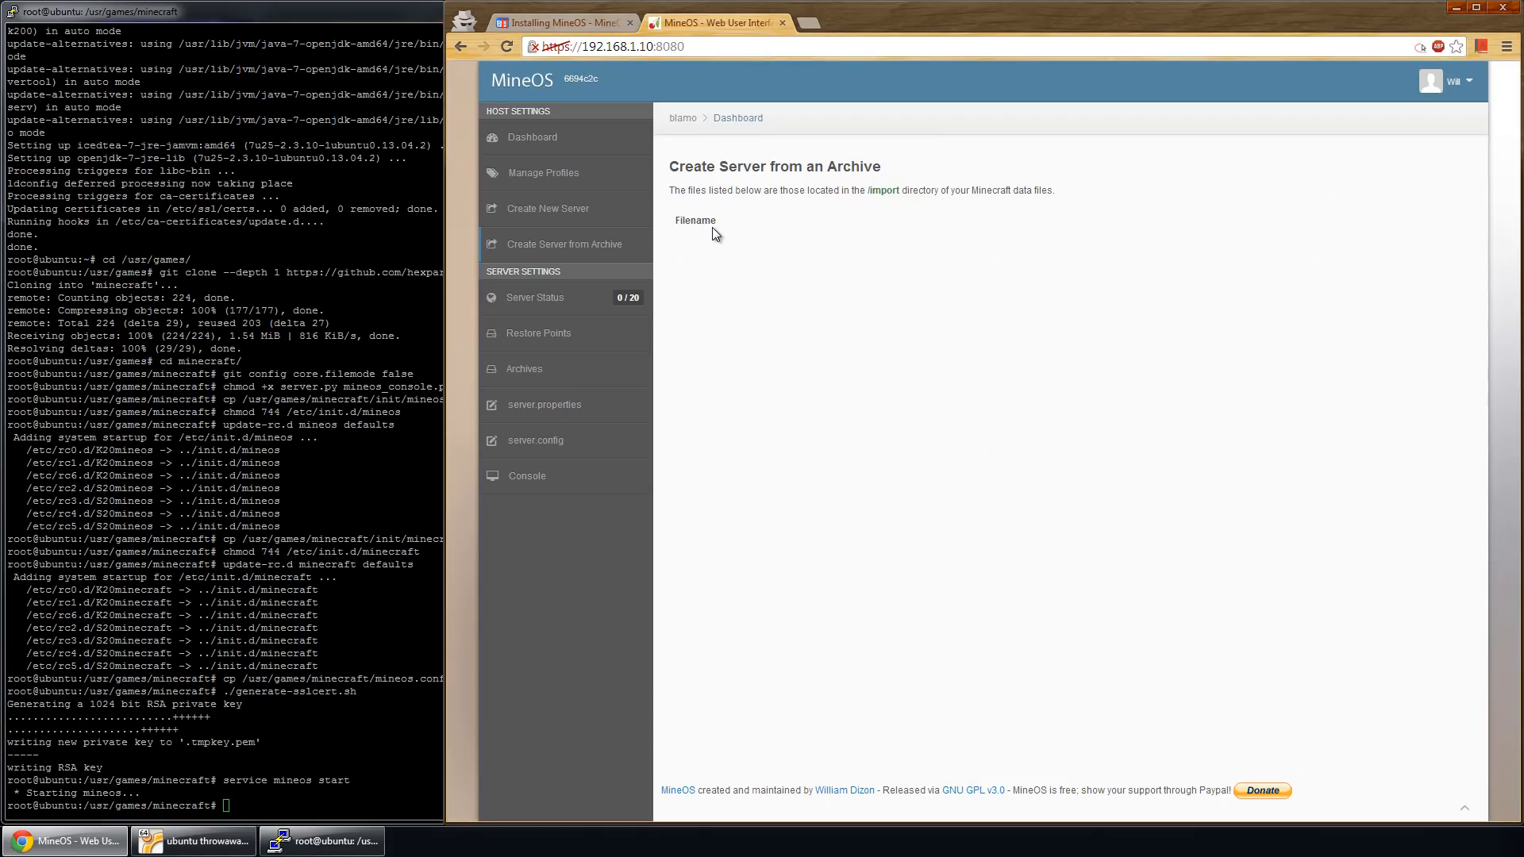
pyautogui.moveTo(760, 206)
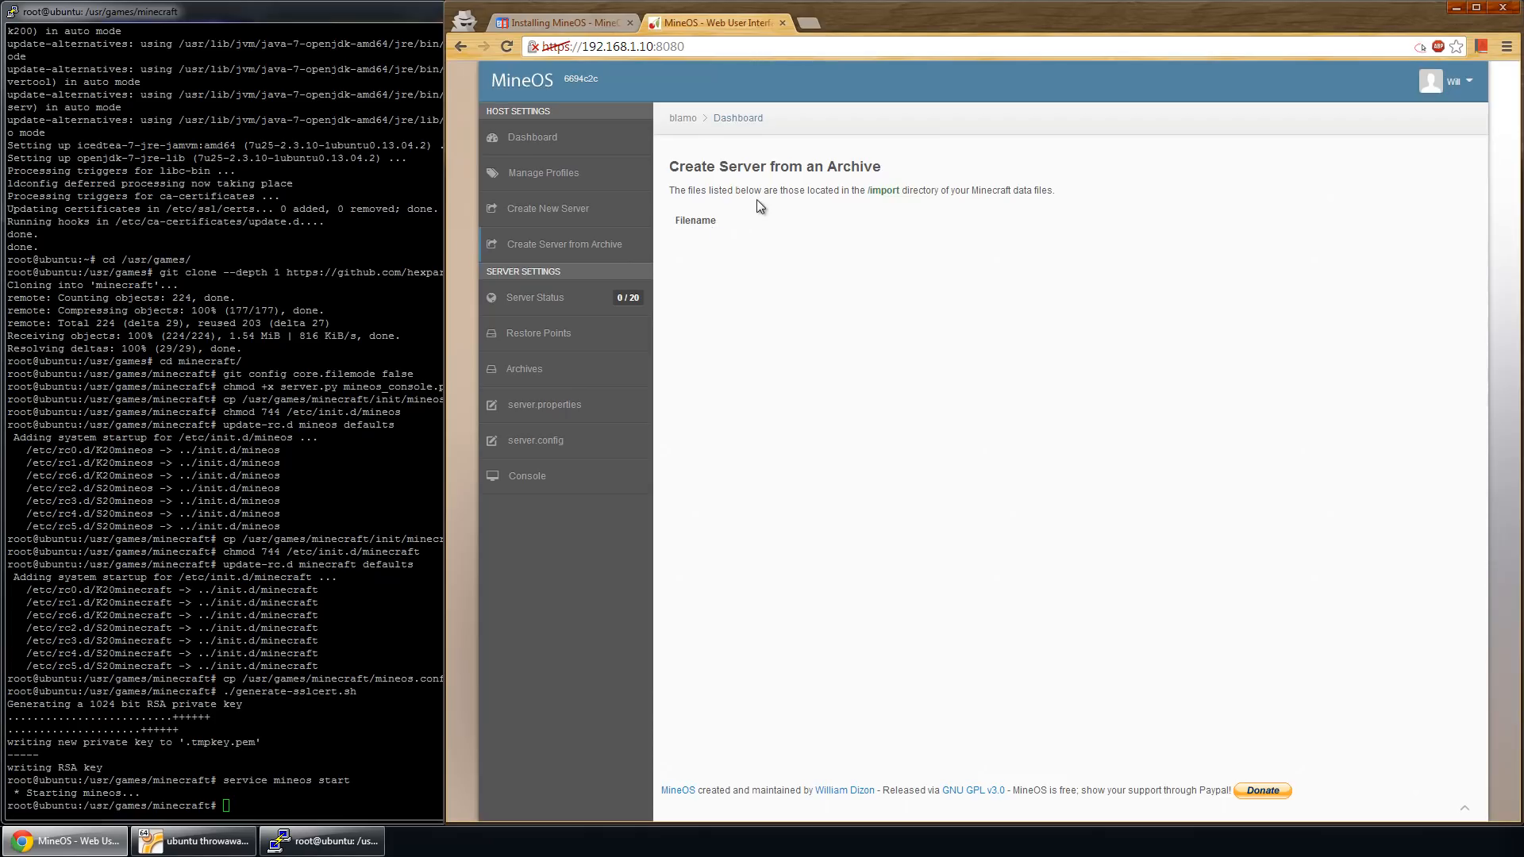
# In PuTTY, cd to /var/games/minecraft/import/ and run ls -la, showing it's empty.
pyautogui.click(321, 840)
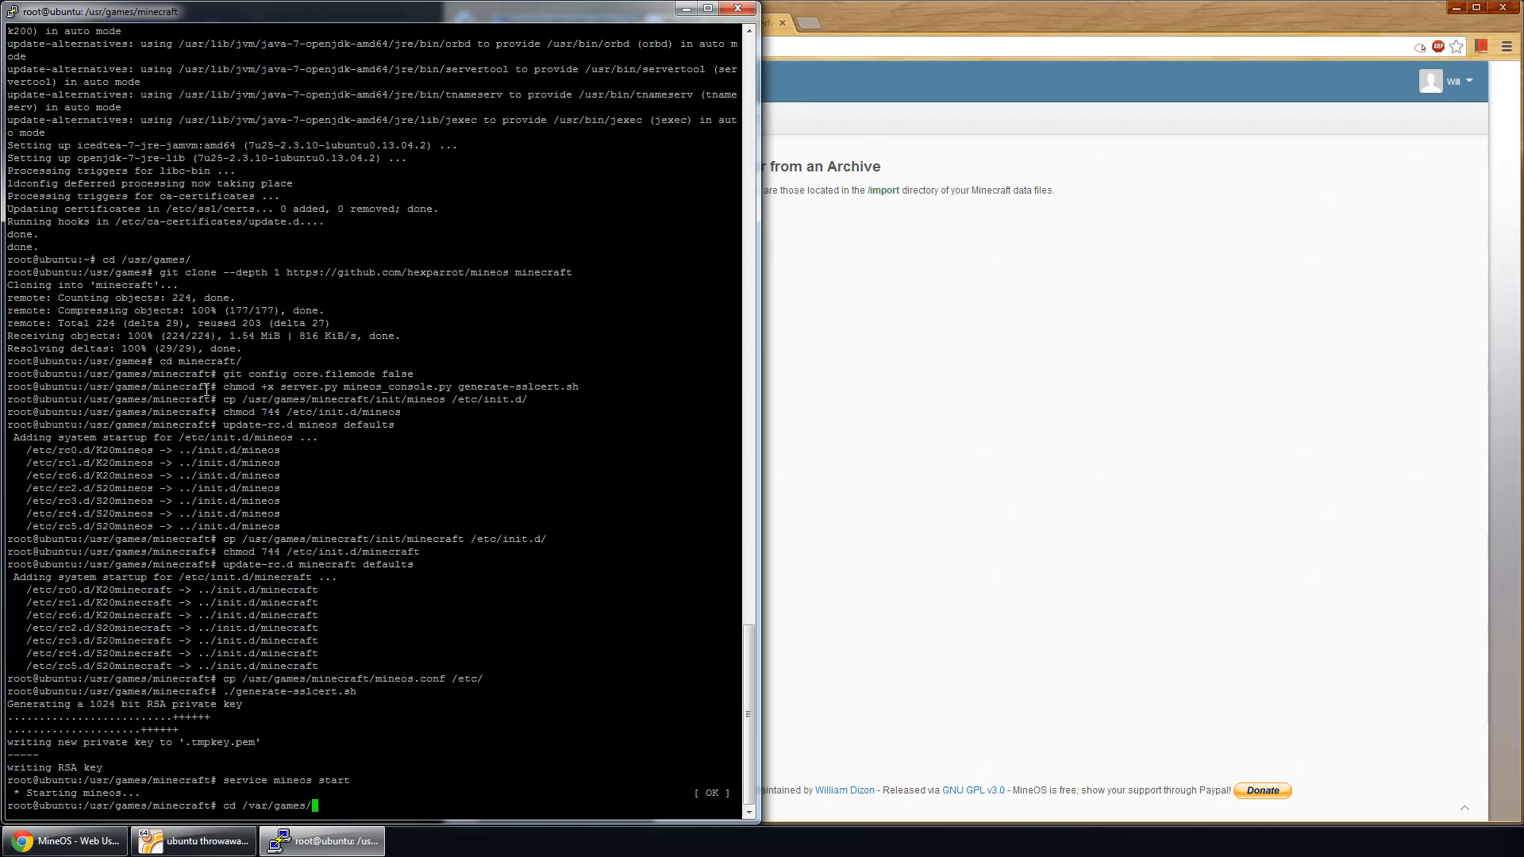
pyautogui.write('minecraft/import/')
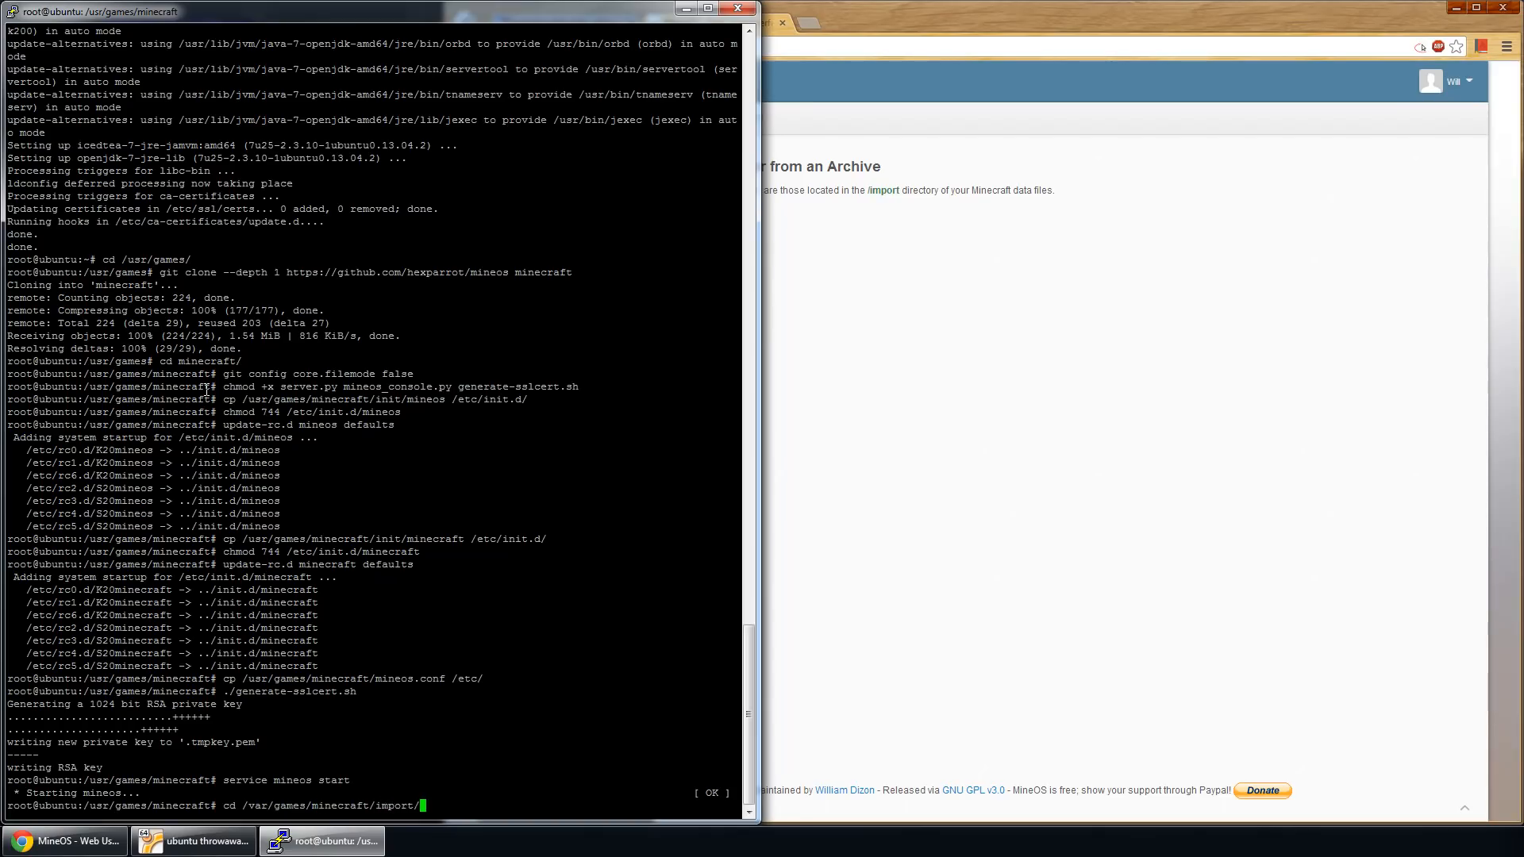
pyautogui.write('ls -la')
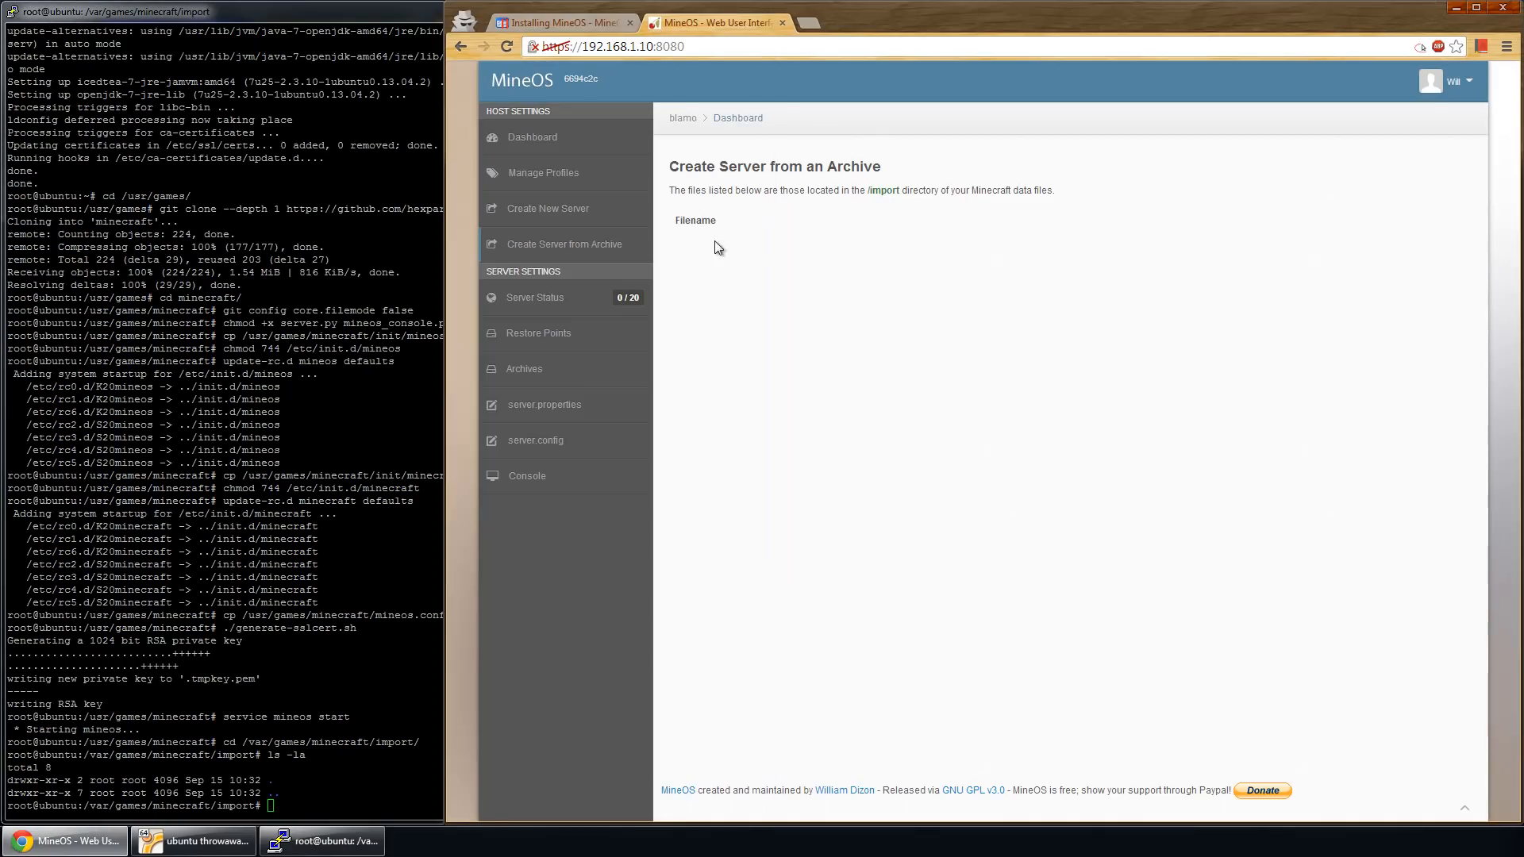
pyautogui.moveTo(720, 269)
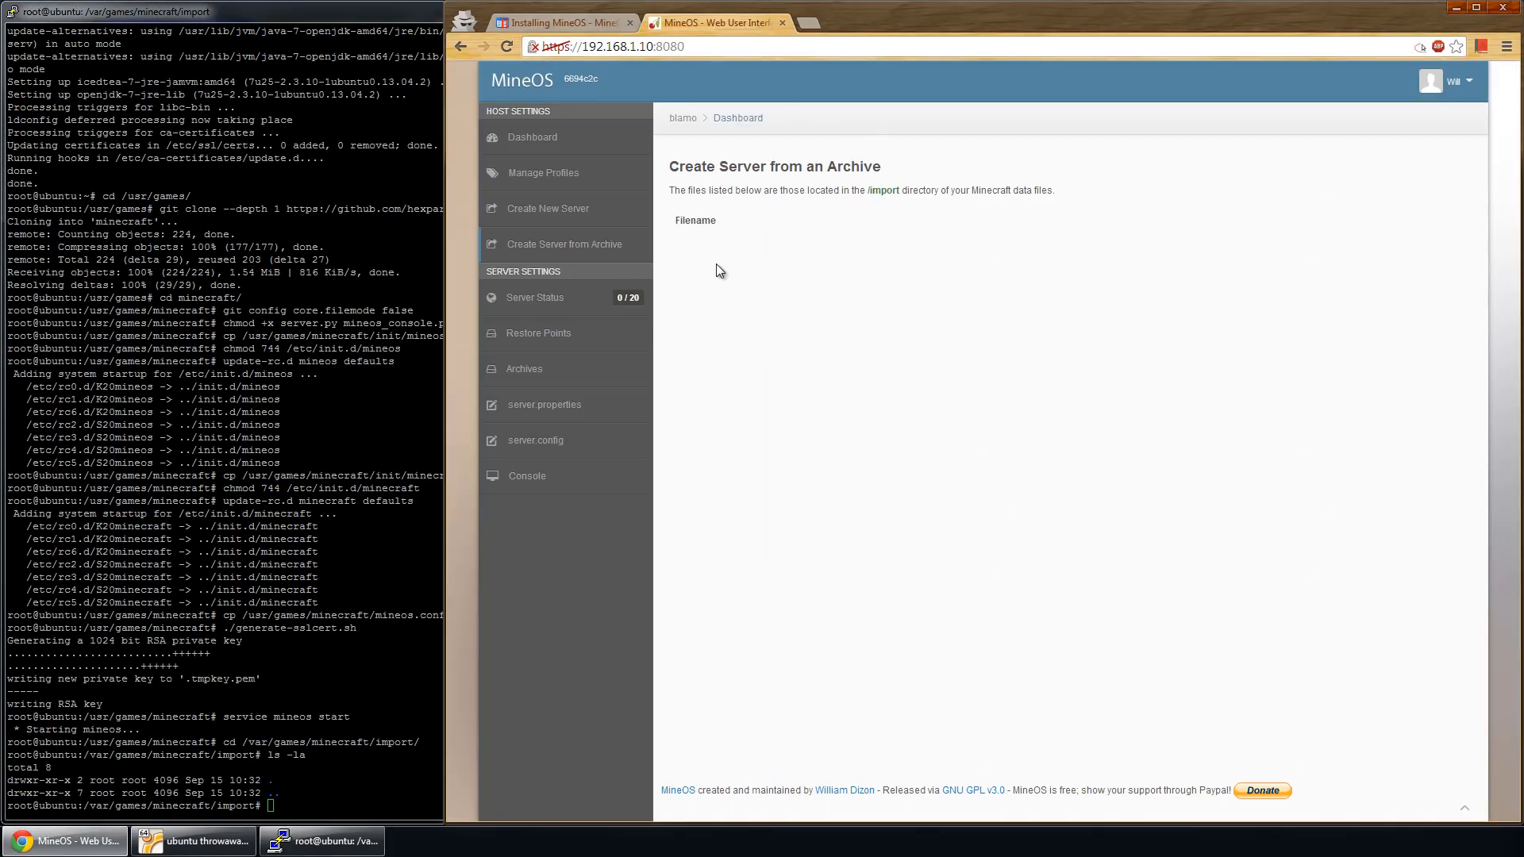
# View blamo's archive list, then go to the host Dashboard.
pyautogui.click(523, 369)
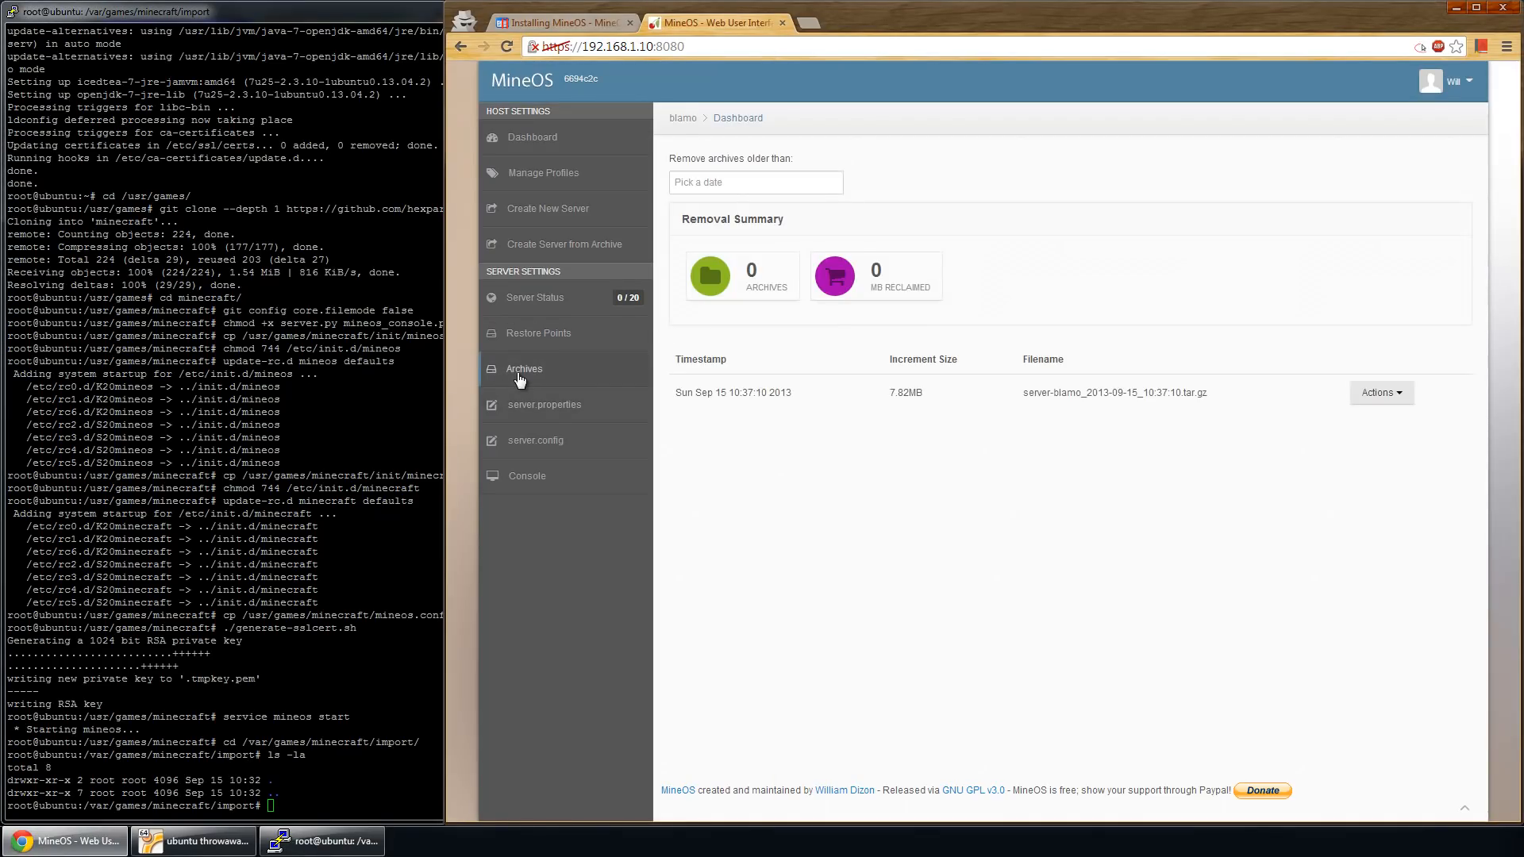
pyautogui.moveTo(549, 176)
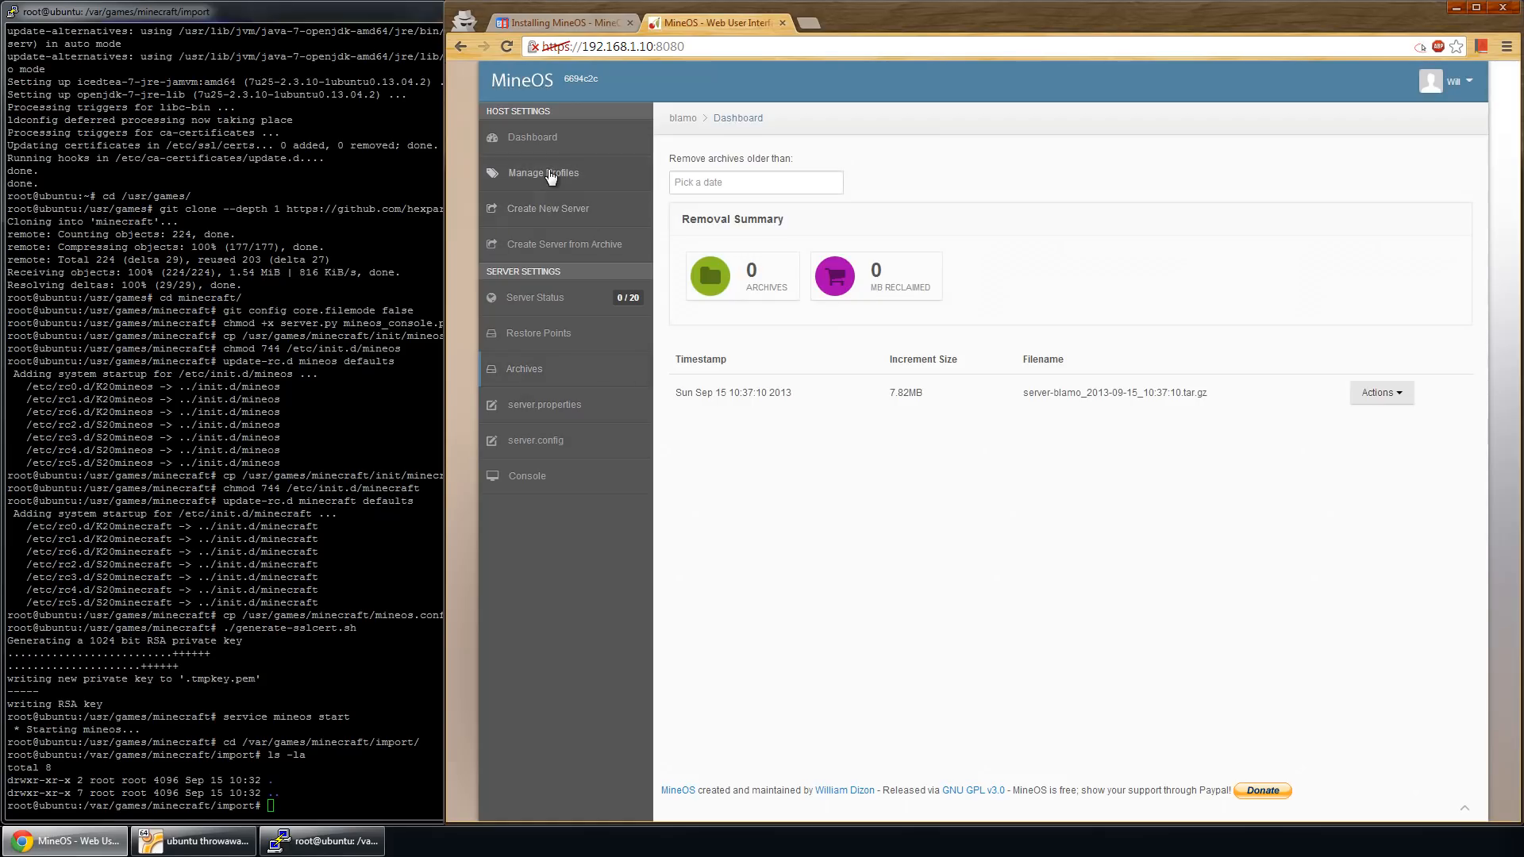
pyautogui.click(532, 136)
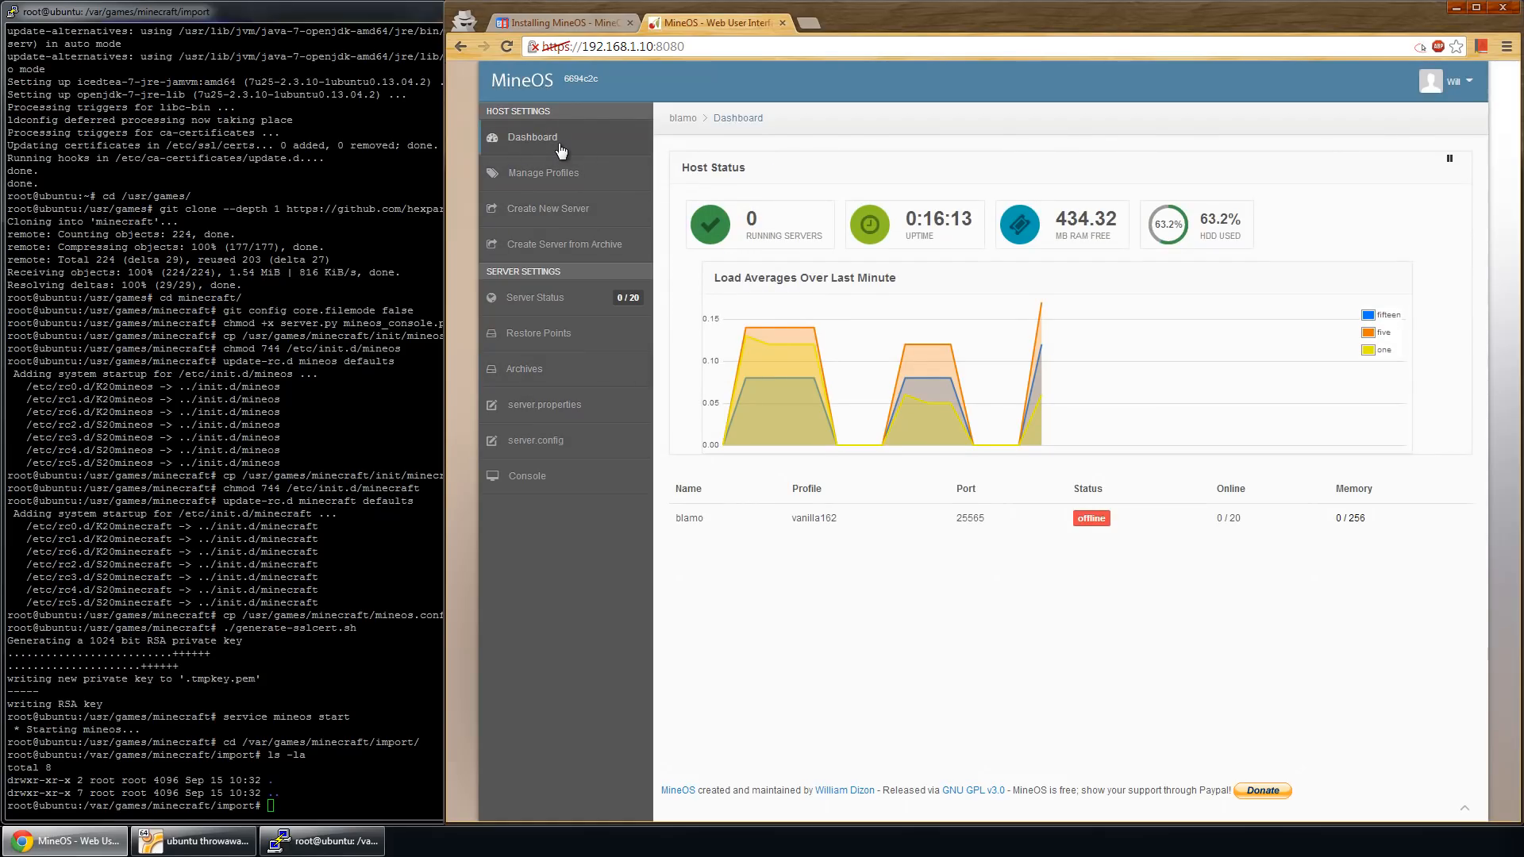